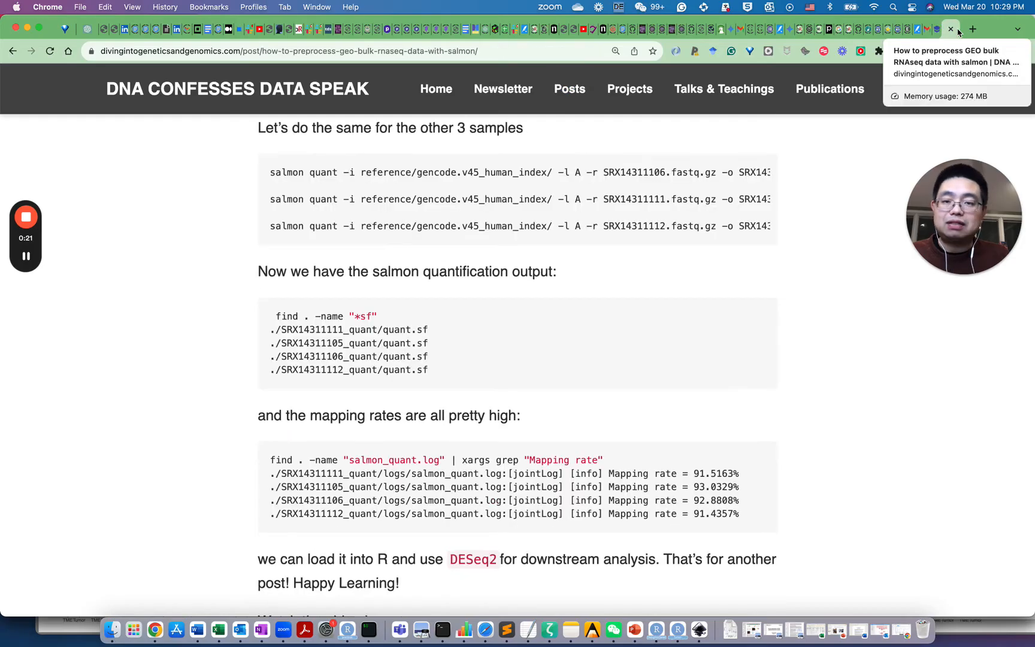
mouse_move(624, 313)
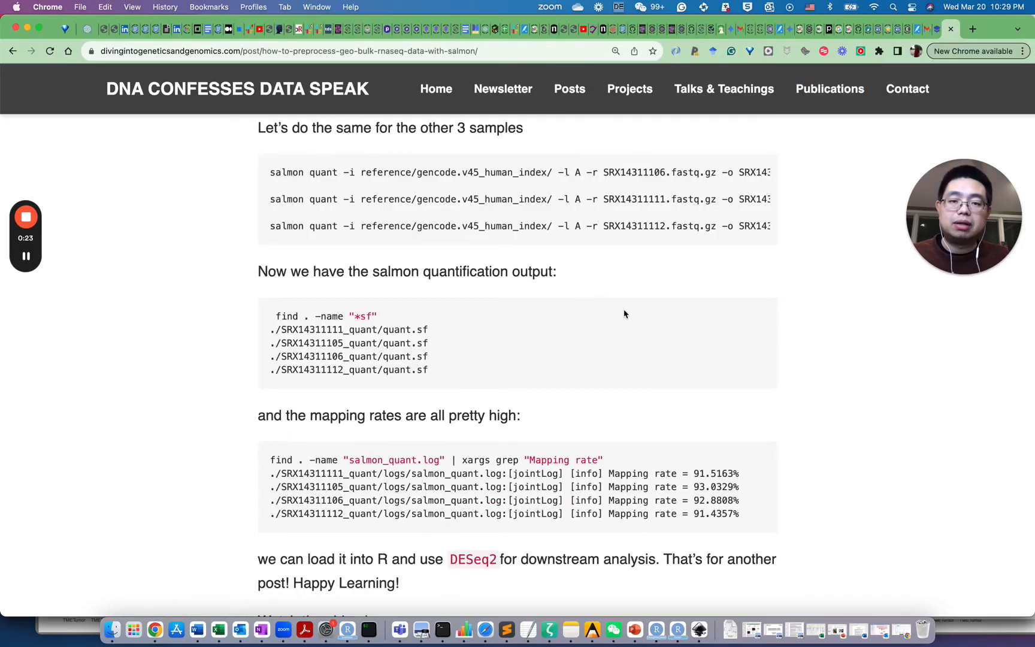
mouse_move(562, 318)
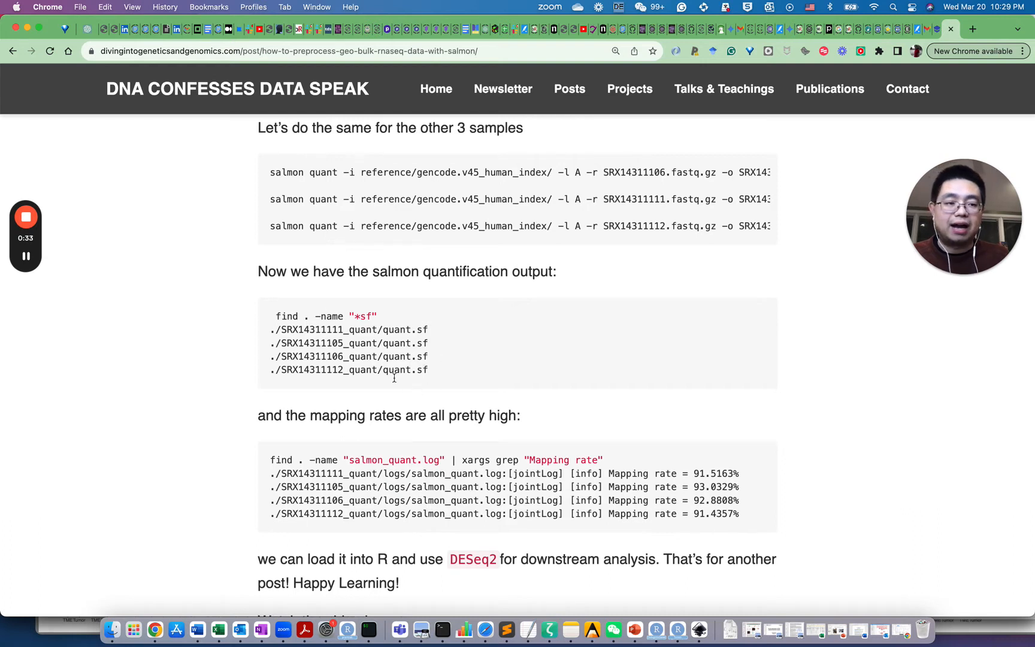
mouse_move(410, 344)
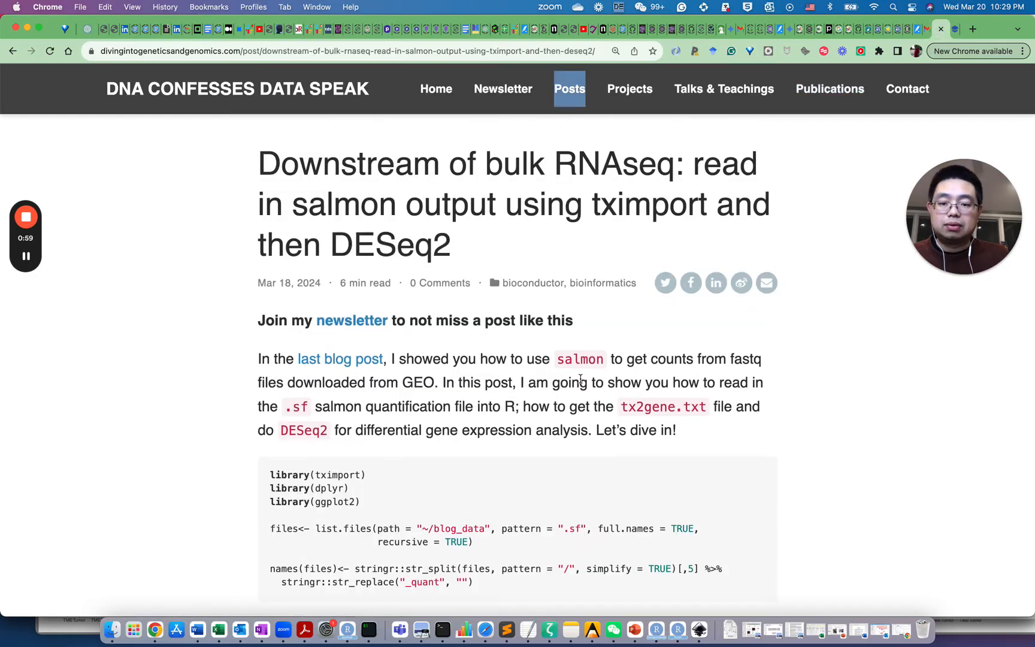
- Scroll past the library and list.files code to the tx2gene section with its GTF import output
scroll(down, 3)
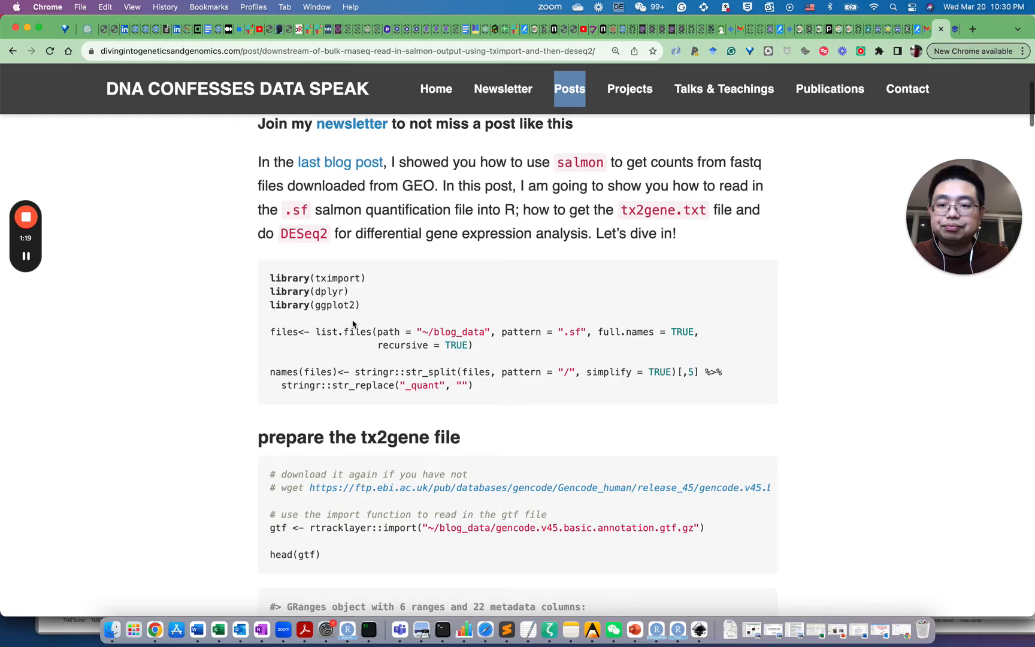
scroll(down, 3)
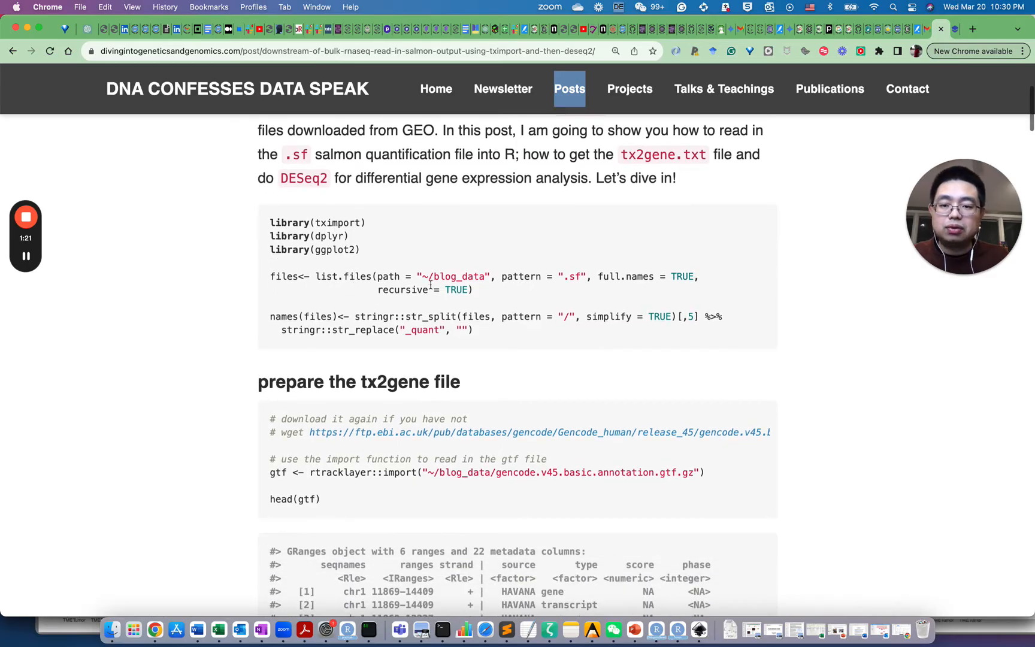
mouse_move(295, 286)
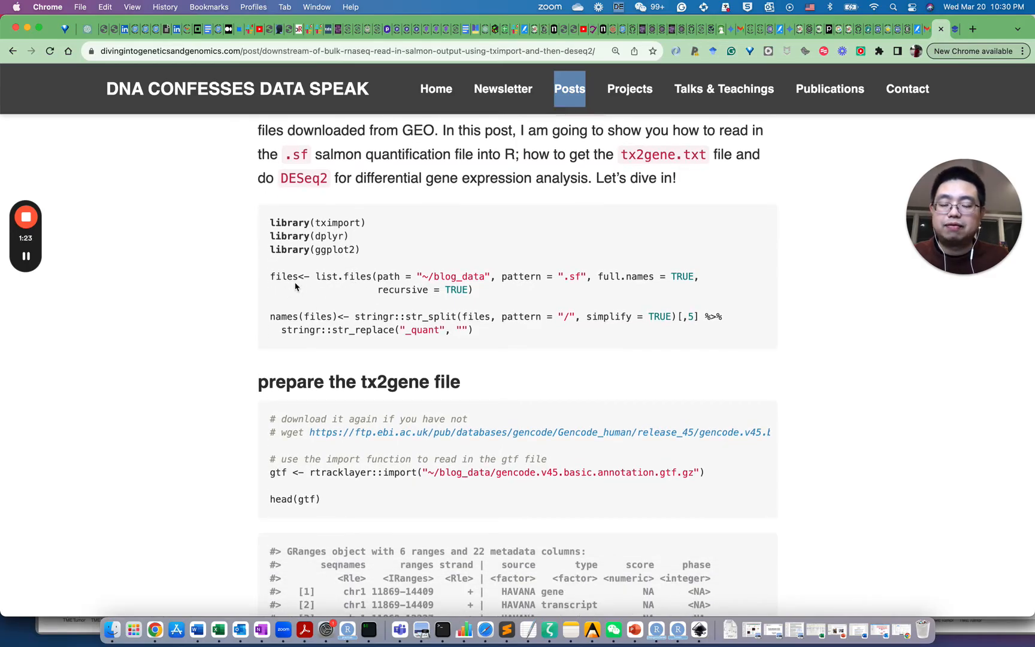
scroll(down, 3)
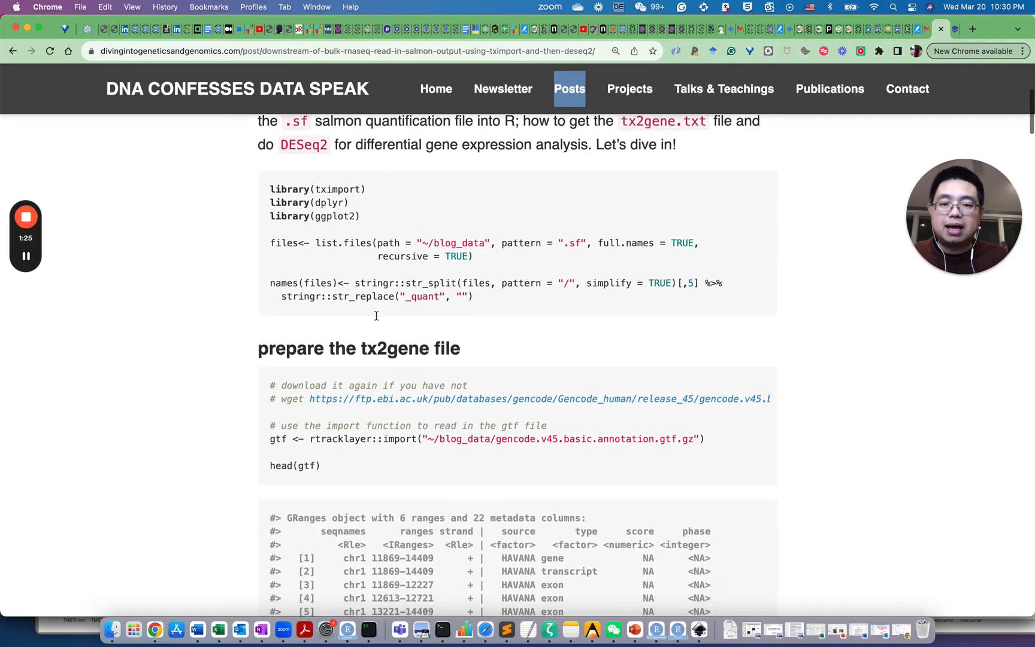
scroll(down, 3)
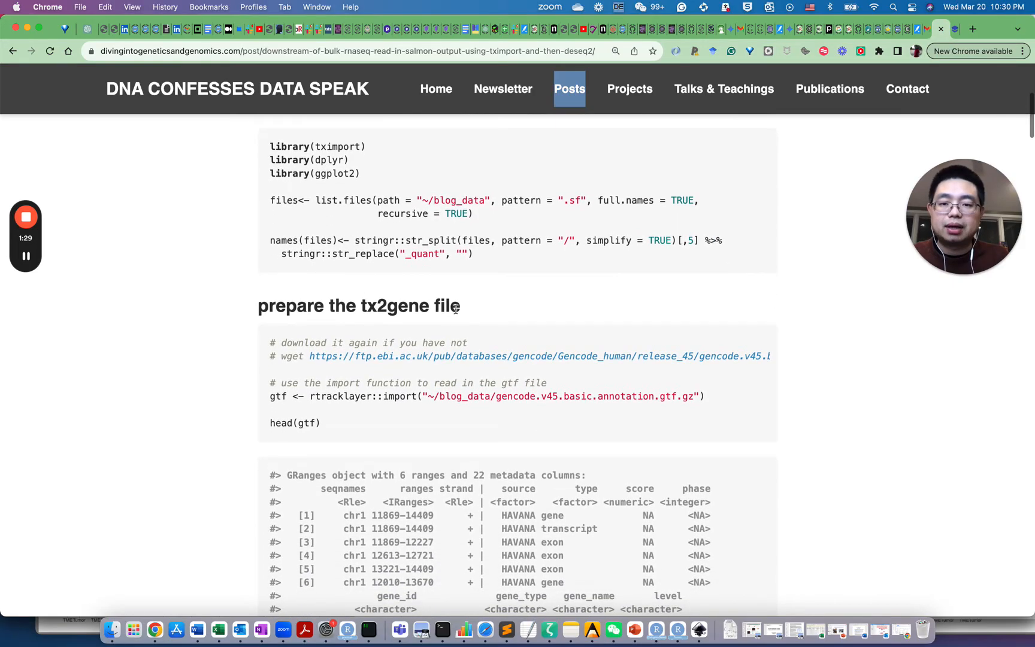
scroll(down, 3)
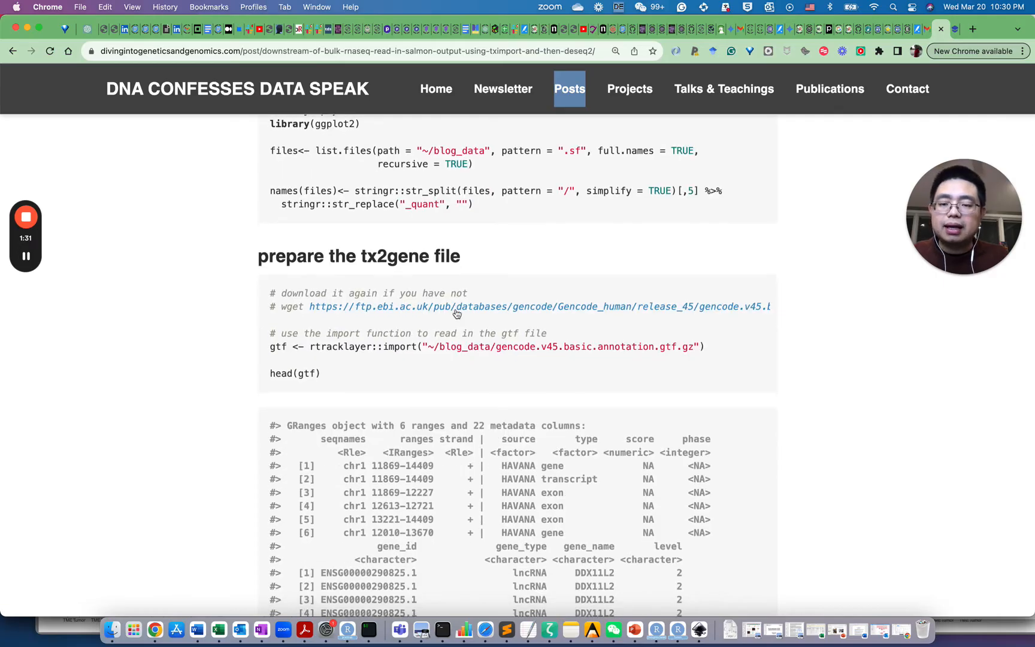
mouse_move(541, 266)
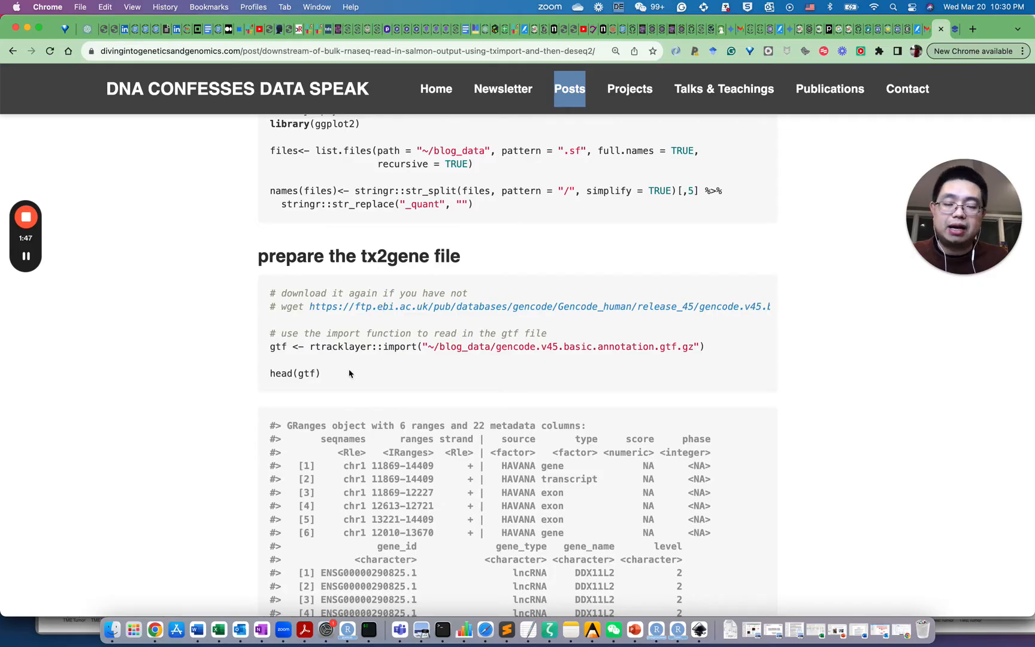
- Scroll through the GRanges output of head(gtf) to its transcript and exon metadata columns
scroll(down, 3)
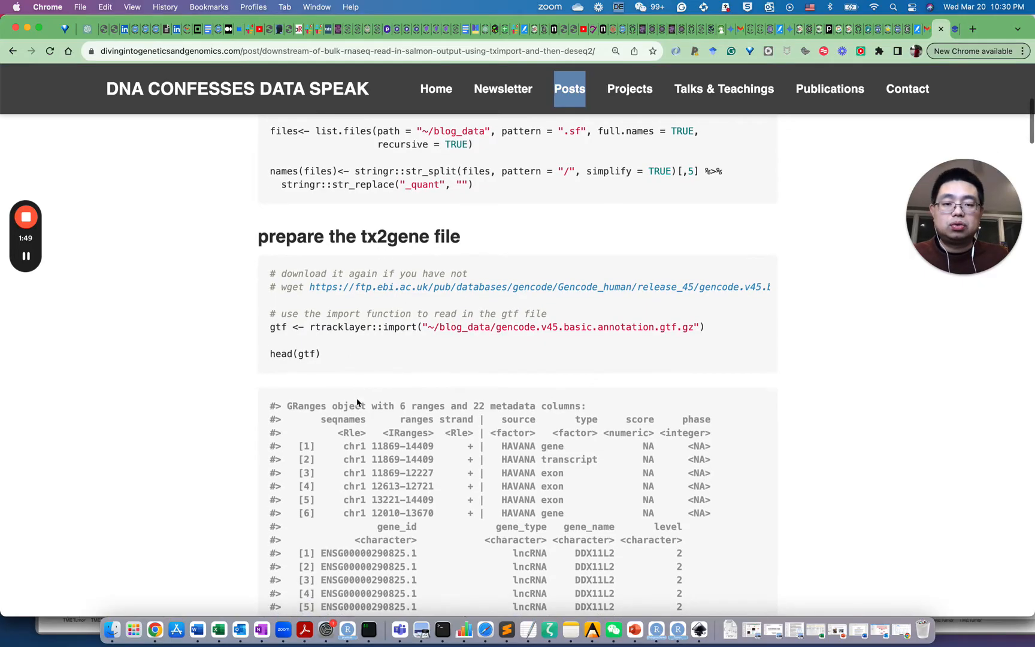
scroll(down, 3)
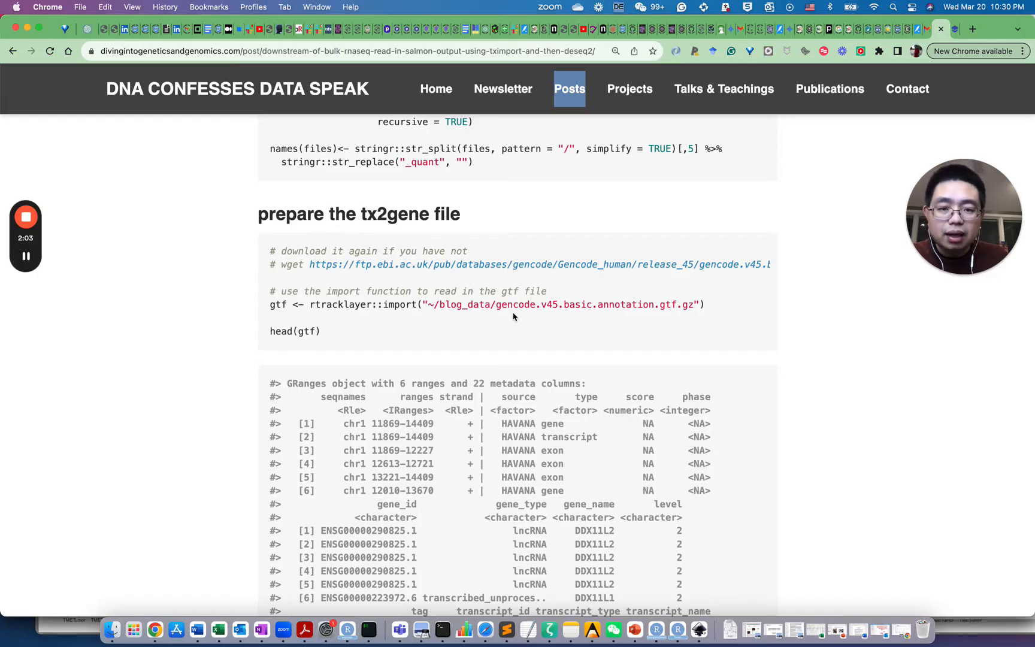
mouse_move(562, 319)
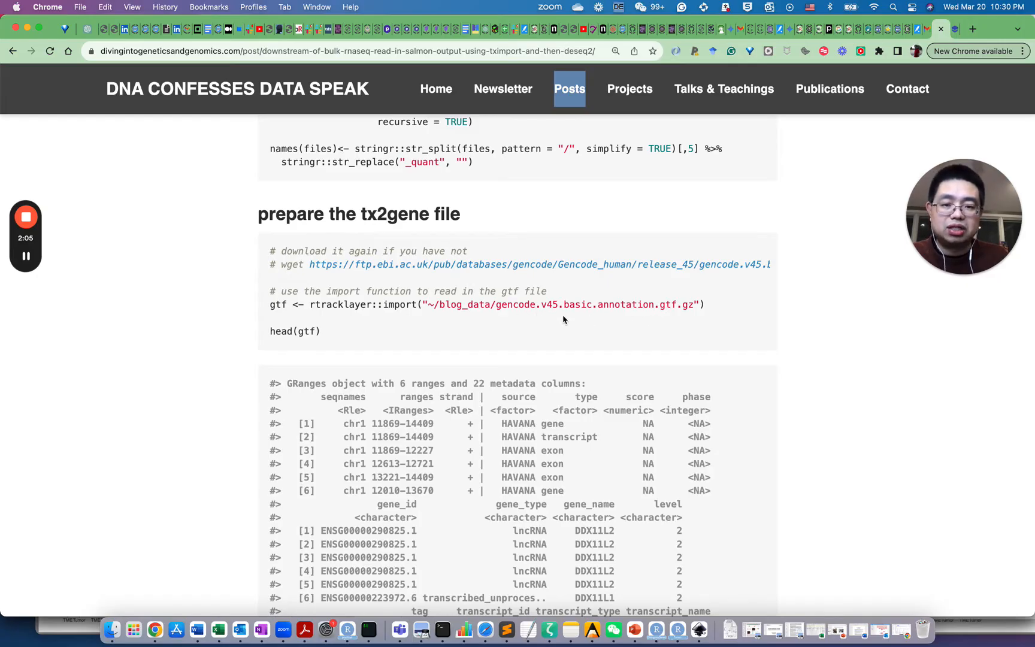
scroll(down, 3)
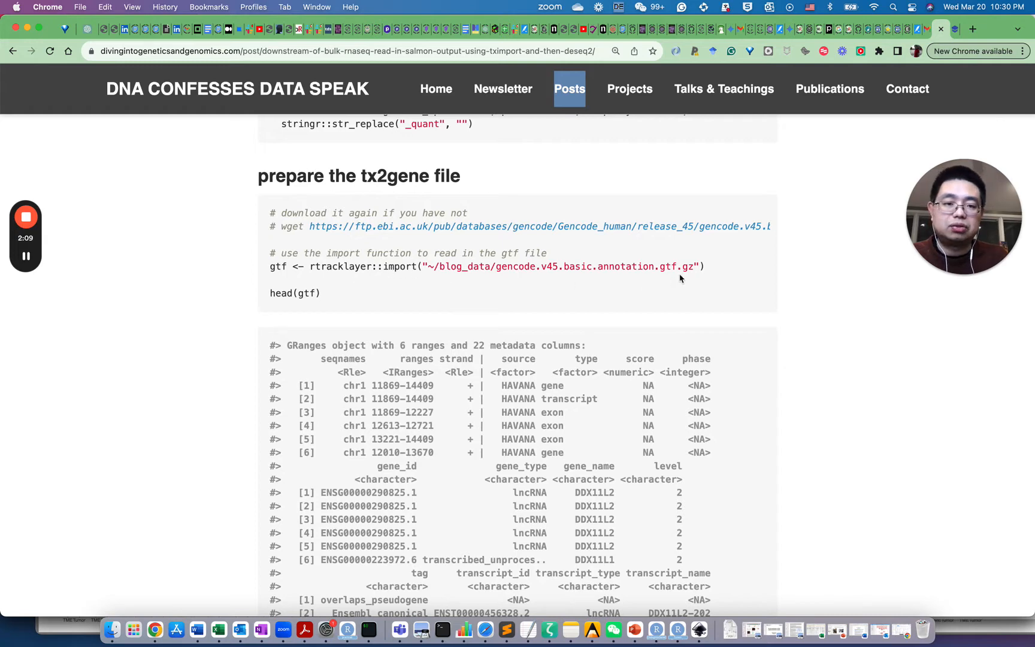
scroll(down, 3)
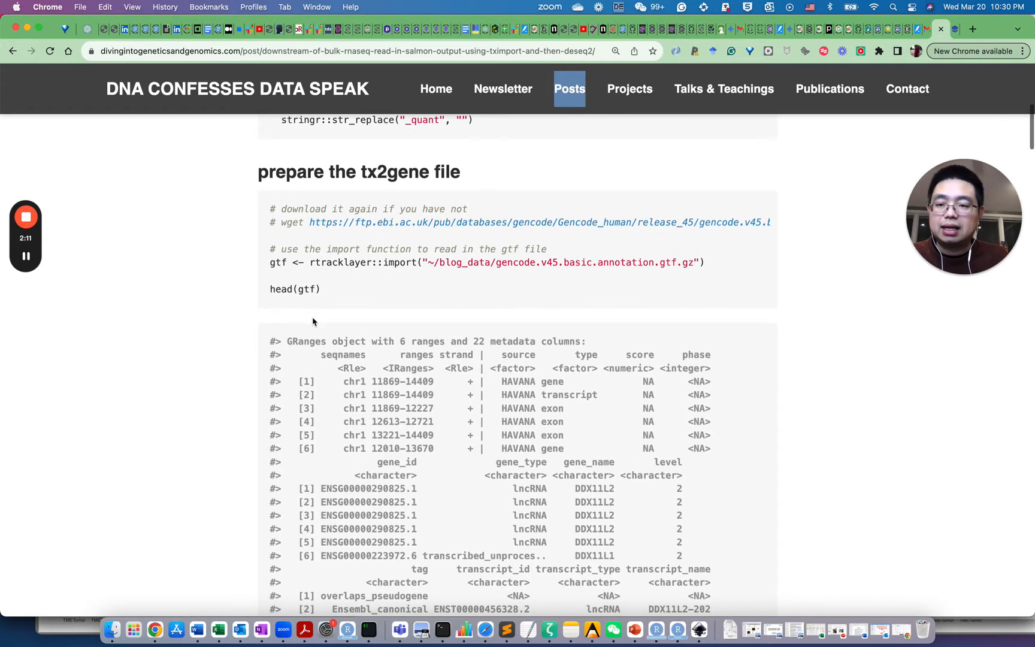
scroll(down, 3)
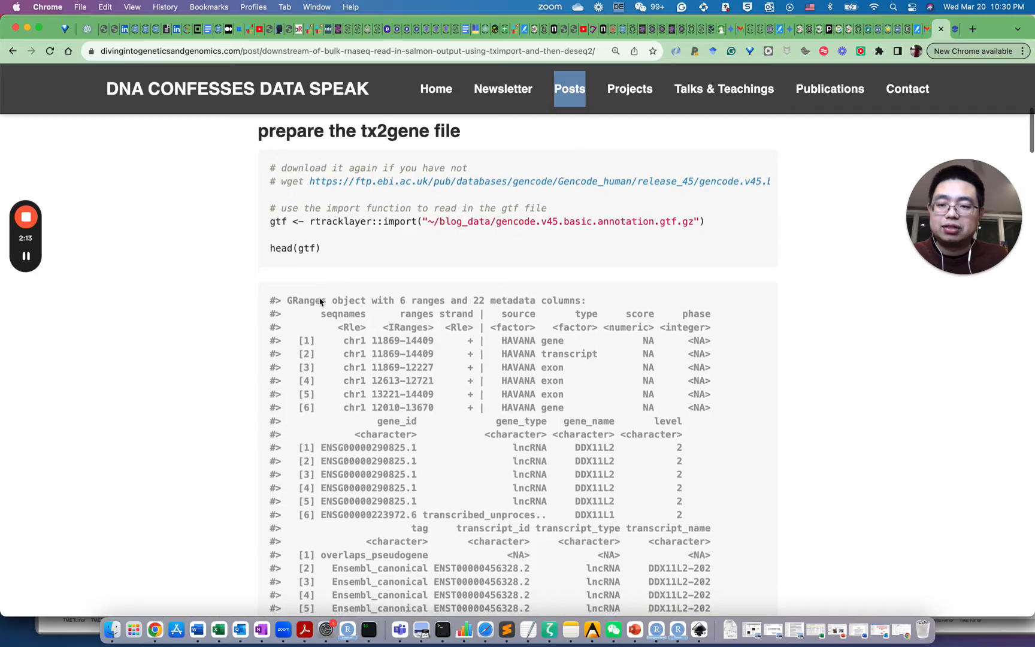
scroll(down, 3)
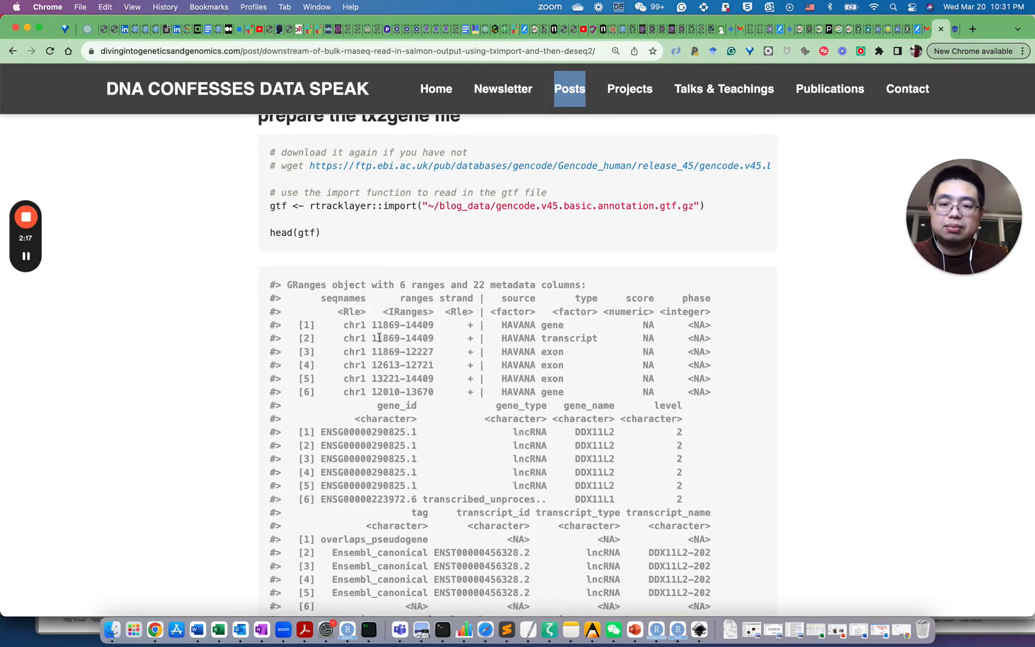
scroll(down, 3)
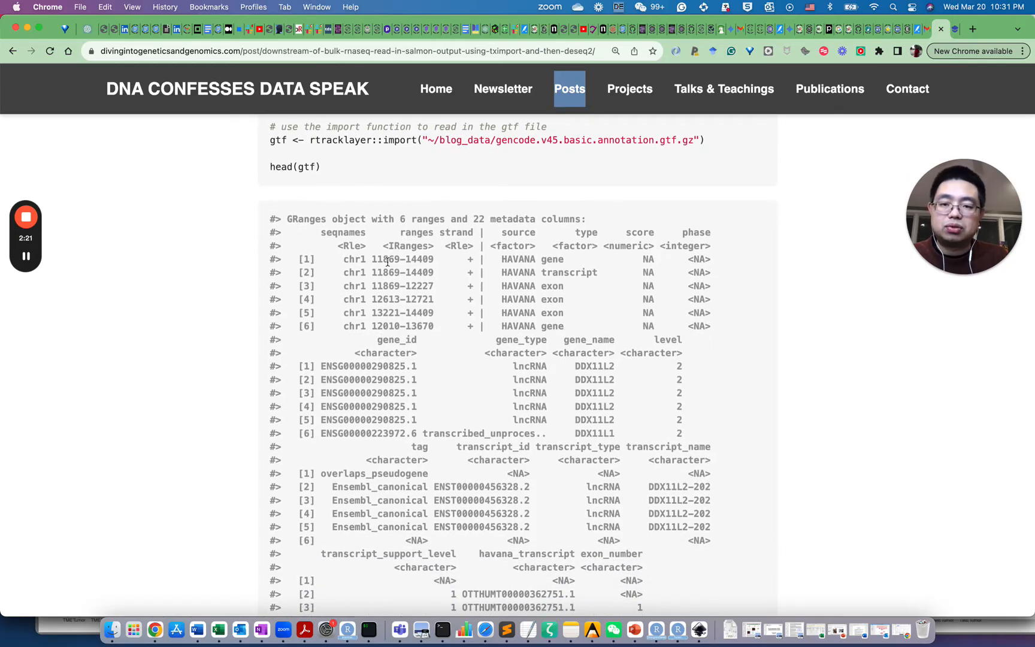
scroll(down, 3)
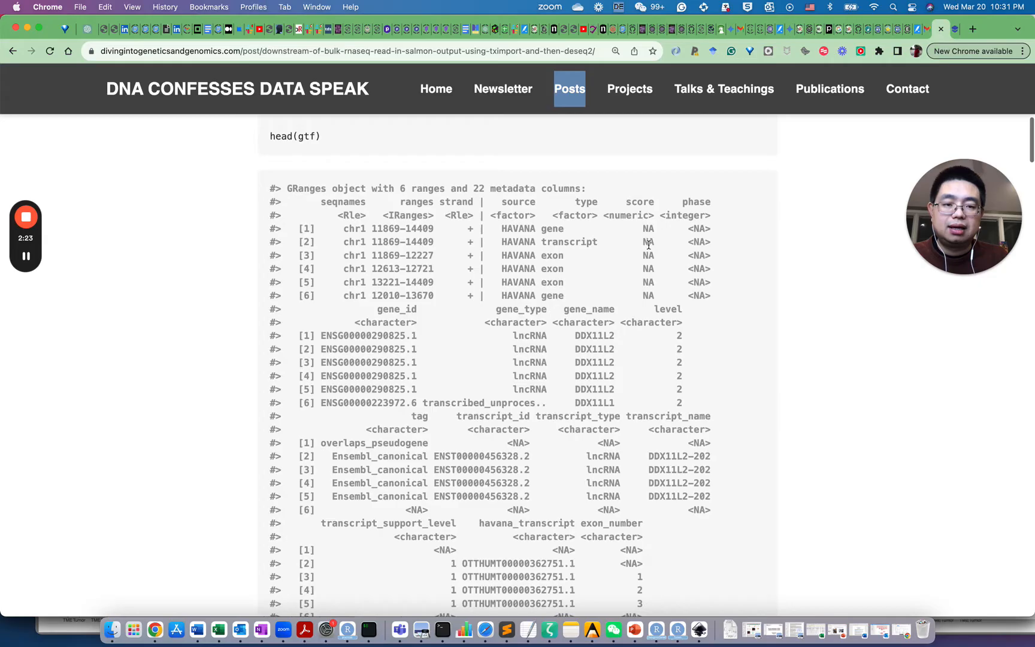
scroll(down, 3)
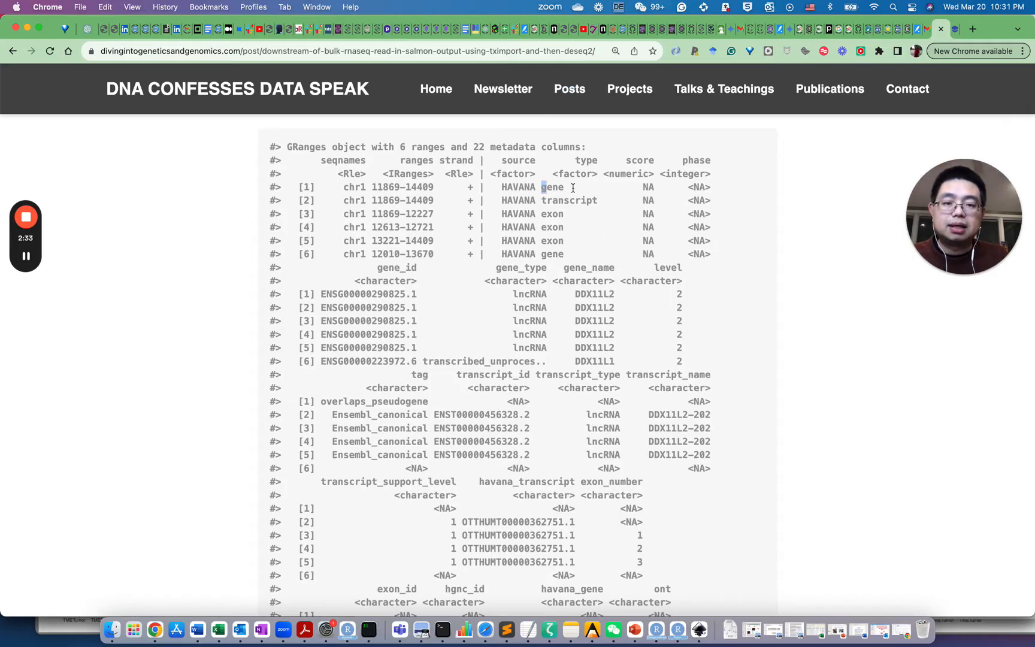
double_click(569, 200)
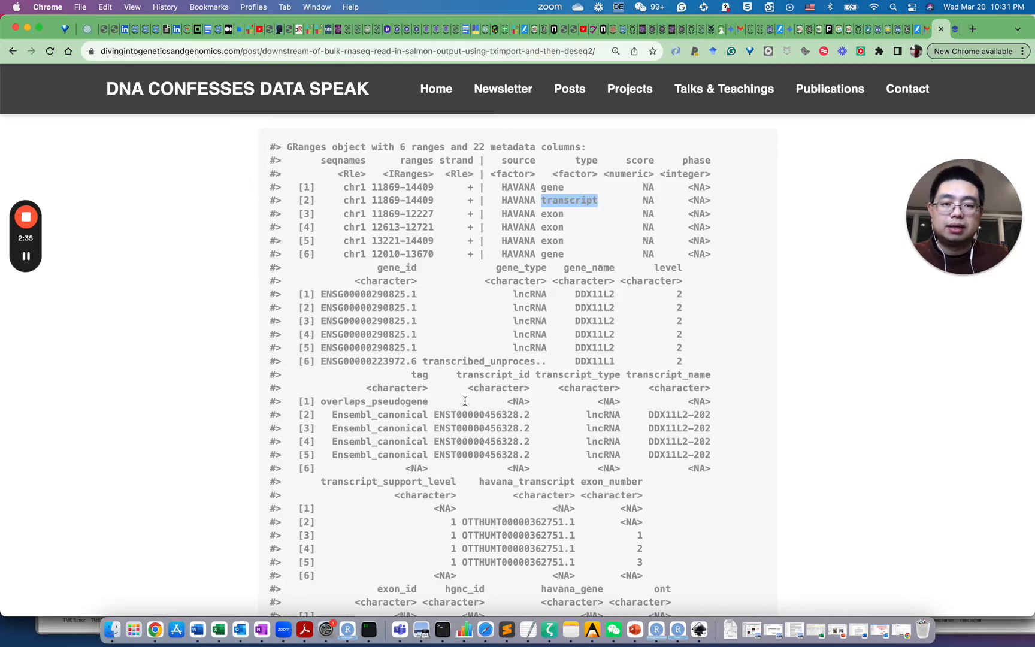
scroll(down, 3)
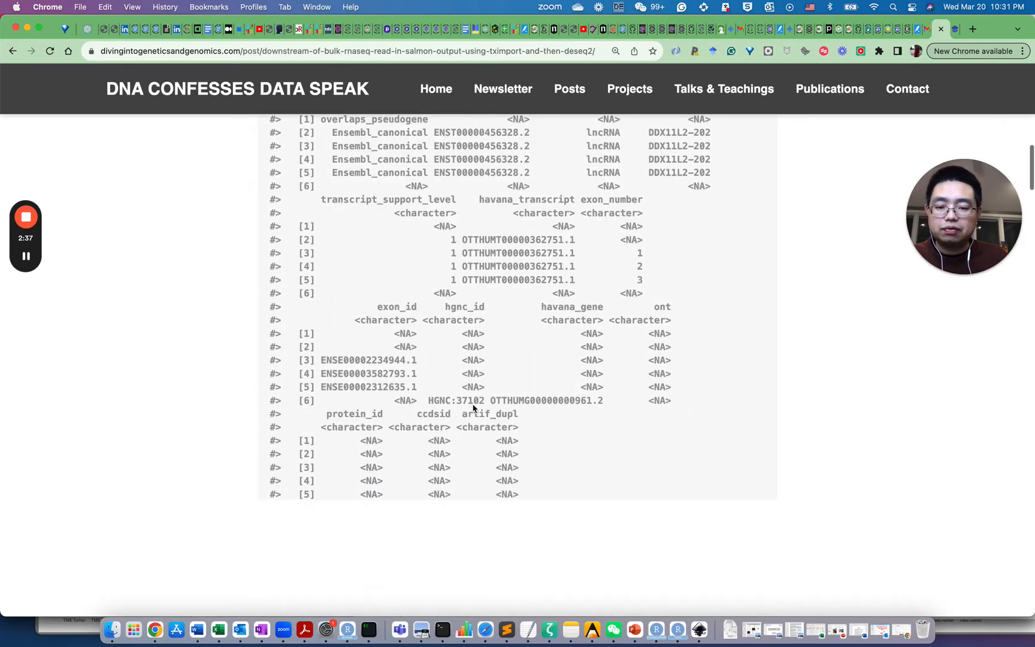
scroll(down, 3)
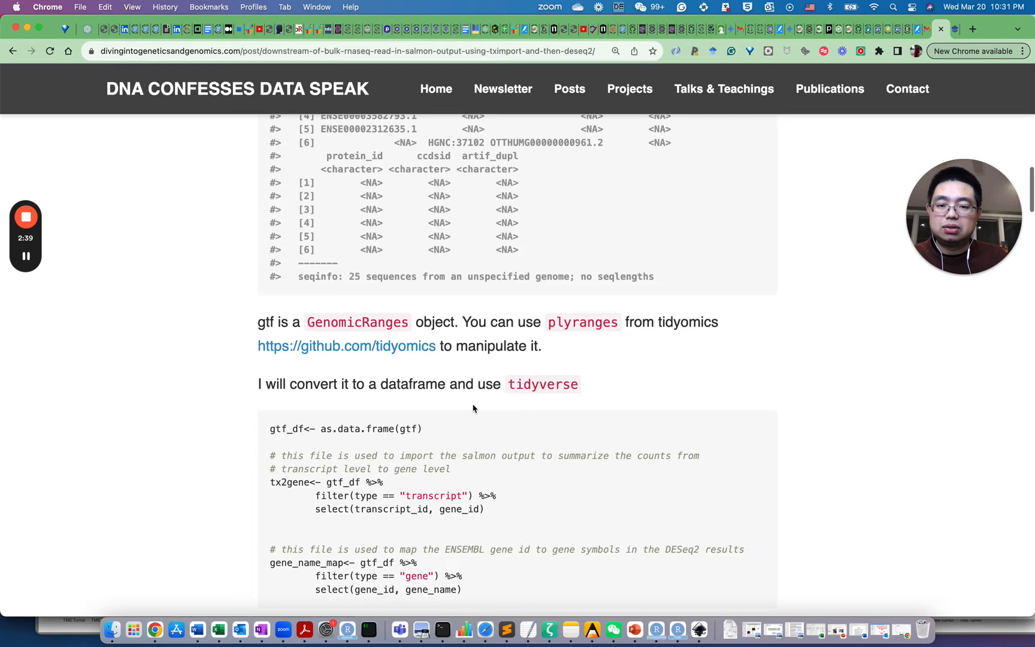
scroll(down, 3)
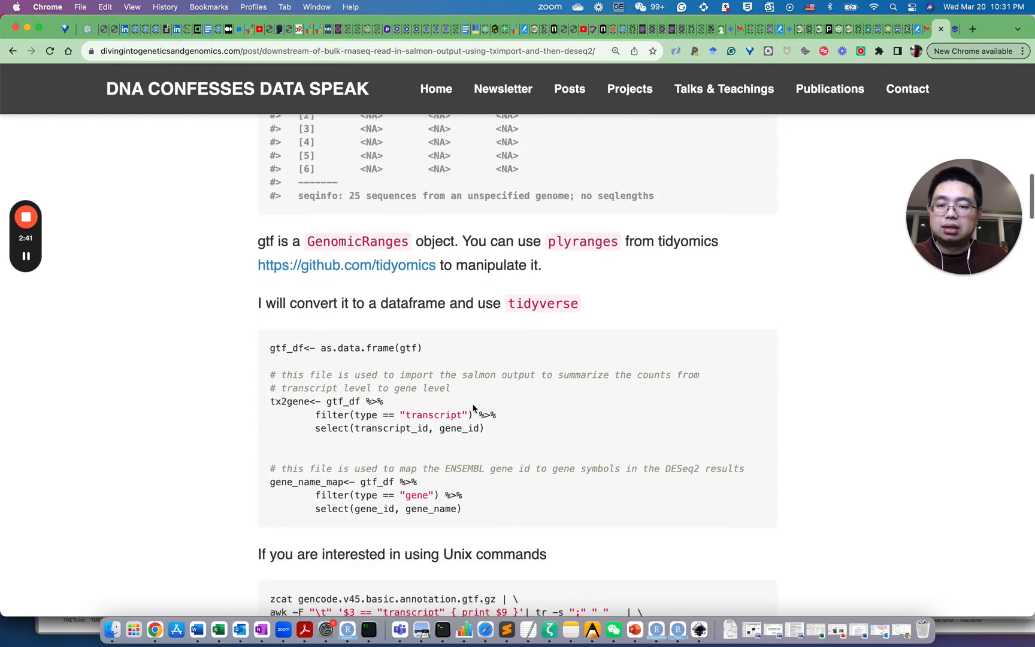
mouse_move(396, 464)
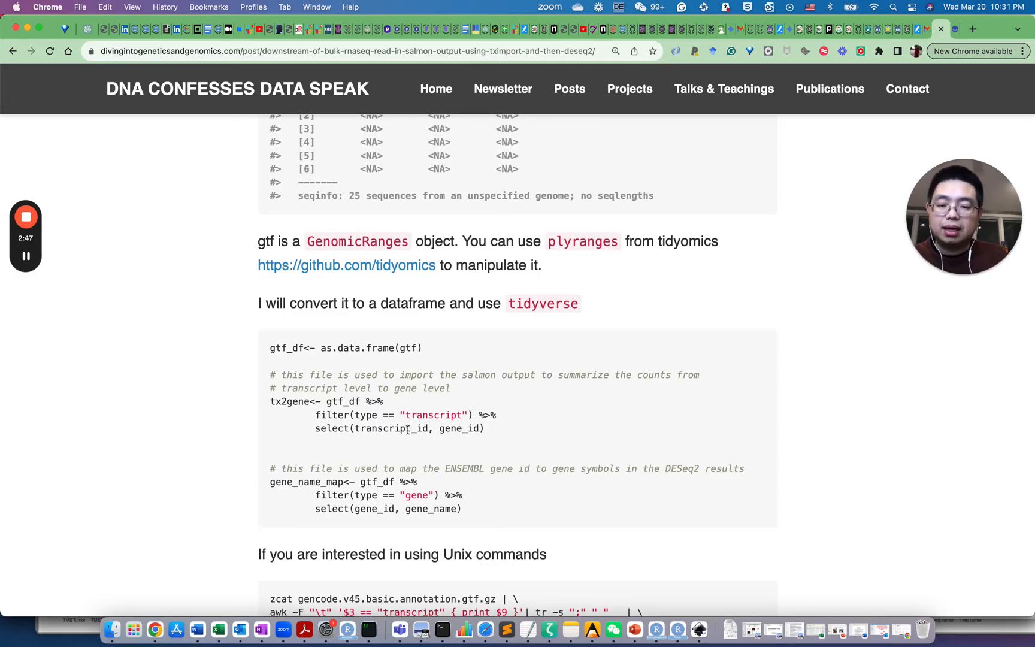
scroll(down, 3)
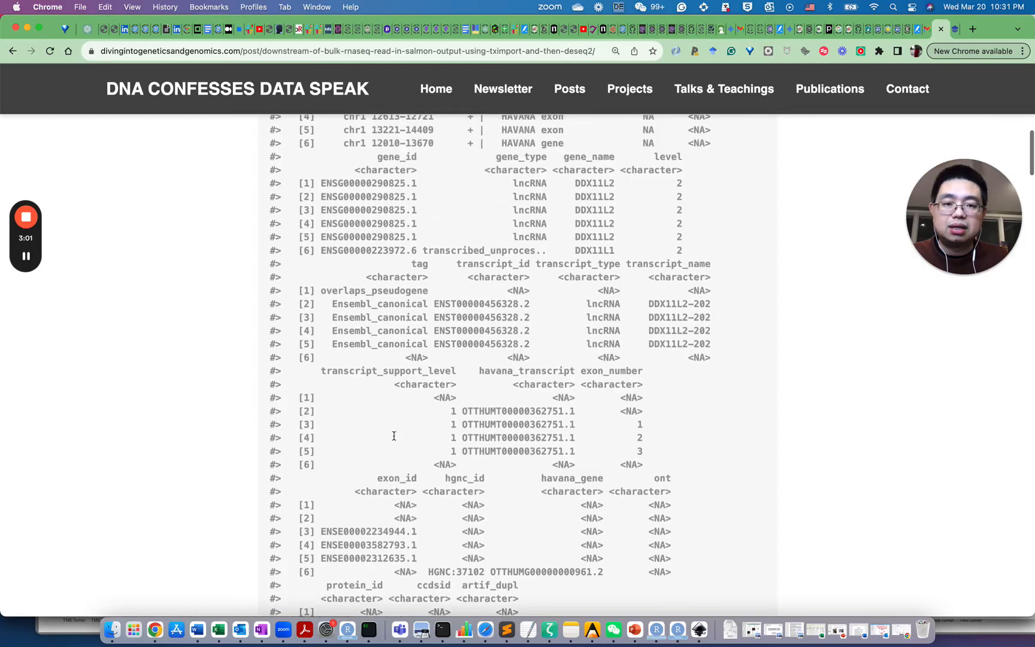
- Highlight the transcript feature type and ENST00000456328.2, then scroll to the gtf_df and tx2gene code block
double_click(570, 196)
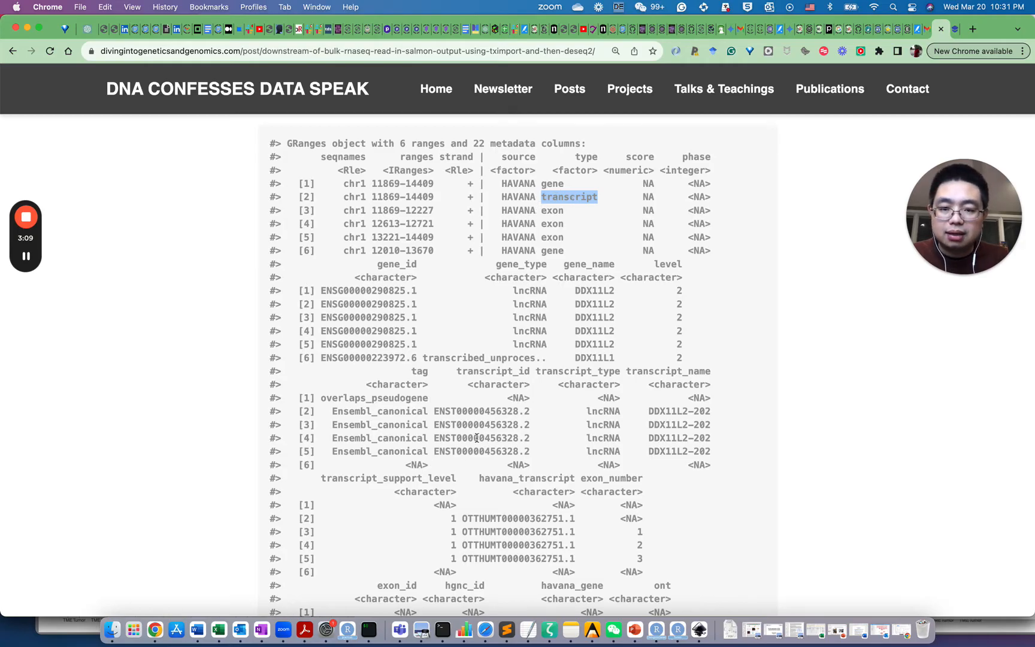
scroll(down, 3)
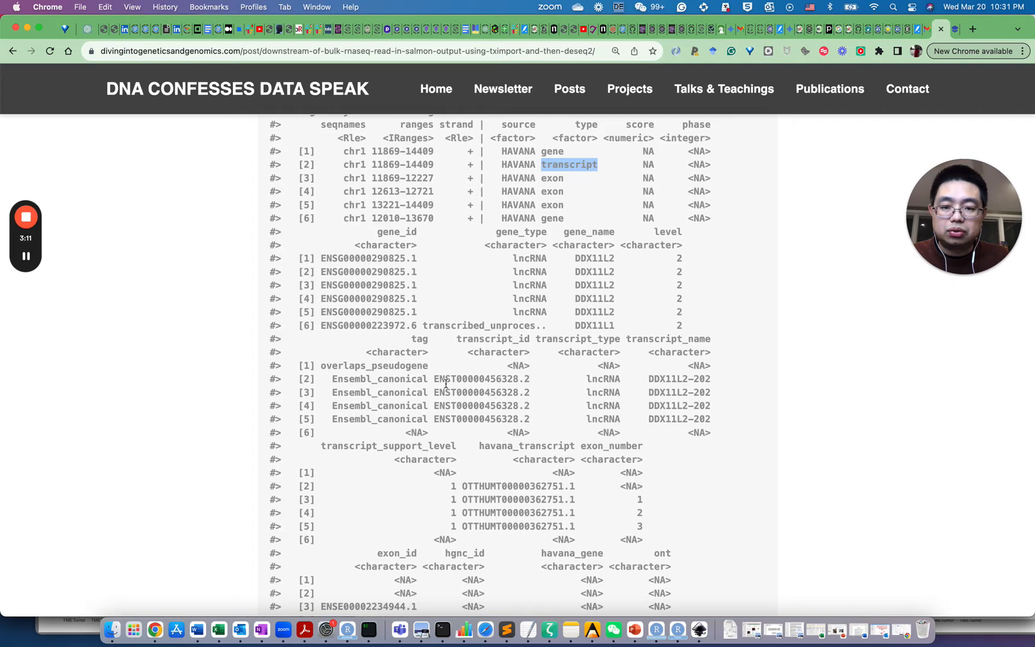
double_click(481, 392)
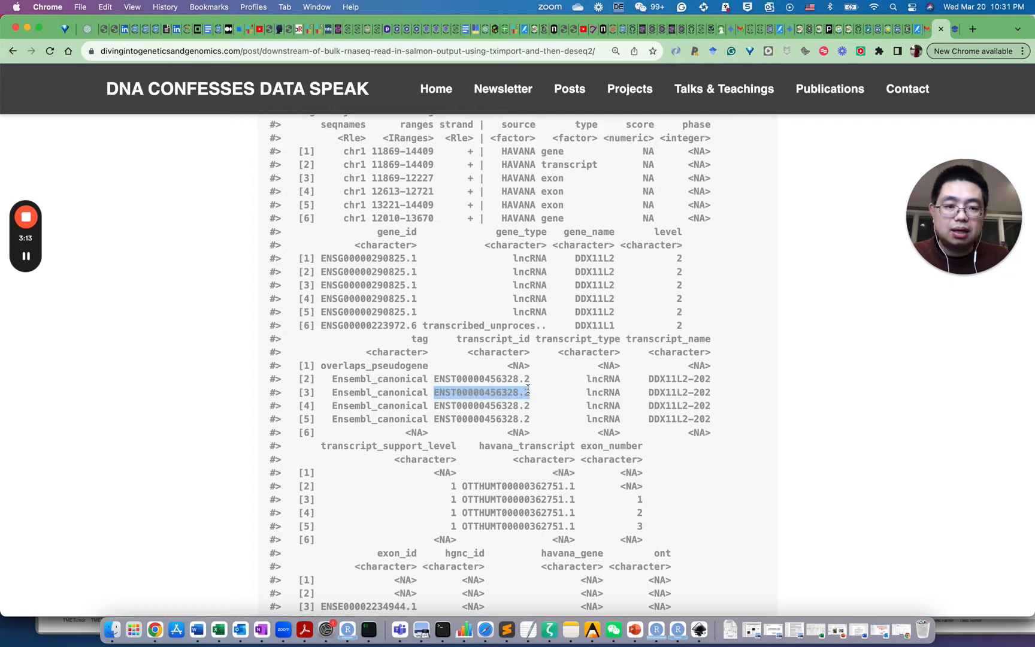
scroll(down, 3)
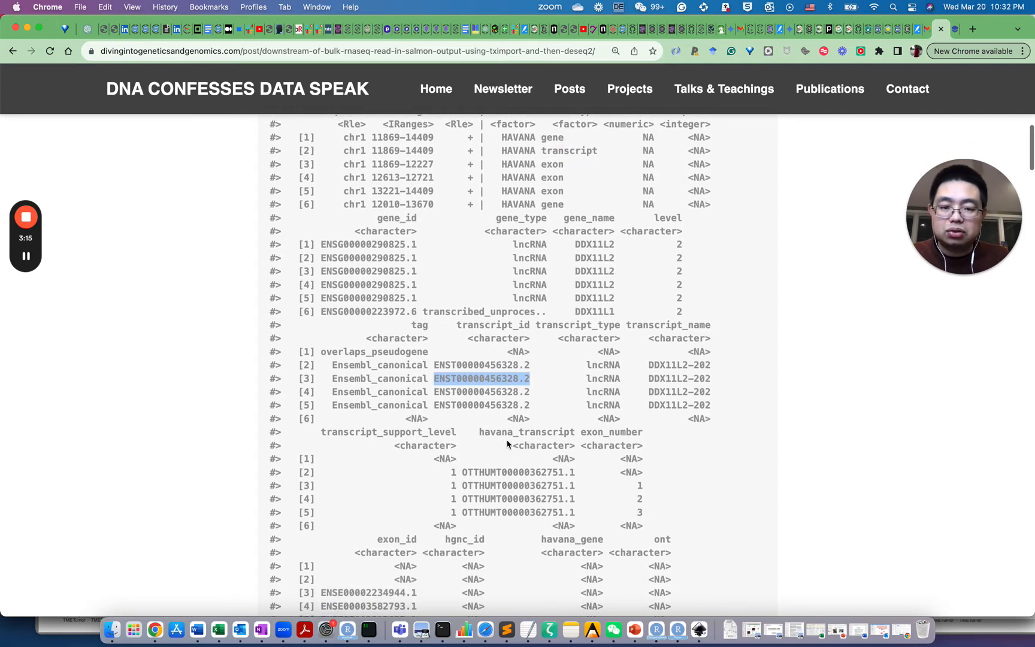
scroll(down, 3)
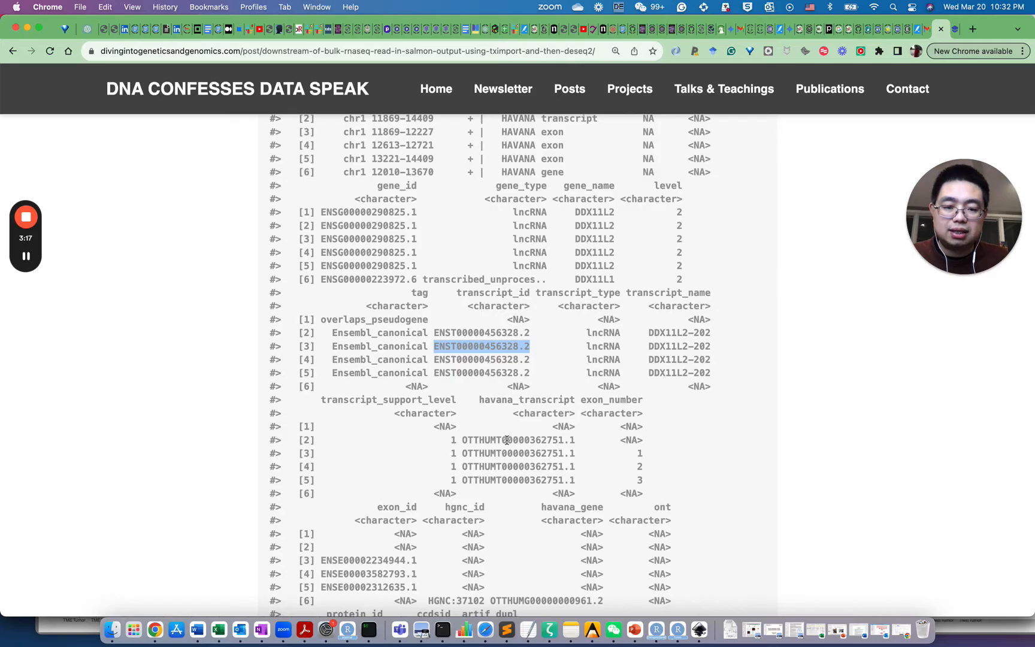
scroll(down, 3)
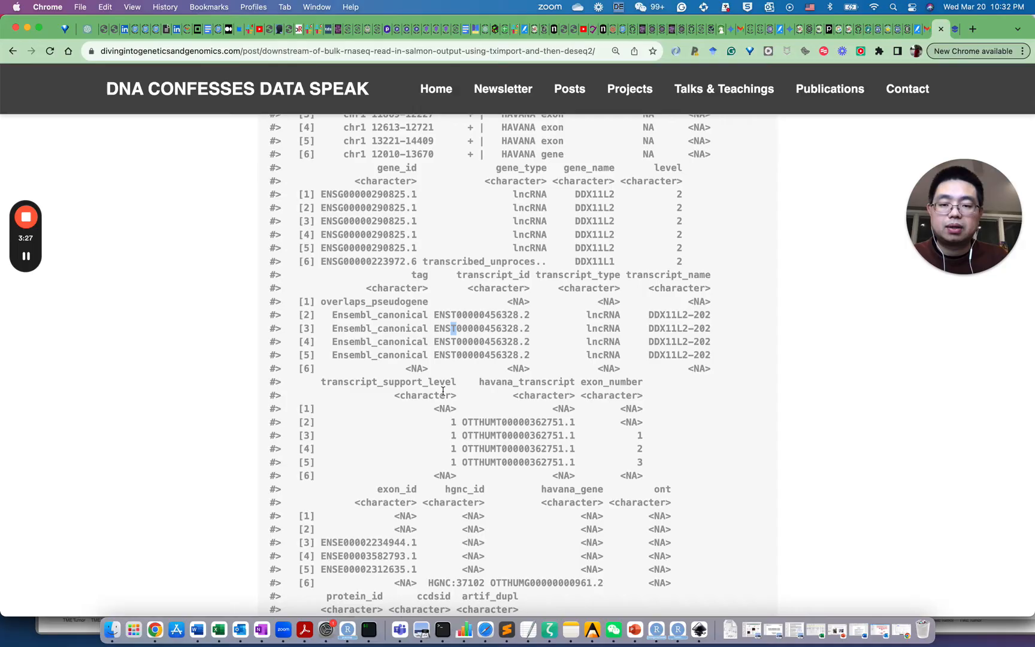
scroll(down, 3)
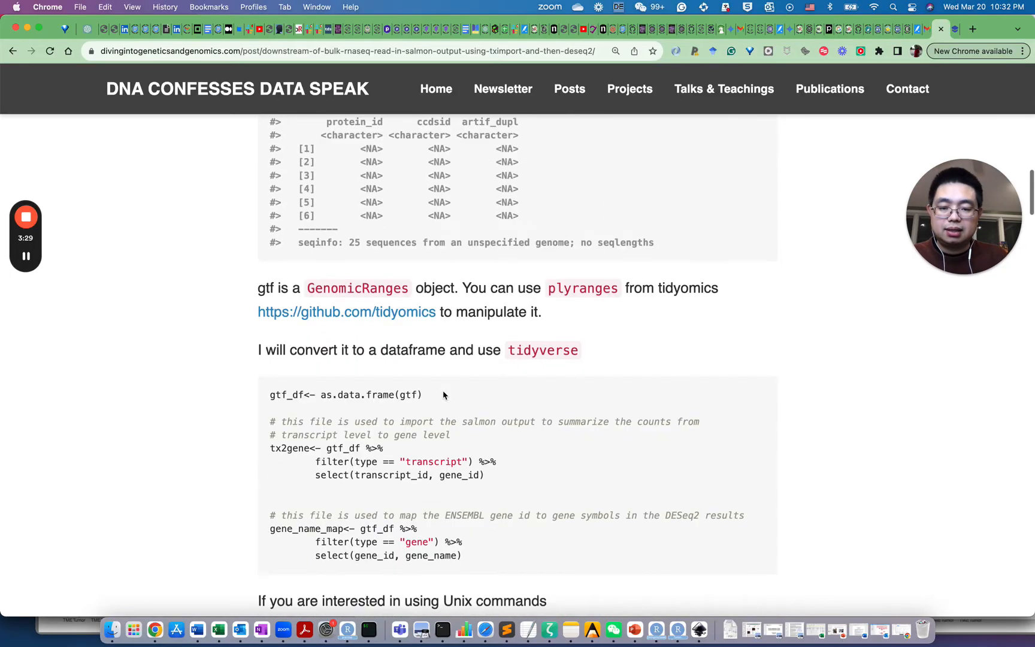
- Highlight gene_id in the tx2gene selection and the type column in the gene filter code
scroll(down, 3)
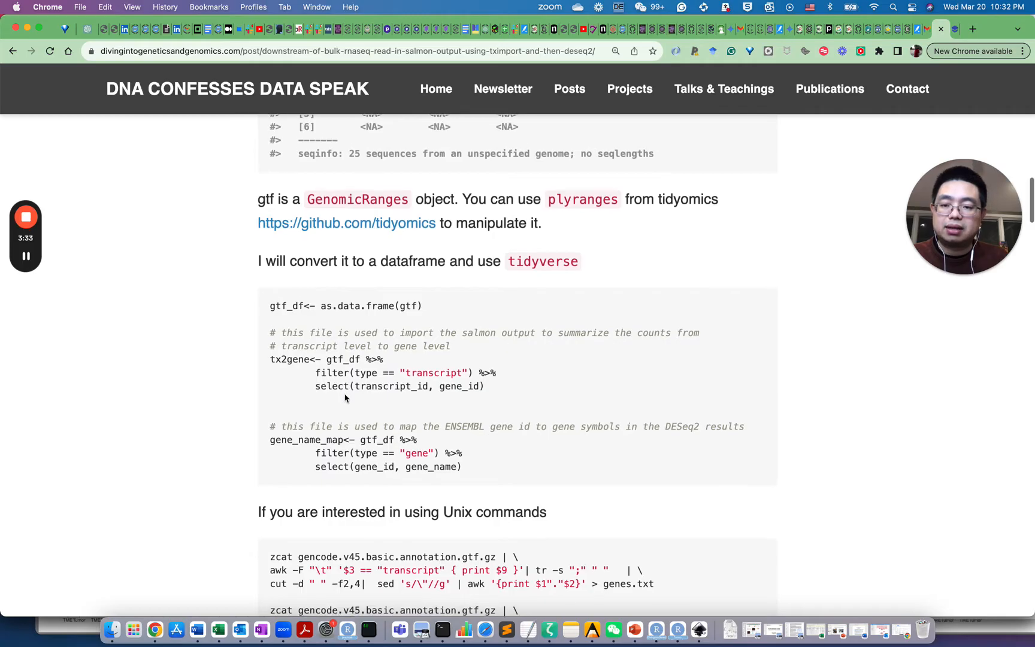
scroll(down, 3)
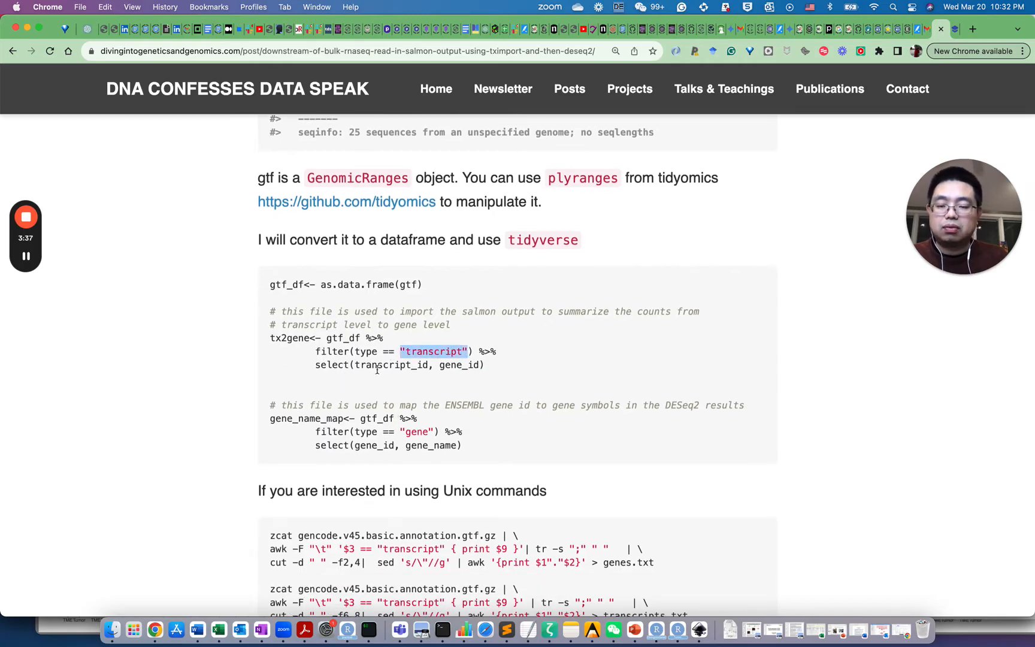
mouse_move(423, 387)
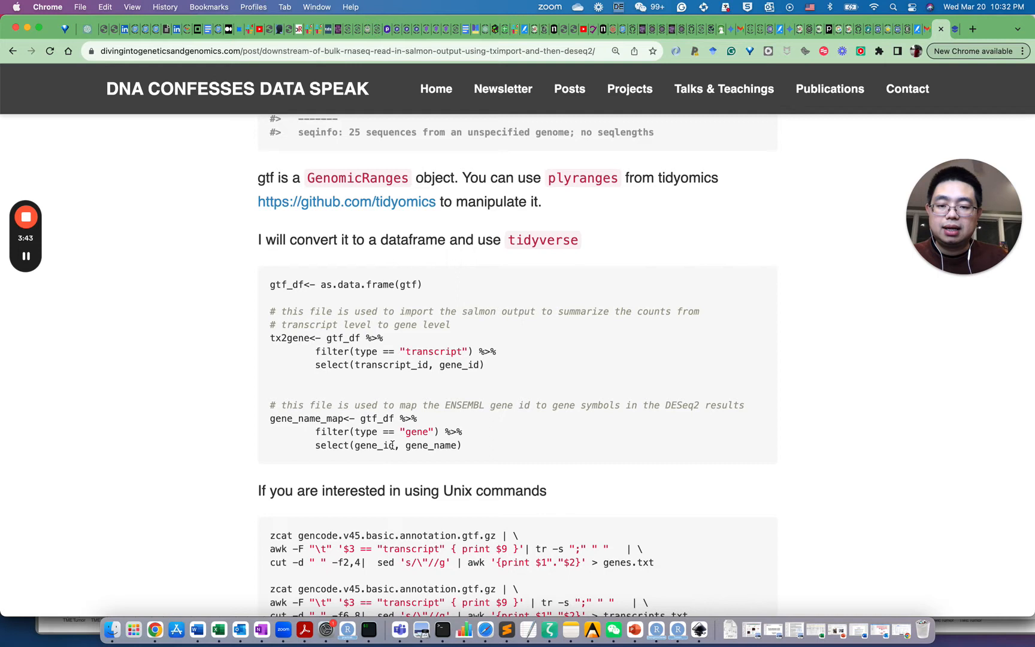
scroll(down, 3)
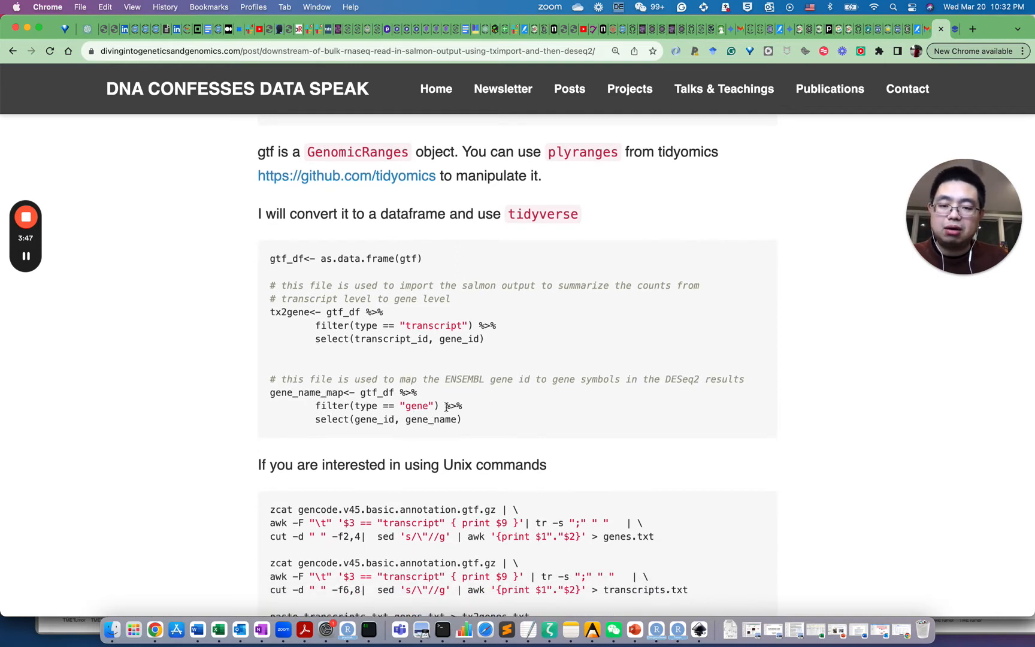
double_click(457, 339)
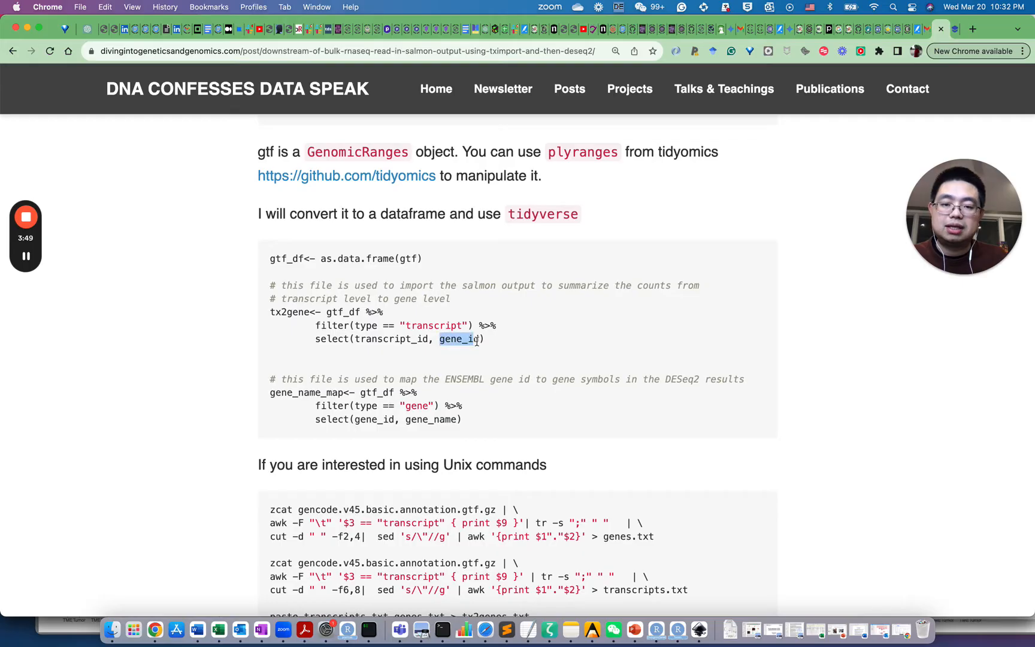
mouse_move(367, 449)
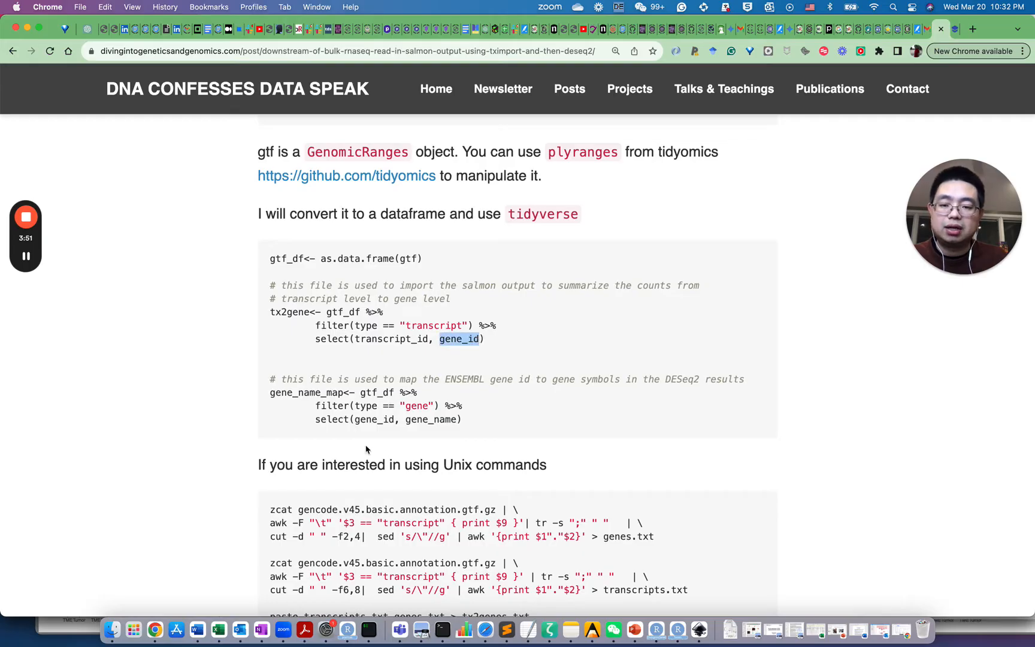
double_click(365, 405)
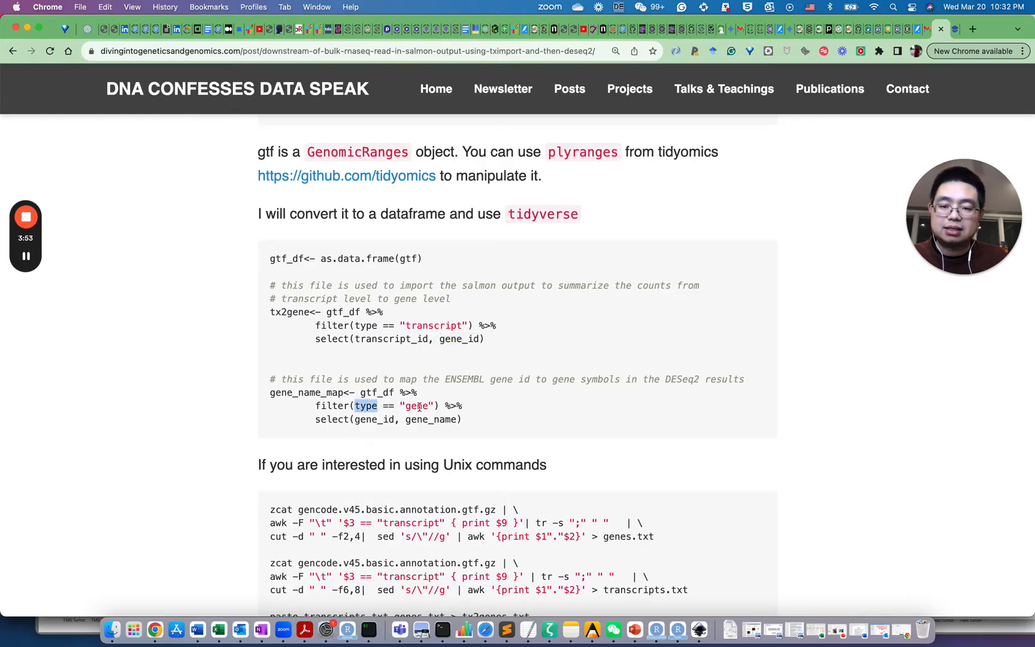
drag(357, 405, 429, 405)
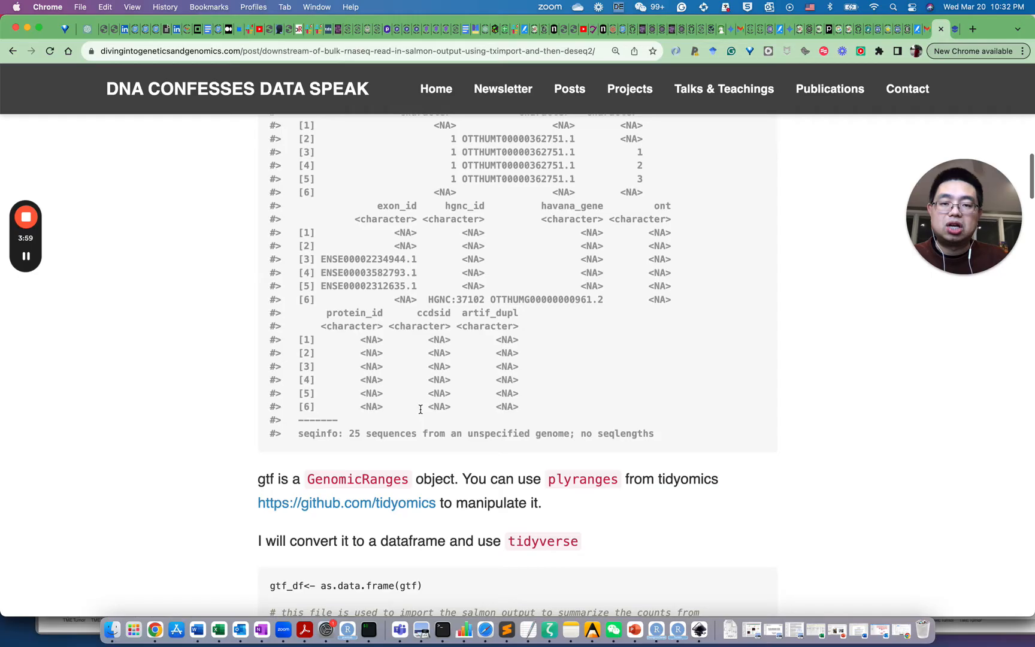
- Scroll back up to the GTF output and highlight the first Ensembl gene ID
scroll(up, 3)
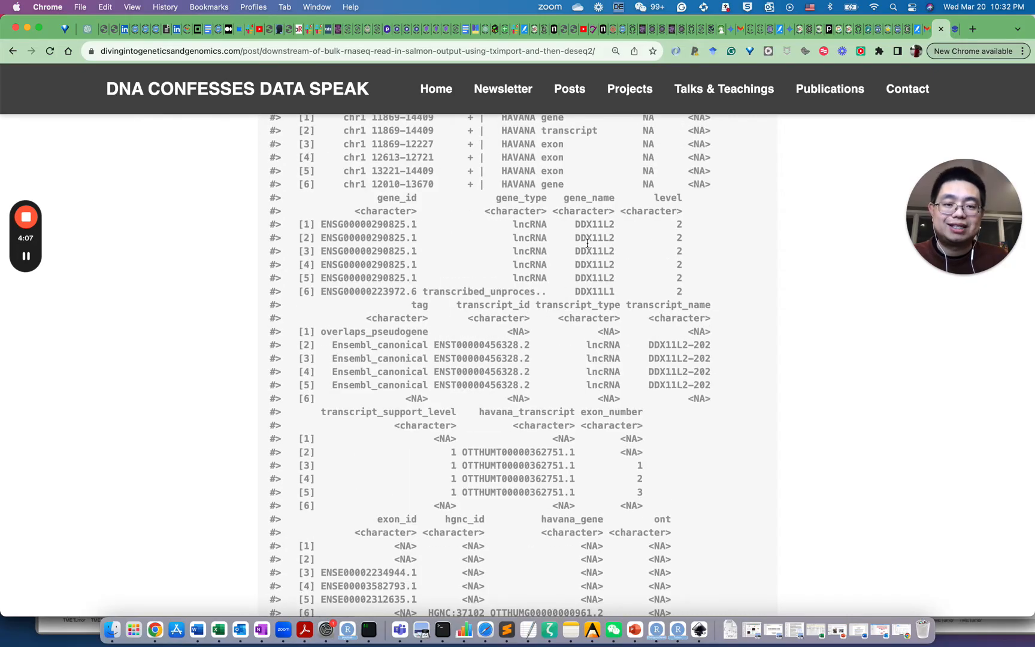
double_click(593, 224)
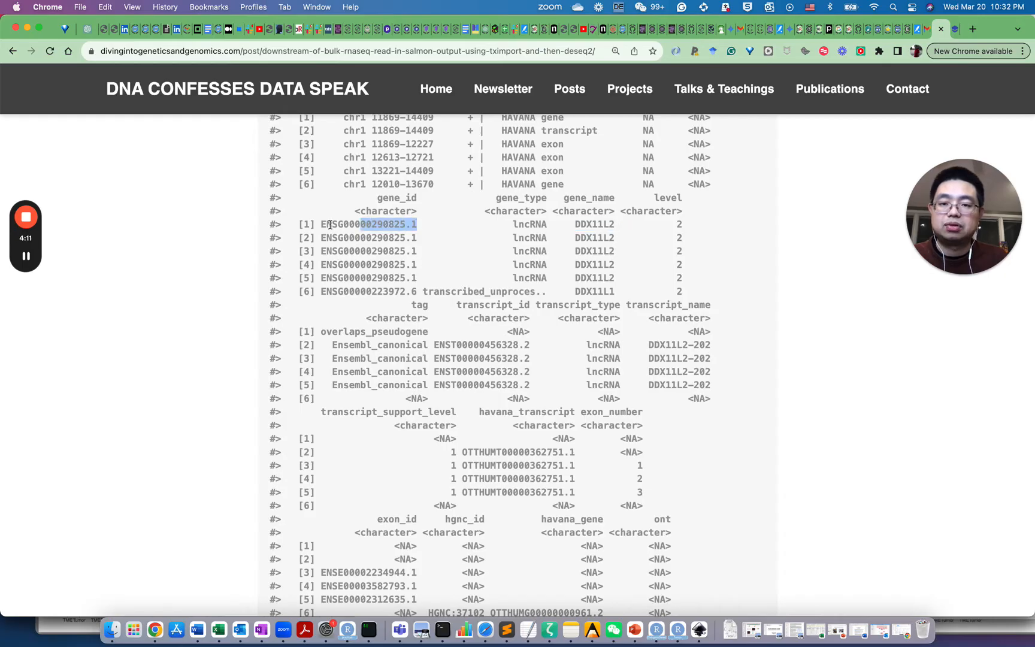
scroll(down, 3)
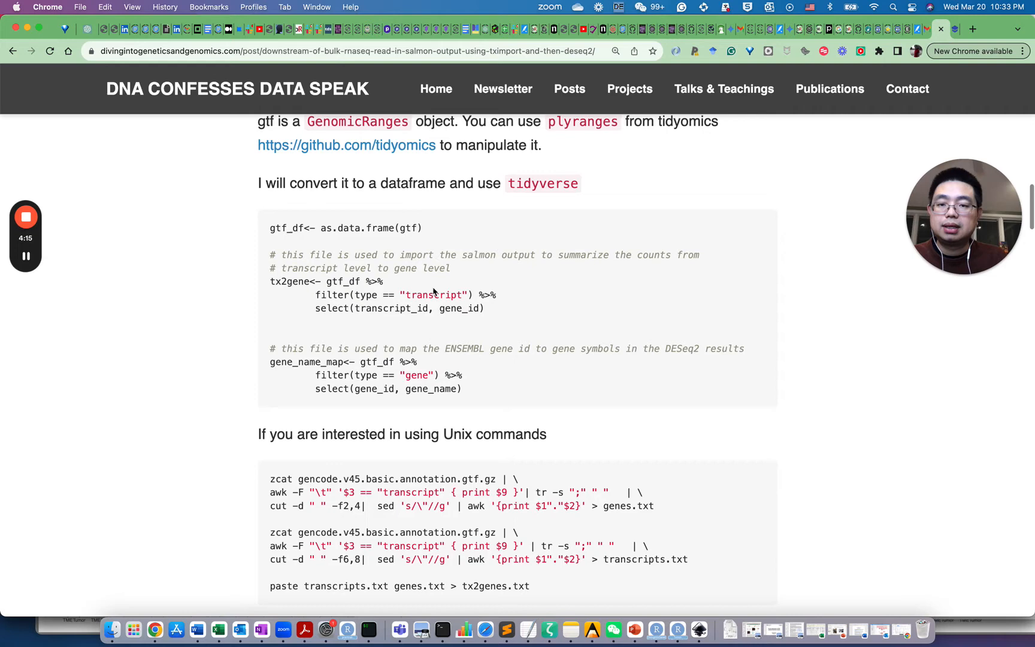
- Scroll through the Unix command alternative to the tximport call reading the salmon output
scroll(down, 3)
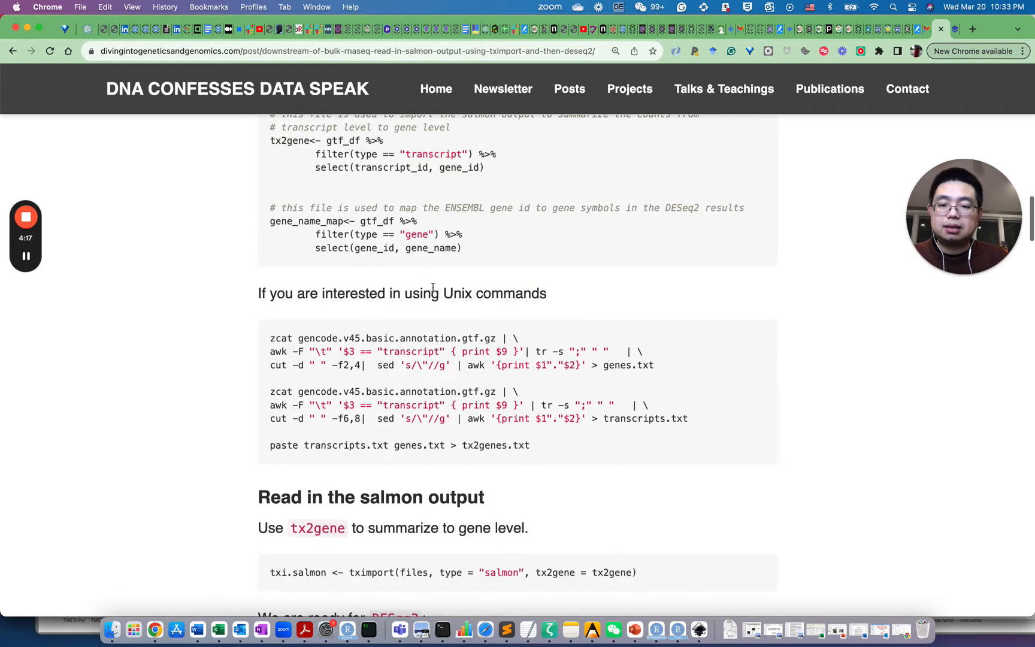
scroll(down, 3)
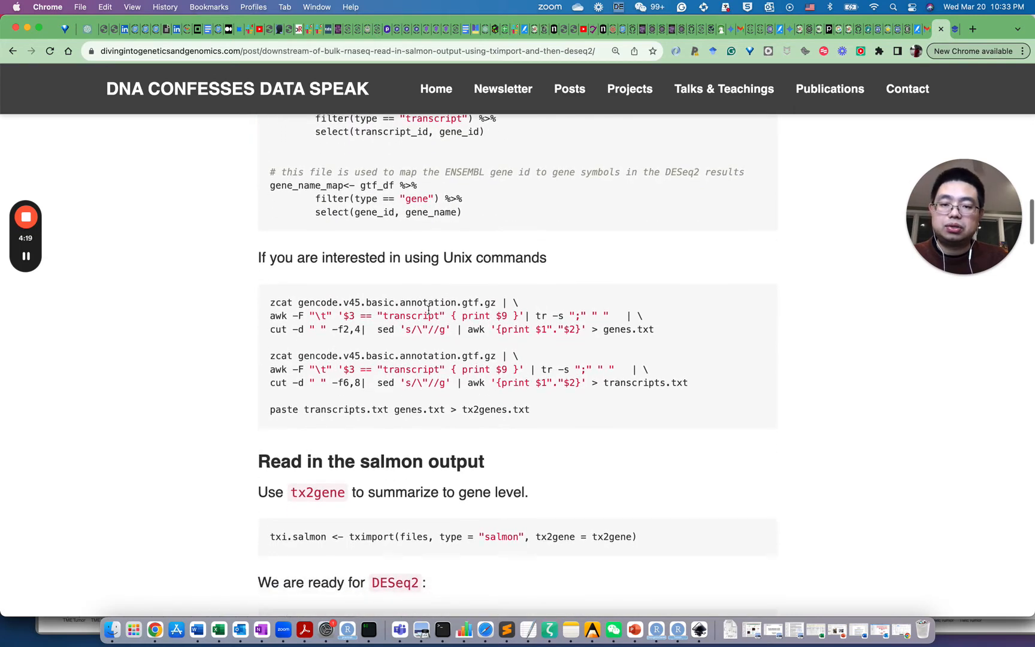
scroll(down, 3)
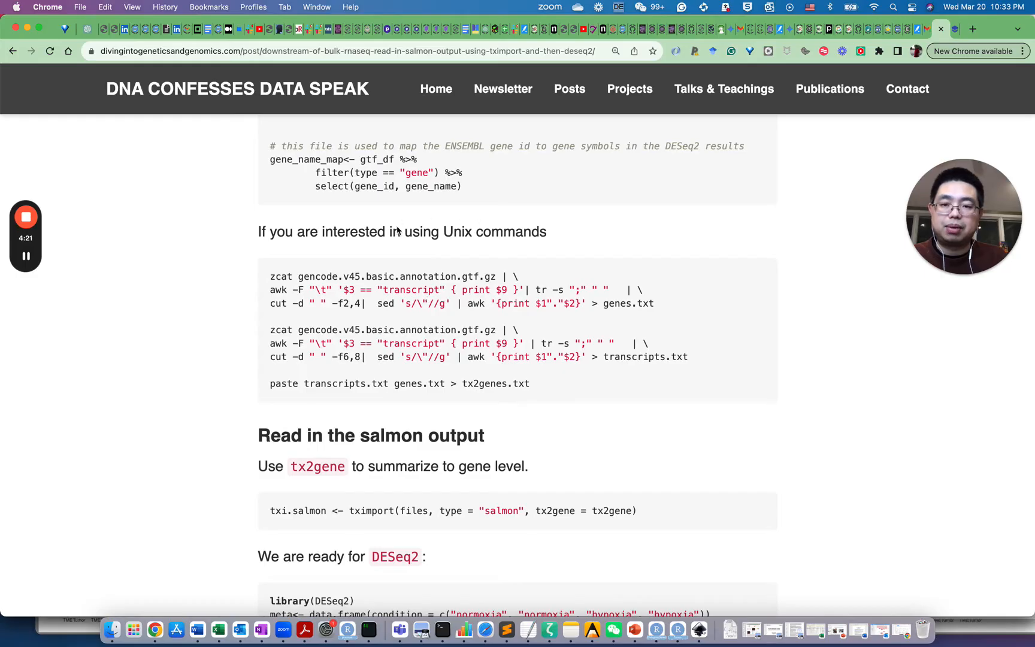
scroll(down, 3)
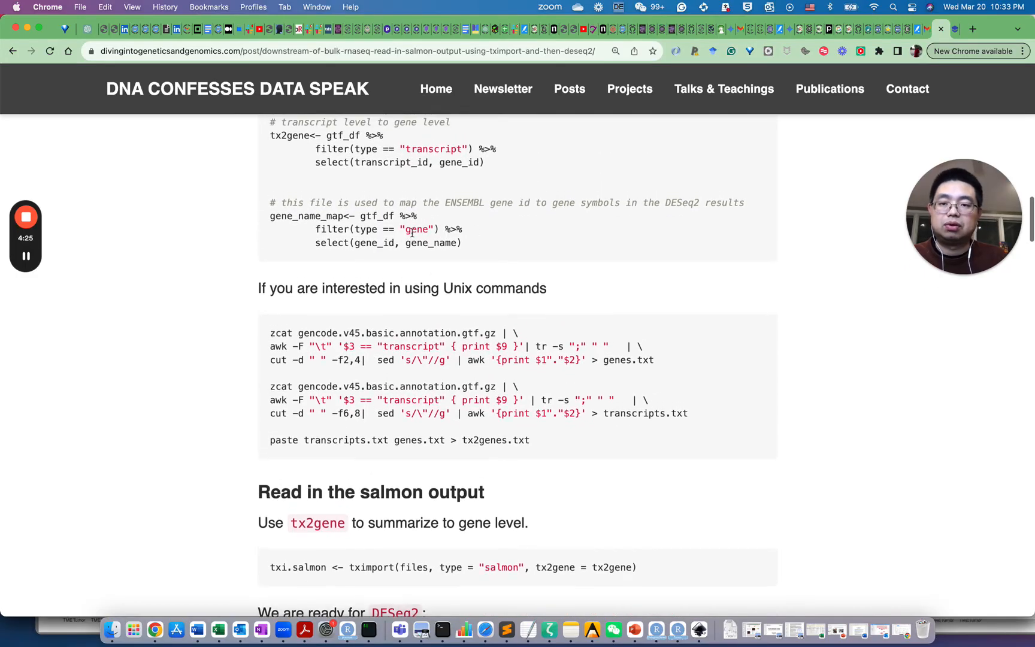
scroll(down, 3)
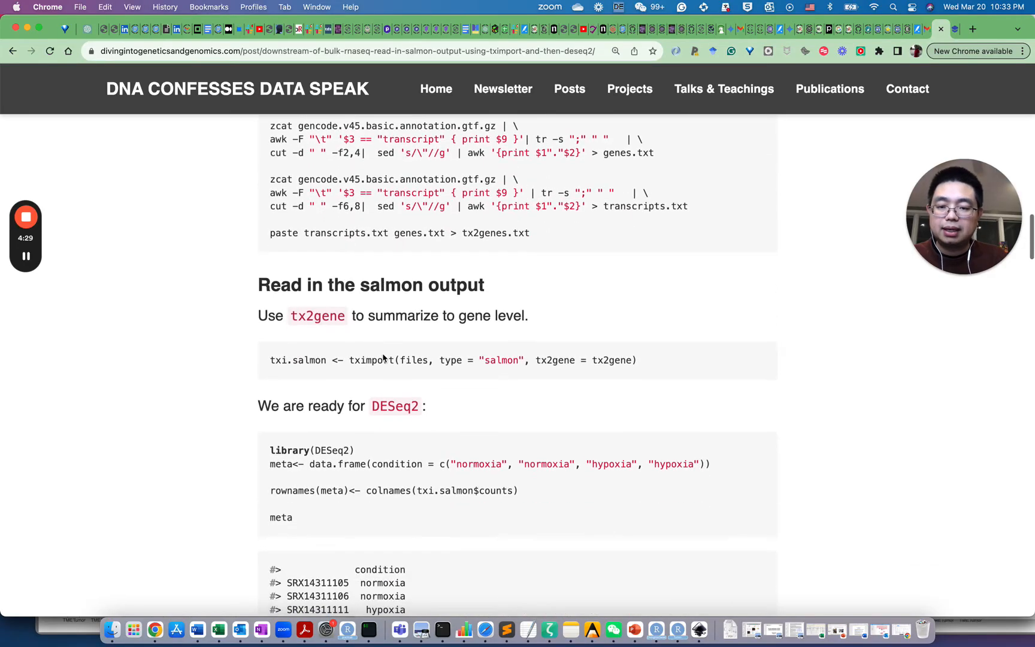
scroll(down, 3)
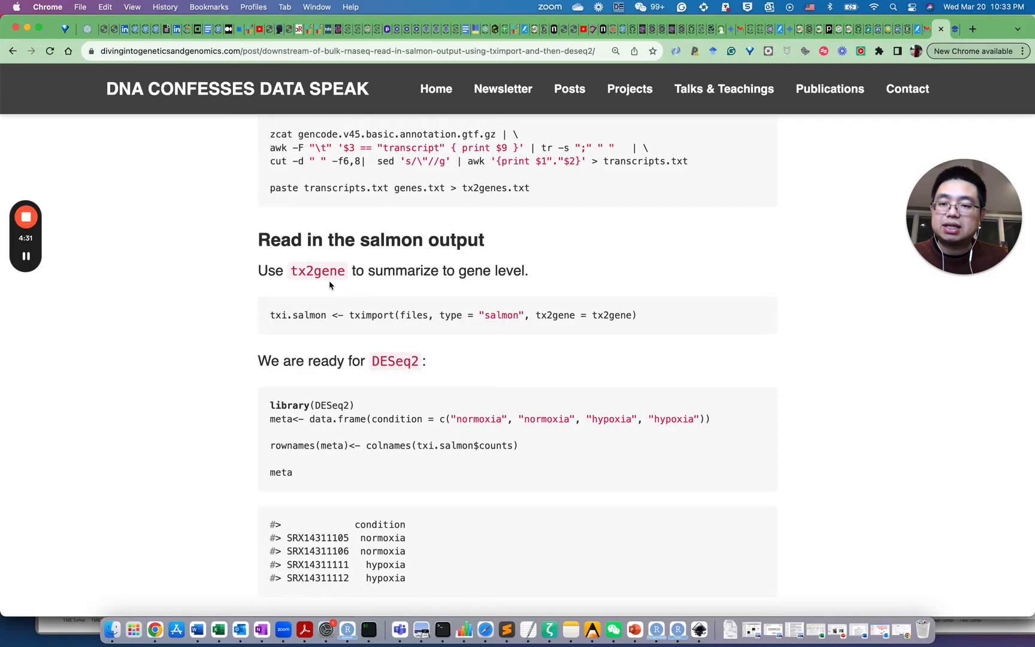
mouse_move(373, 340)
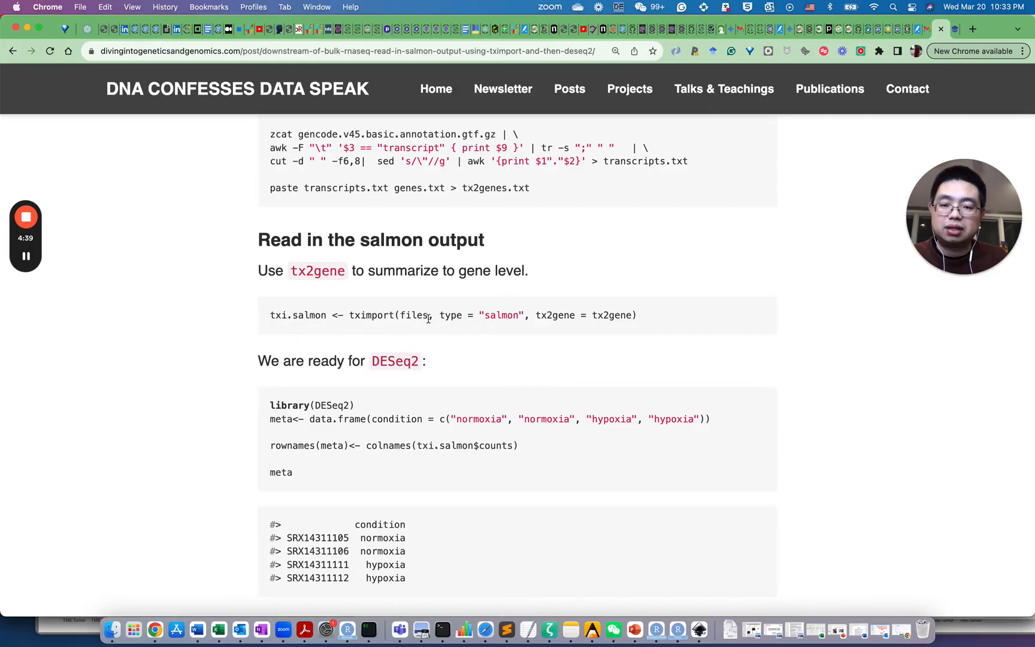
double_click(414, 315)
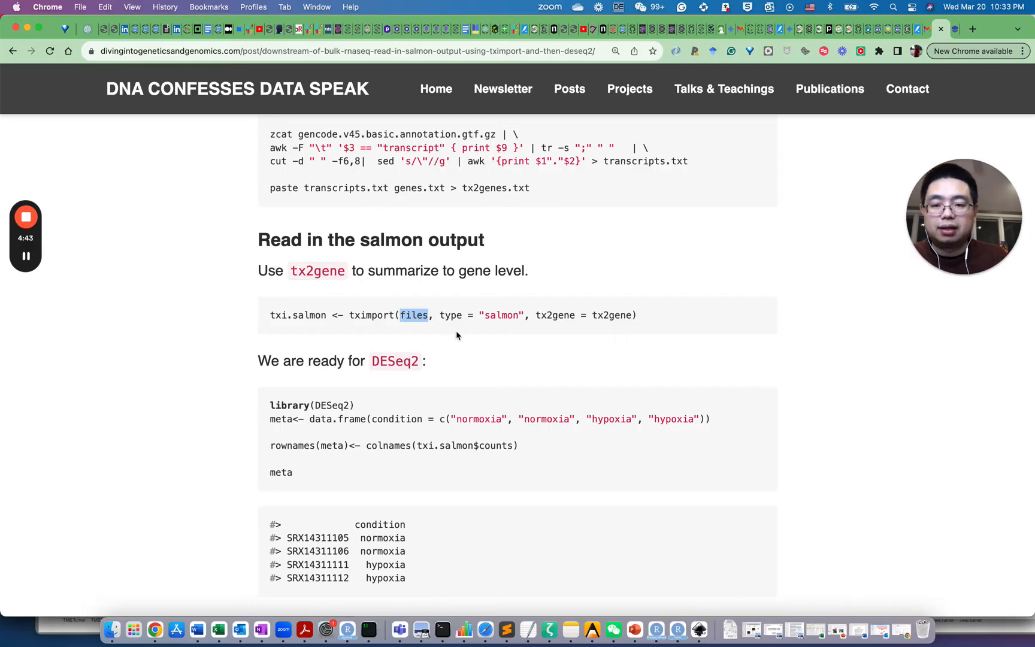
mouse_move(464, 296)
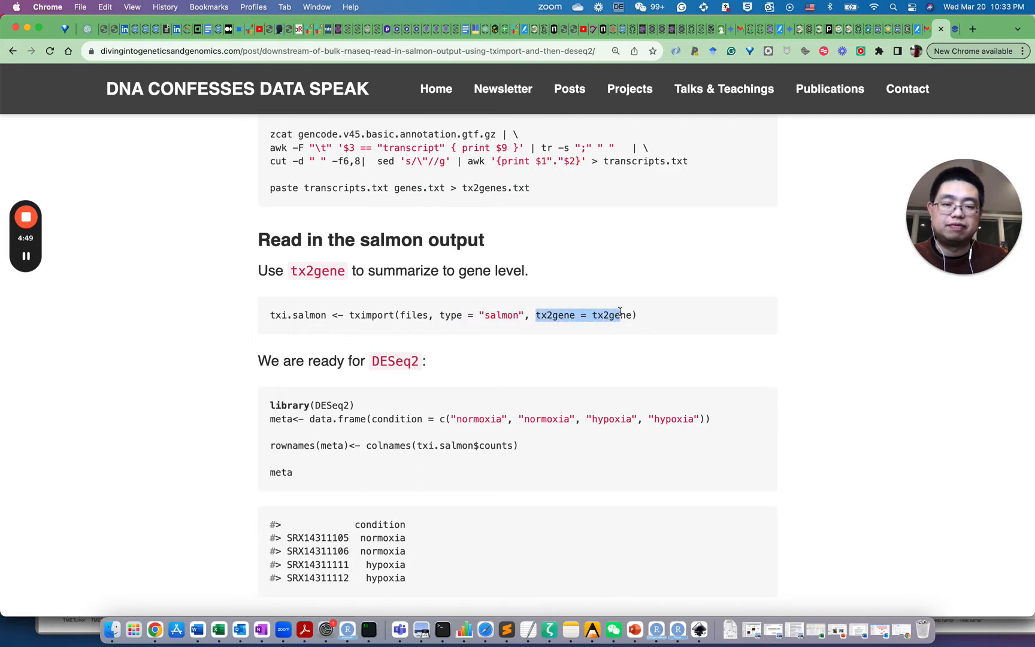
scroll(down, 3)
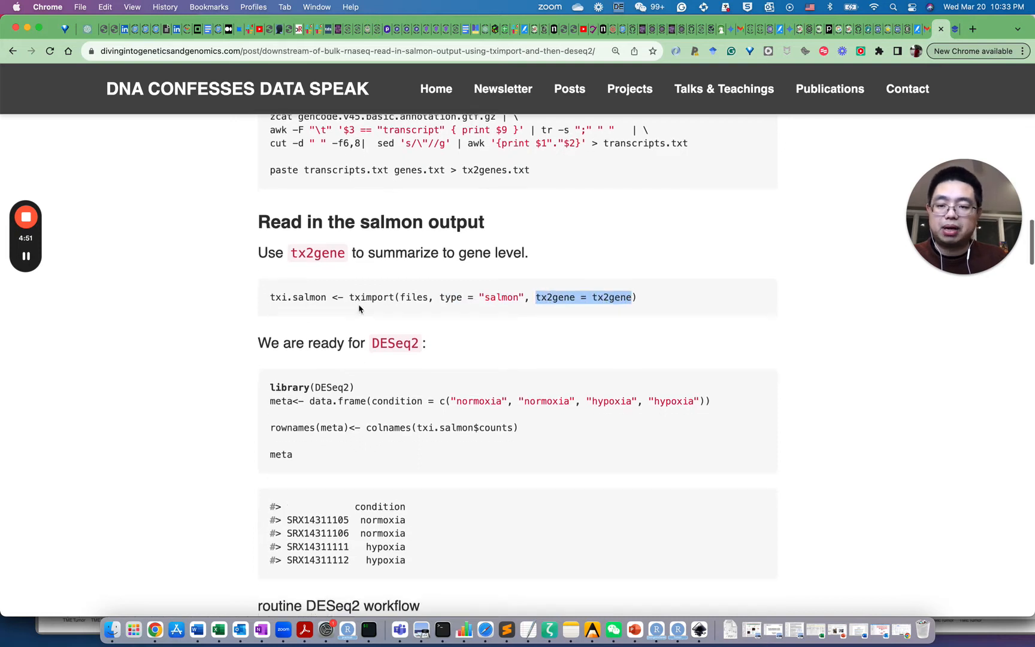
- Scroll to the meta sample table and DESeq2 workflow code, highlighting the last sample's hypoxia condition
scroll(down, 3)
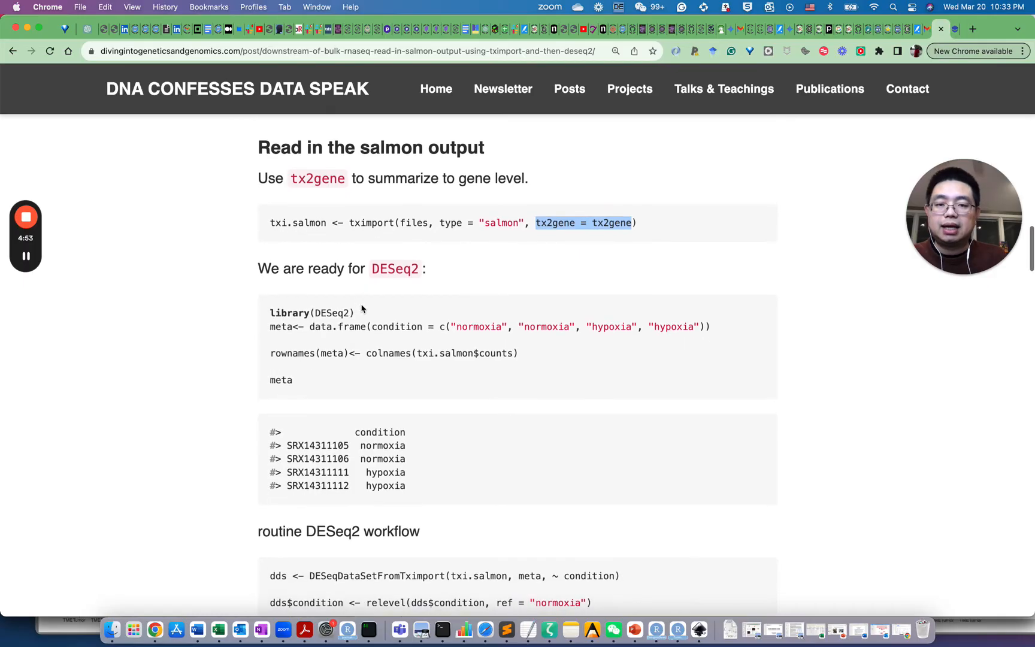
scroll(down, 3)
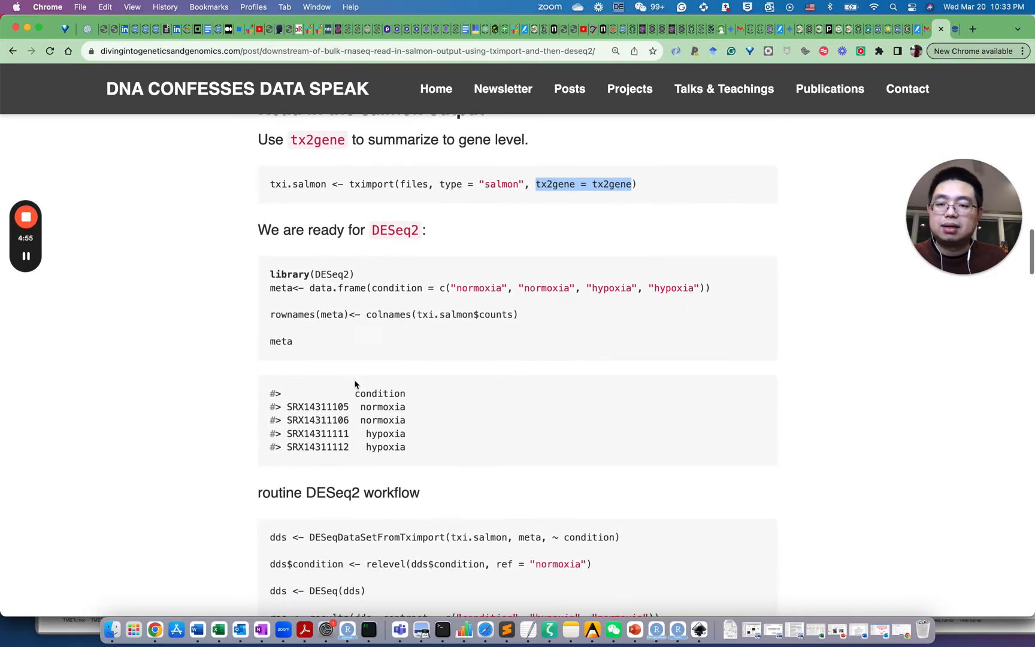
mouse_move(347, 275)
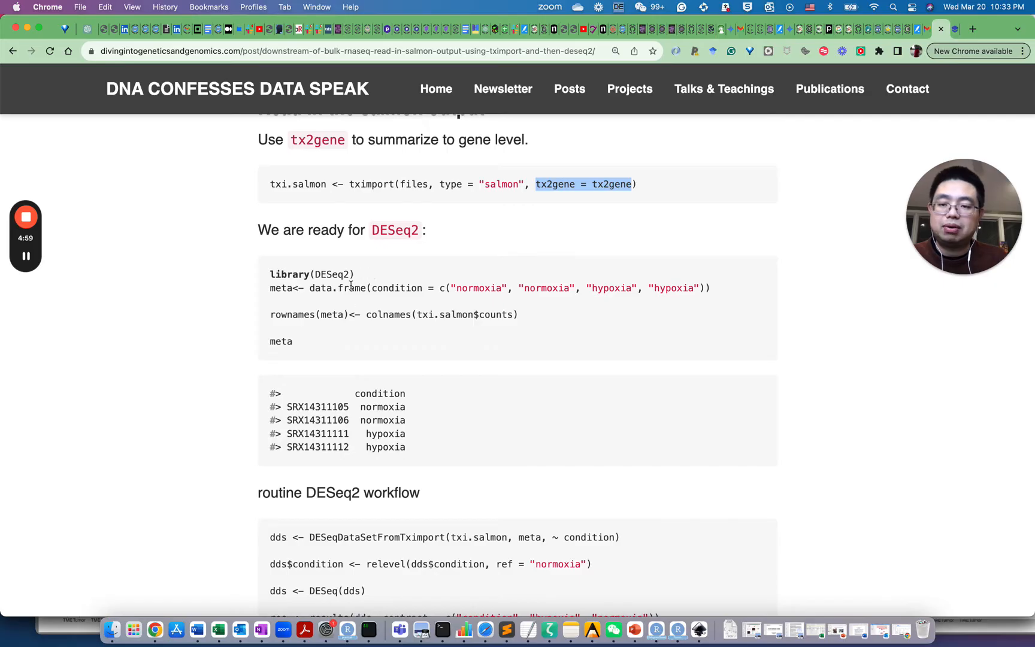
scroll(down, 3)
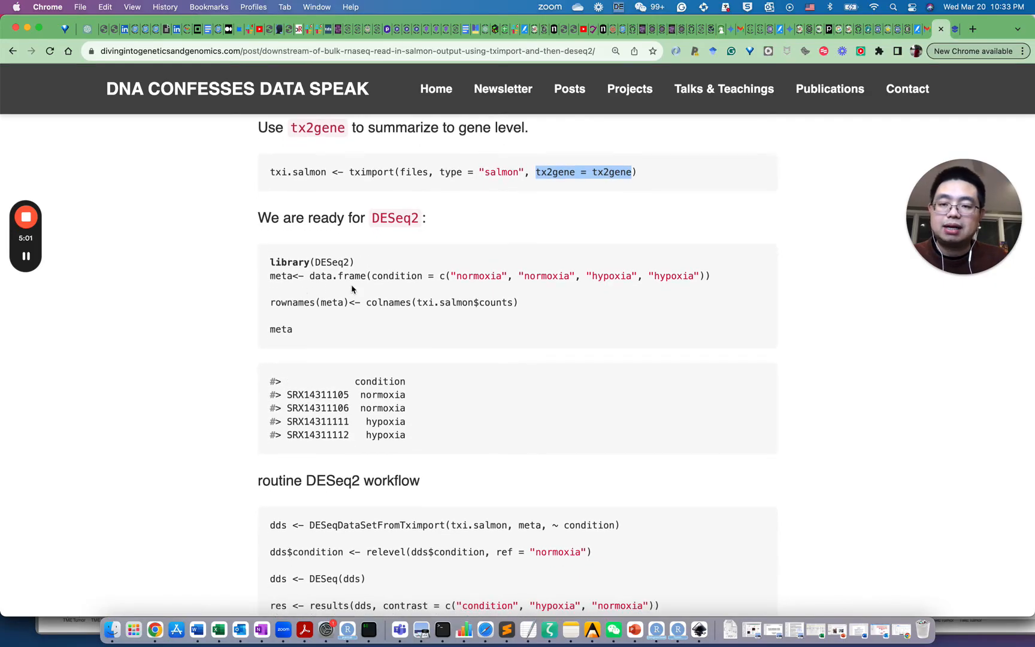
scroll(down, 3)
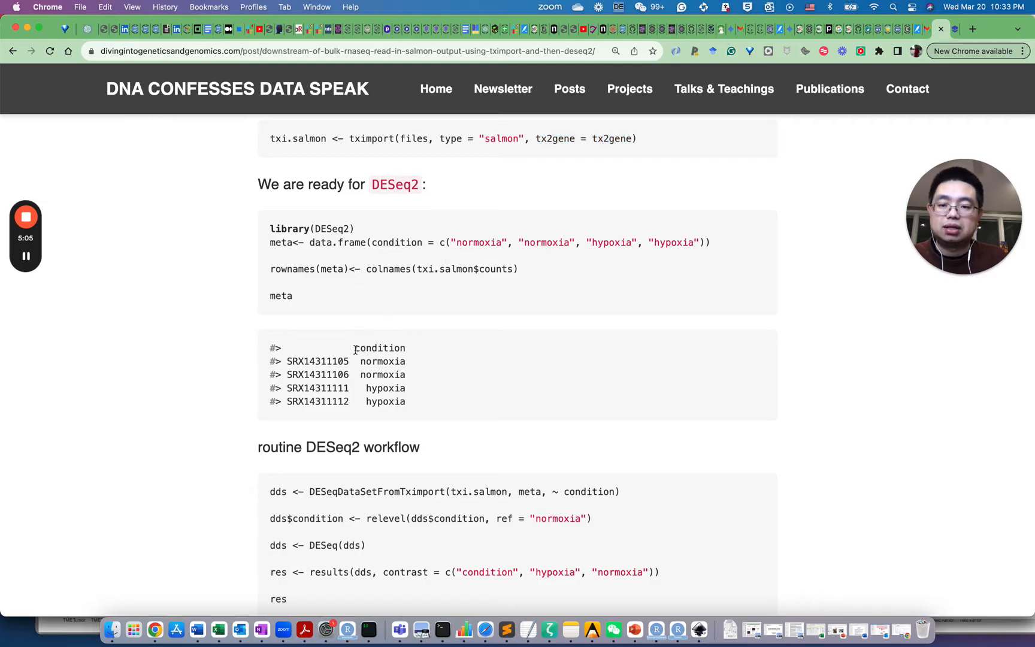
drag(354, 348, 406, 388)
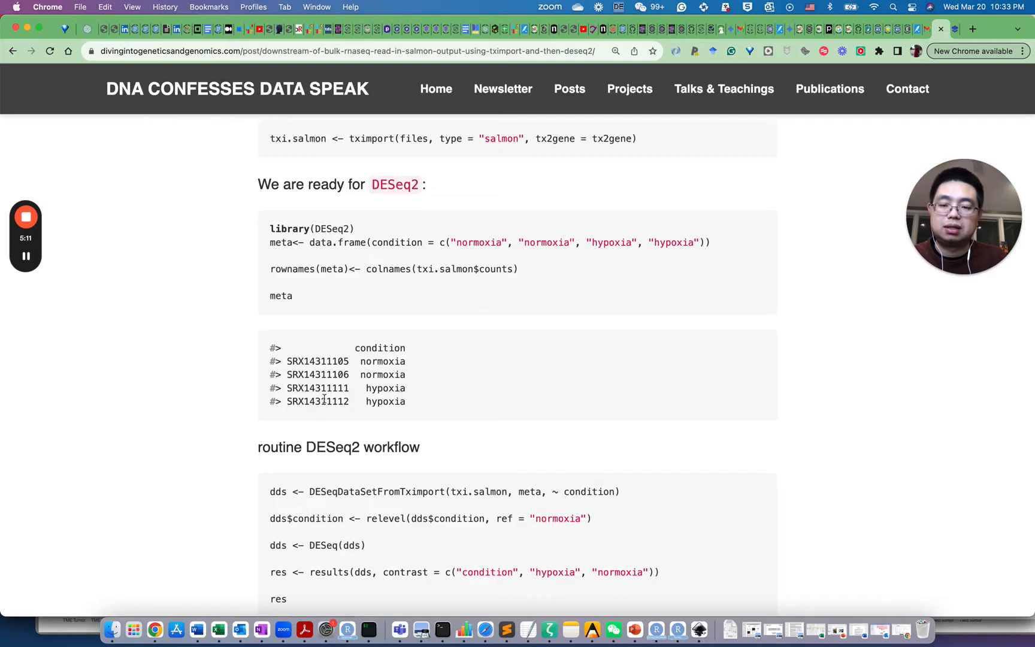
double_click(362, 360)
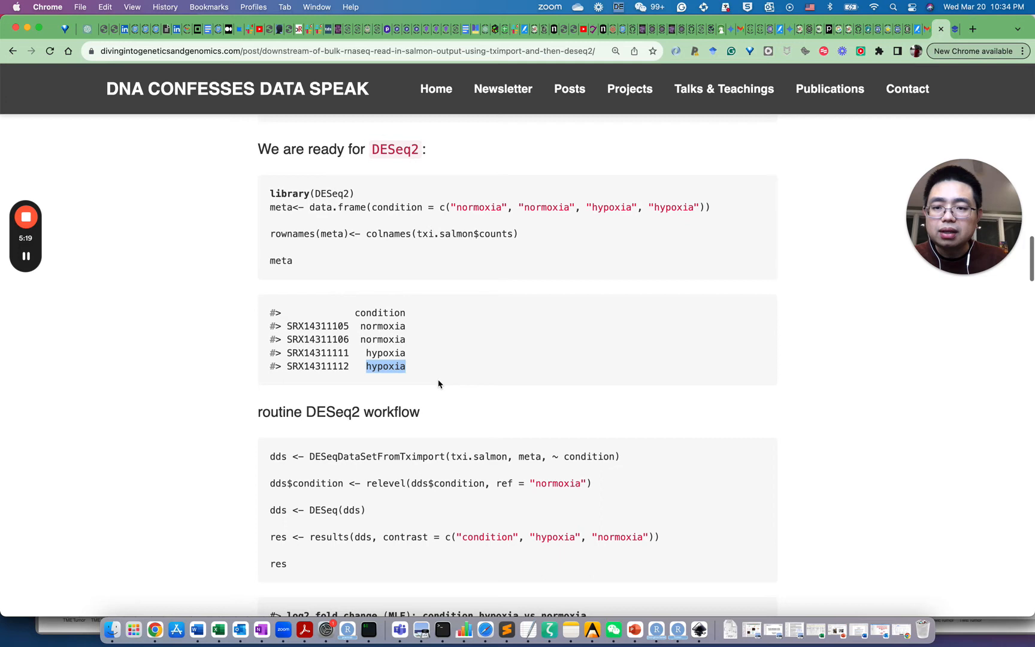
scroll(down, 3)
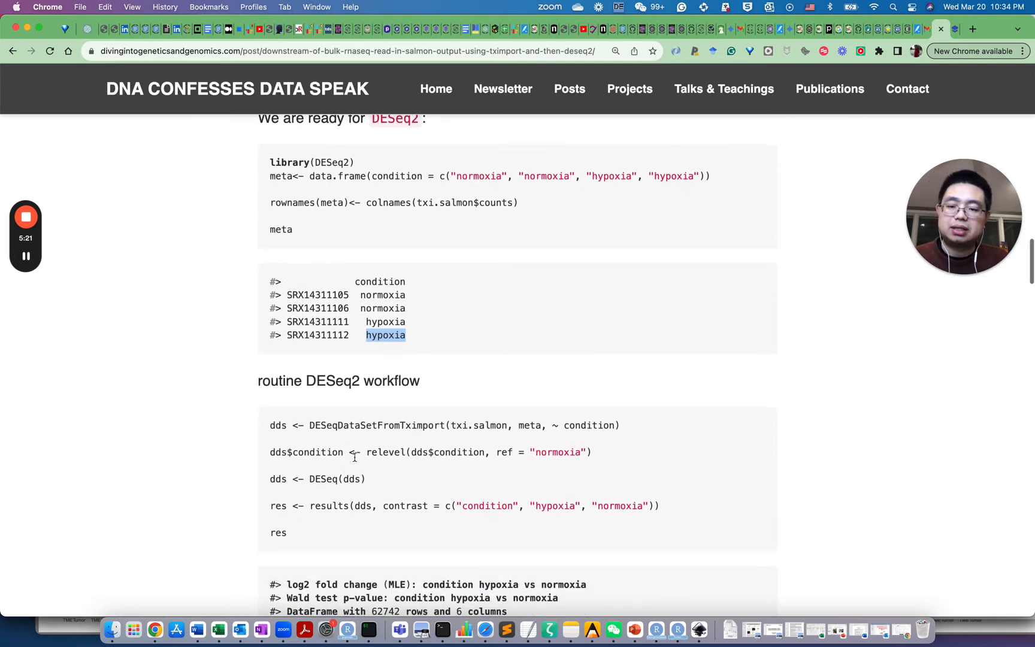
double_click(333, 425)
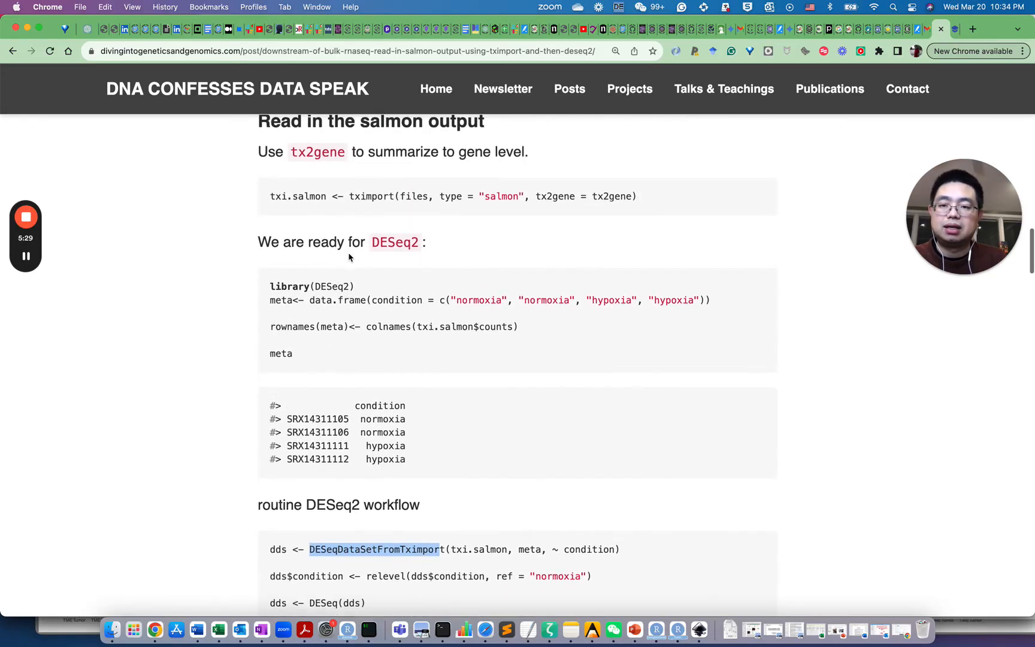
scroll(down, 3)
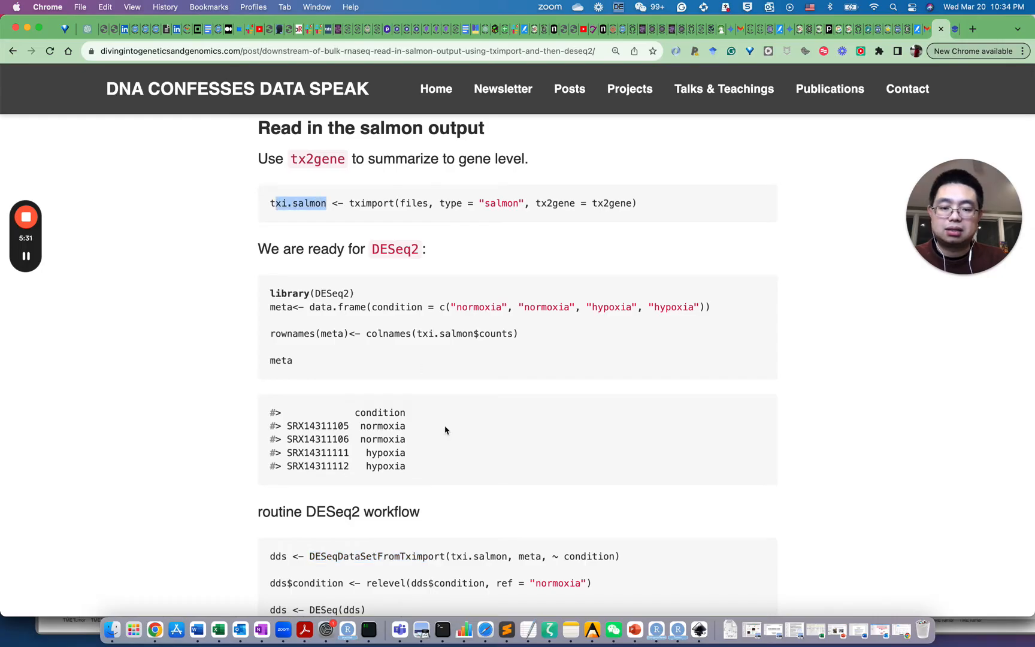
double_click(478, 556)
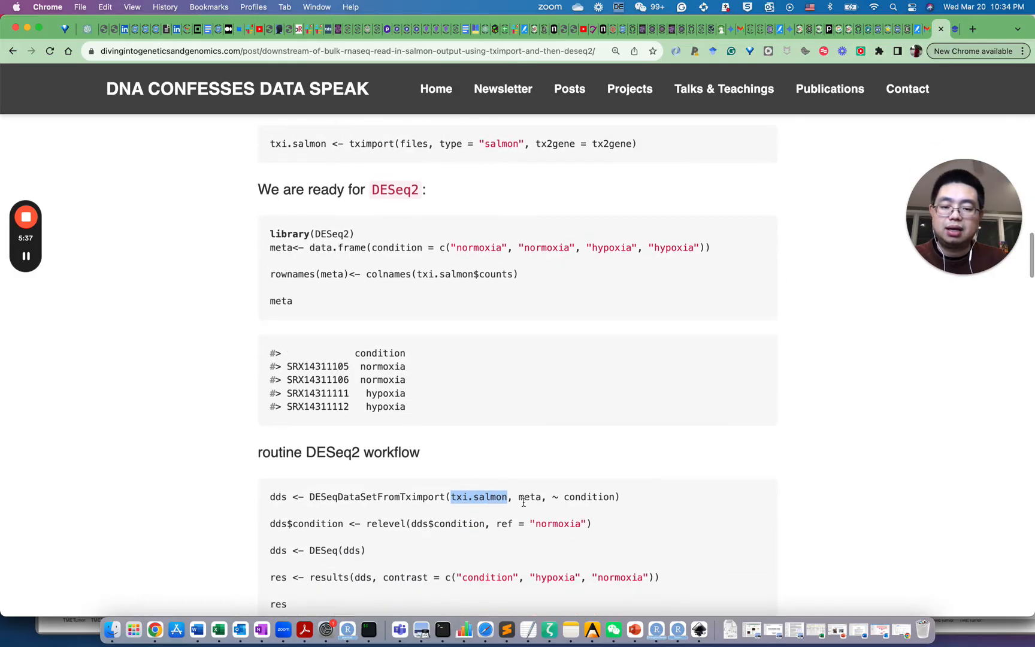
scroll(down, 3)
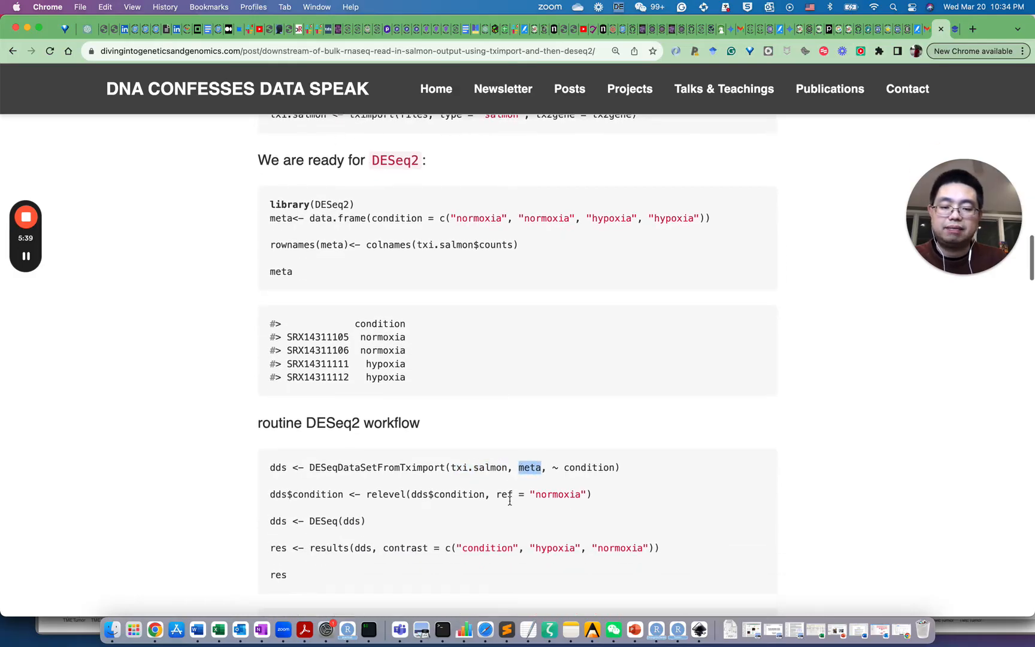
scroll(down, 3)
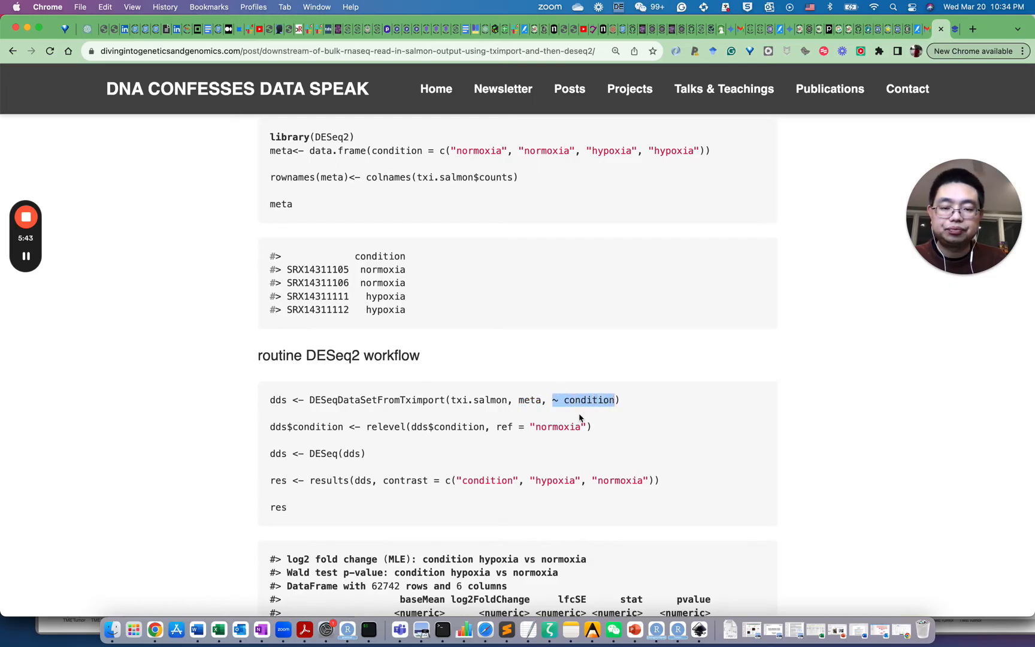
mouse_move(592, 441)
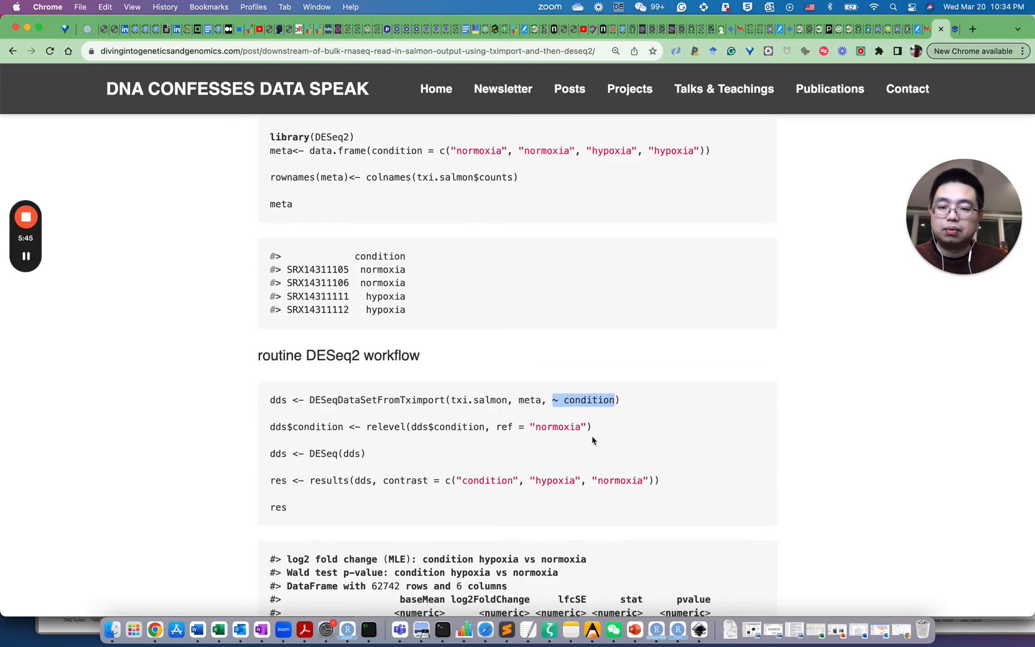
drag(348, 426, 592, 426)
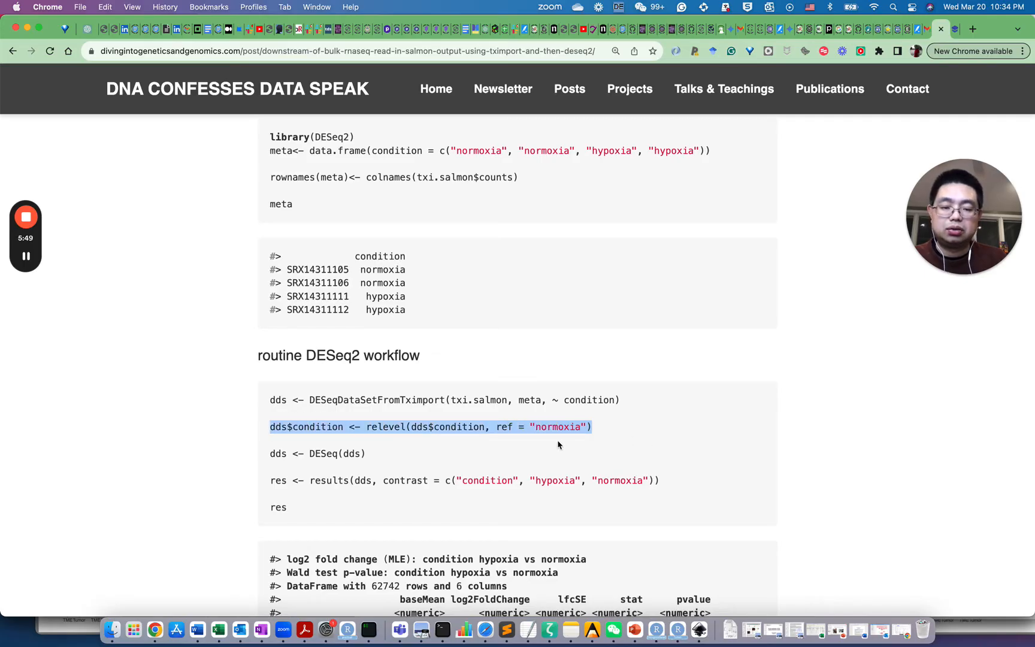
mouse_move(545, 450)
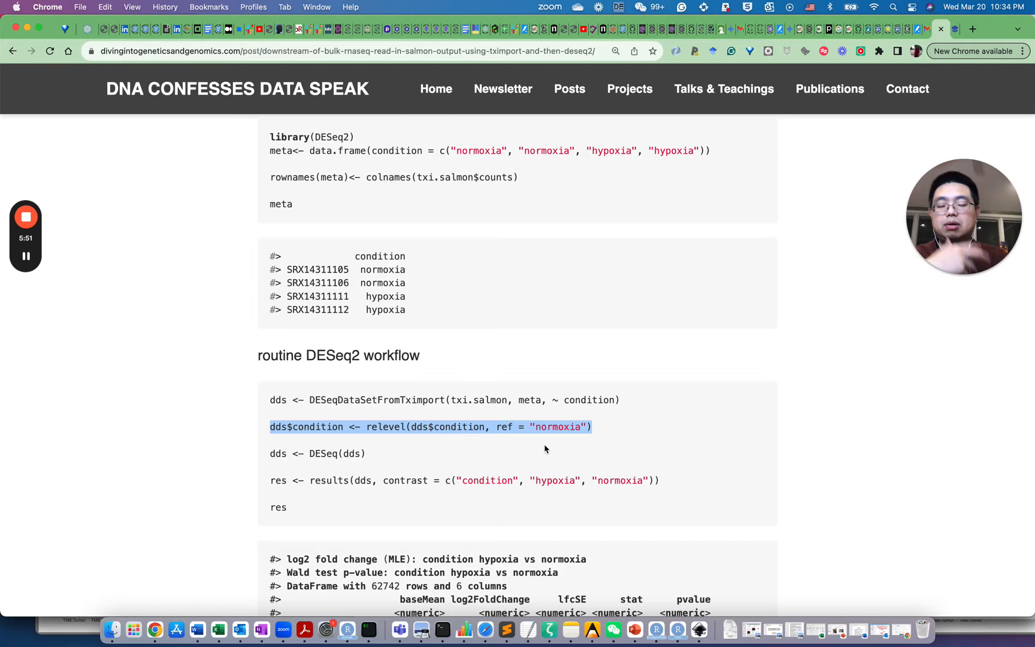
scroll(down, 3)
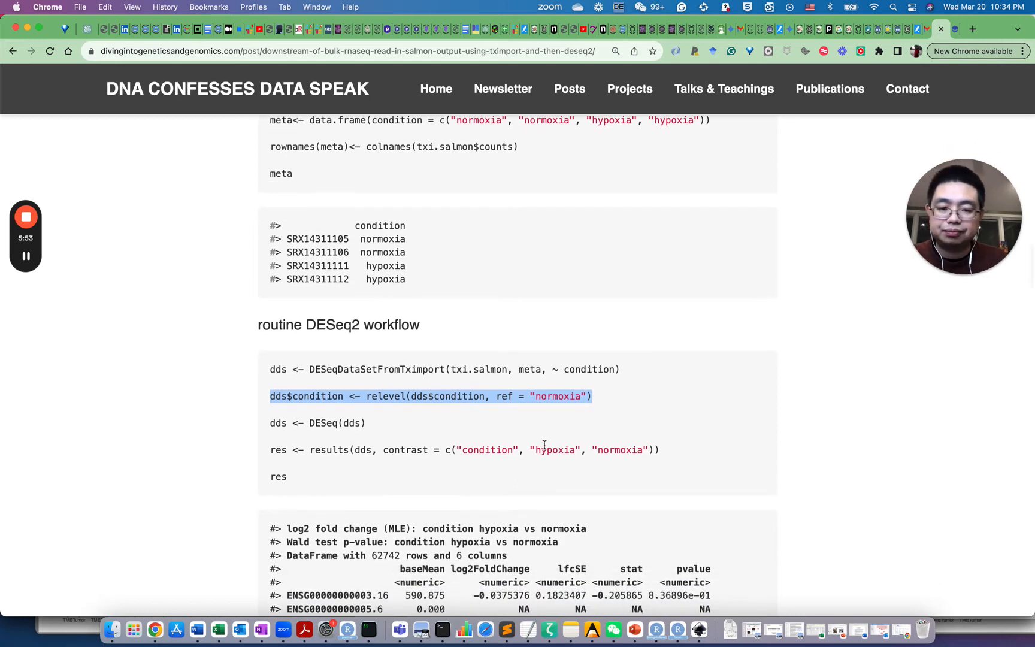
- Highlight a contrast level in the results() call and scroll toward the printed res output
scroll(down, 3)
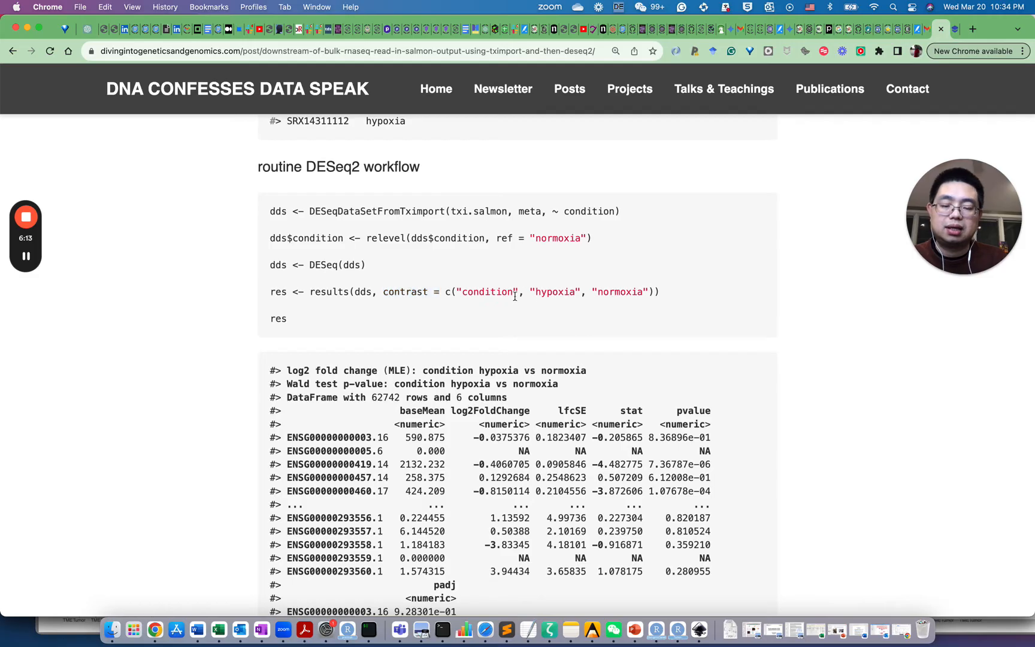
double_click(553, 292)
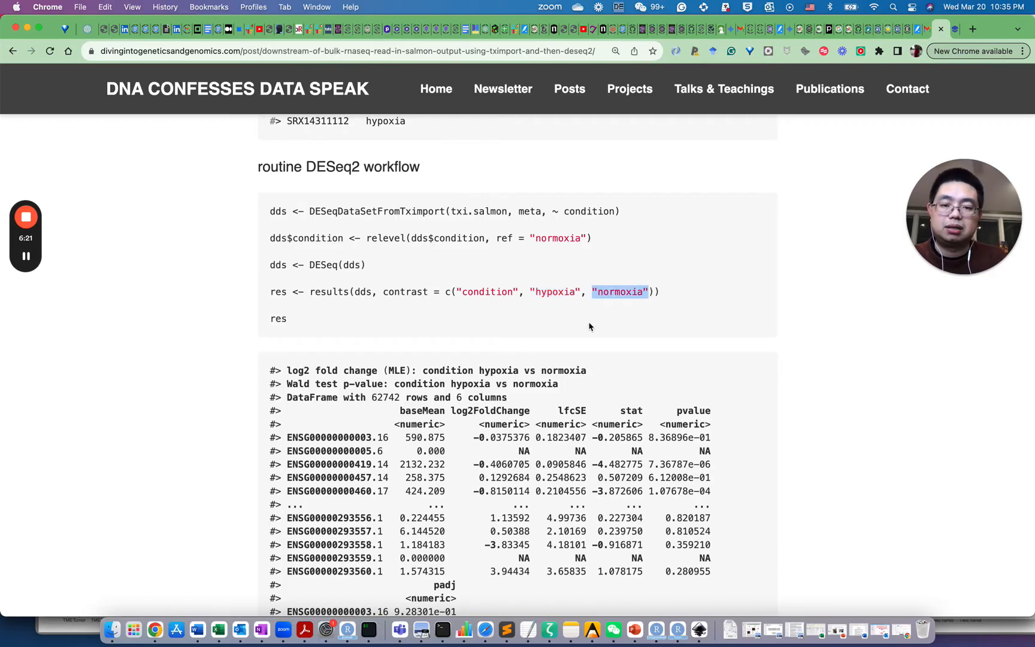
scroll(down, 3)
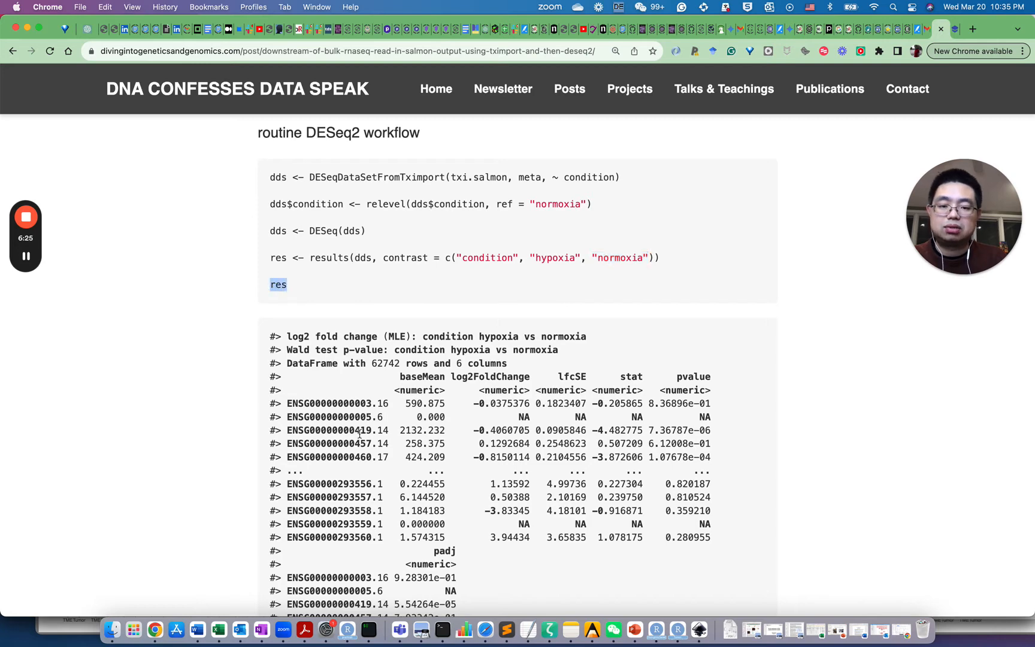
scroll(down, 3)
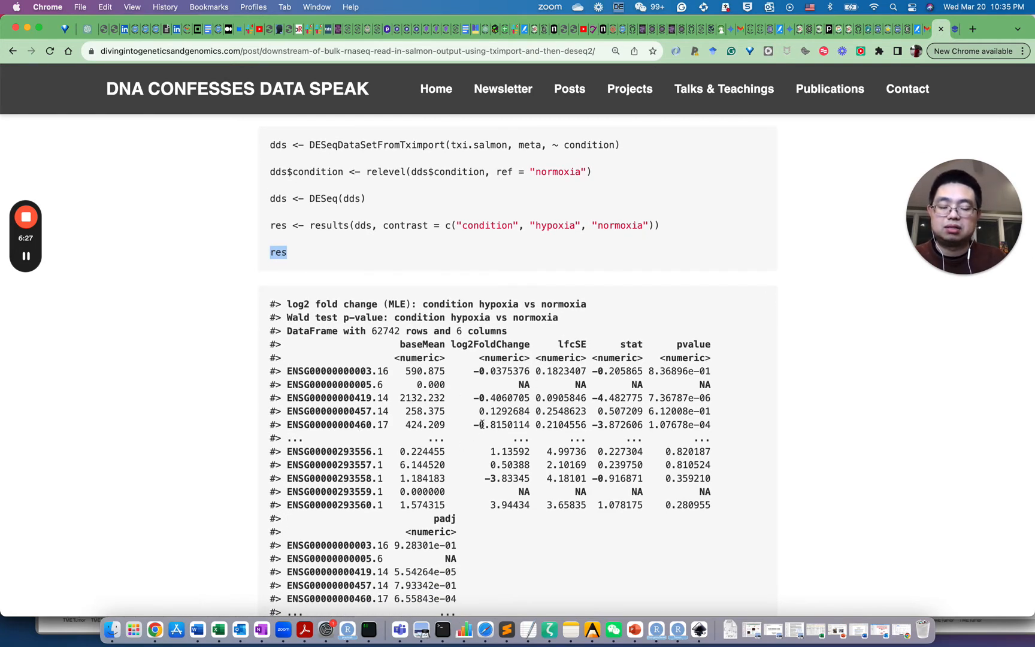
- Highlight the gene ID ENSG00000000005.6 in the results table and scroll to the padj values
scroll(down, 3)
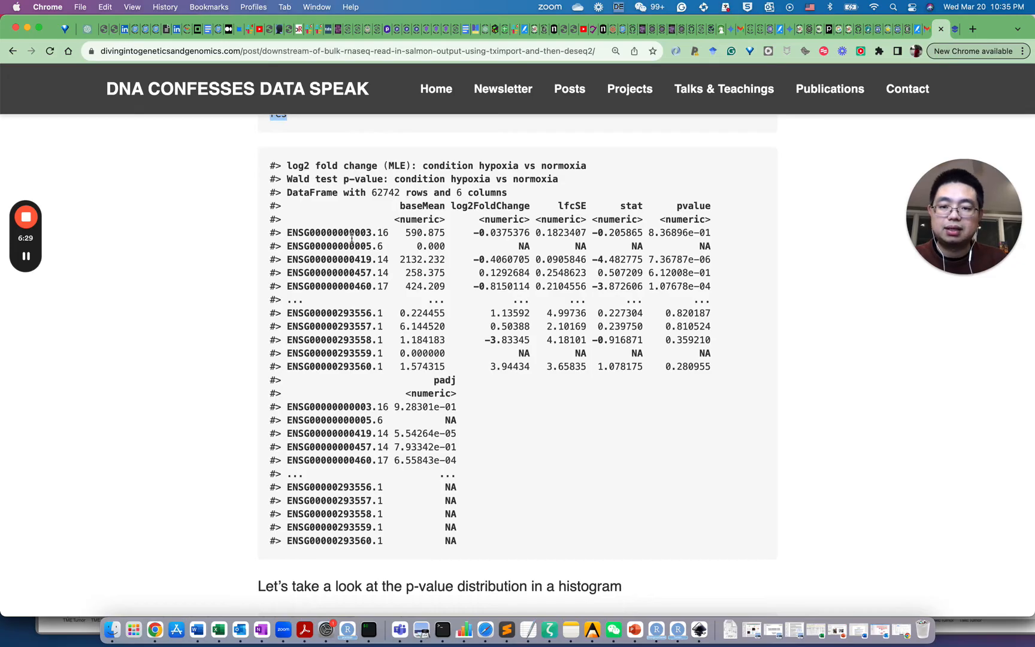
double_click(336, 232)
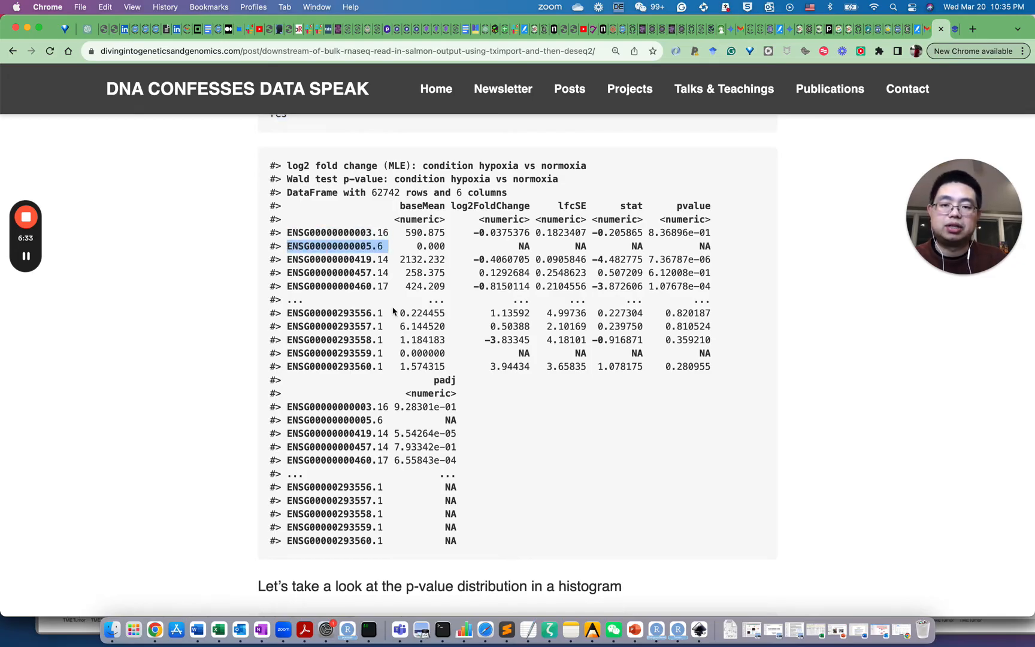
scroll(down, 3)
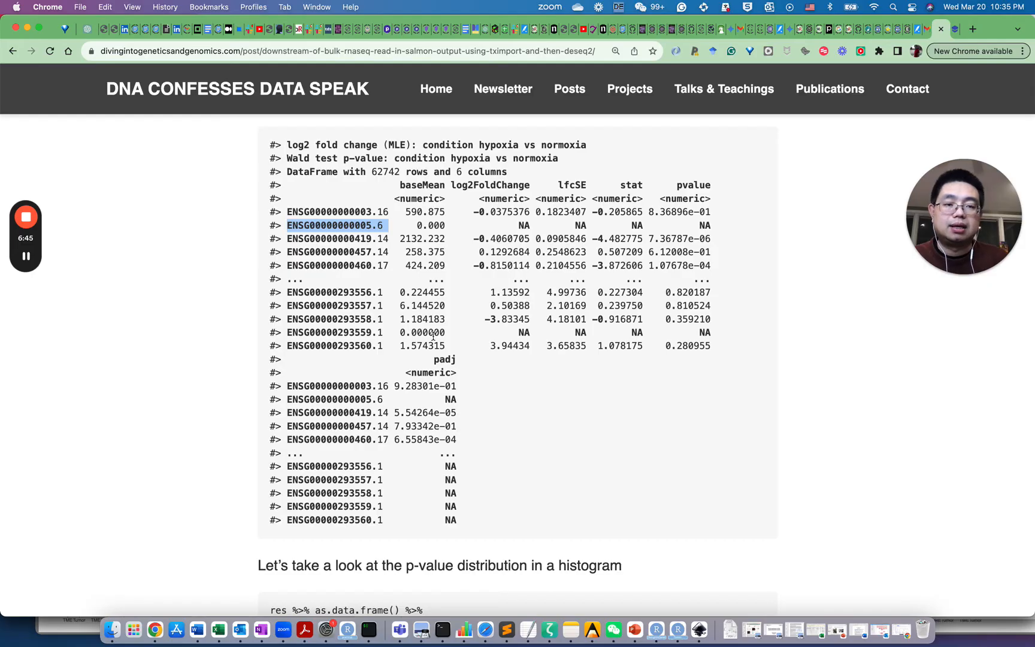
mouse_move(527, 431)
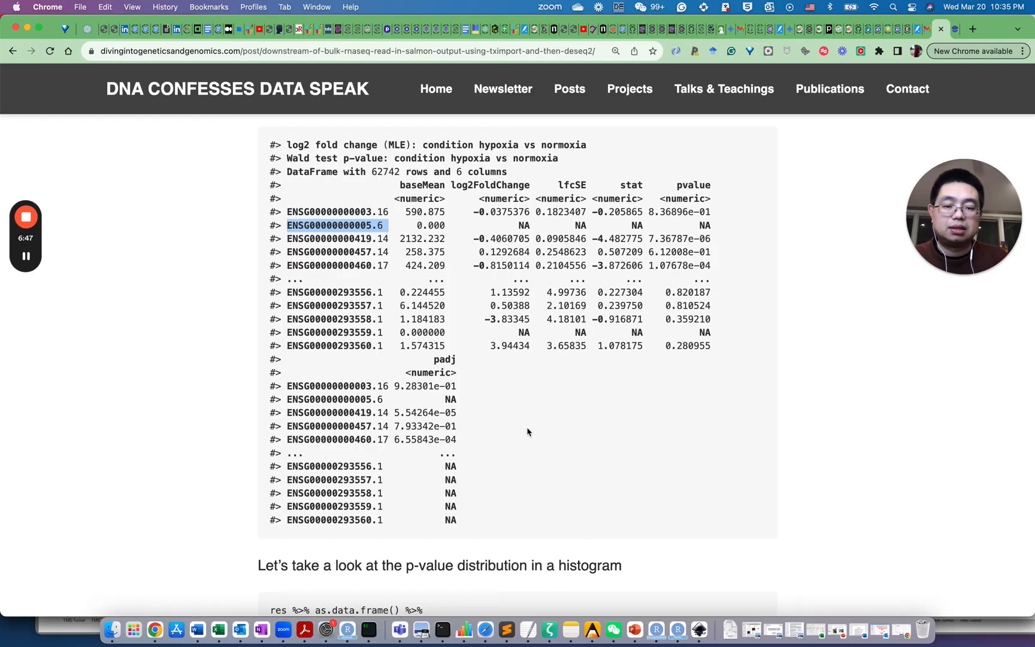
scroll(down, 3)
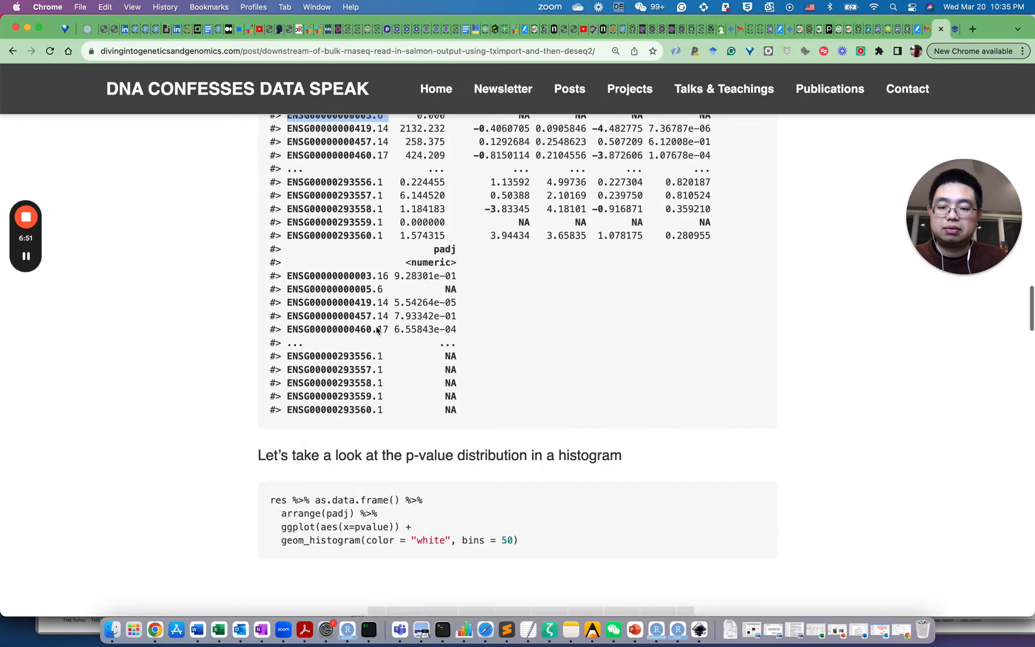
- Highlight lines of the ggplot histogram code and scroll to the p-value histogram and its 0.8 spike note
scroll(down, 3)
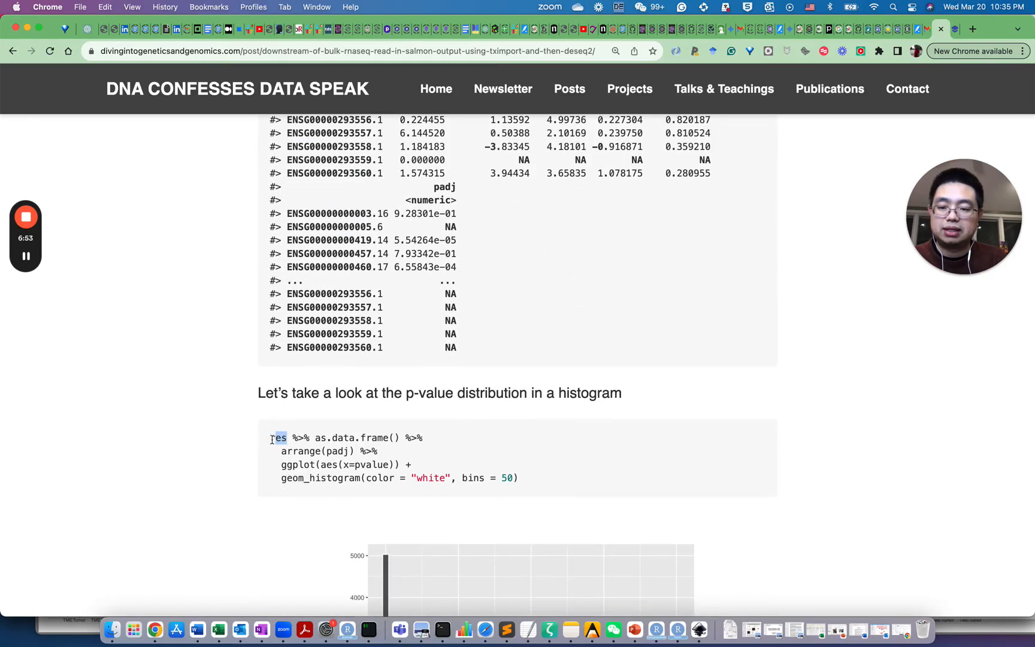
drag(290, 437, 399, 437)
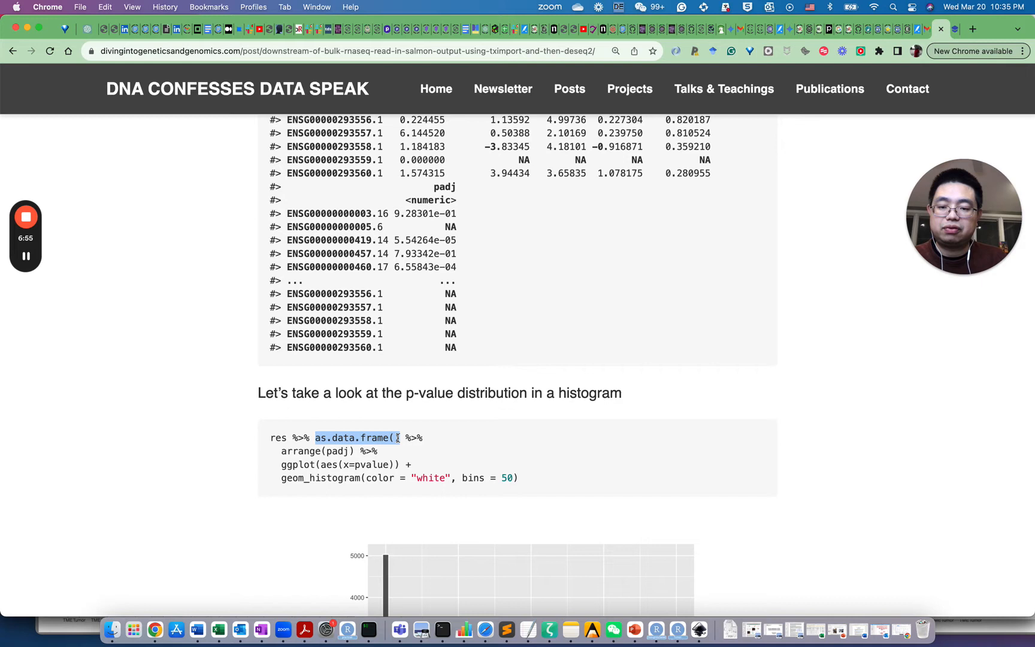
scroll(down, 3)
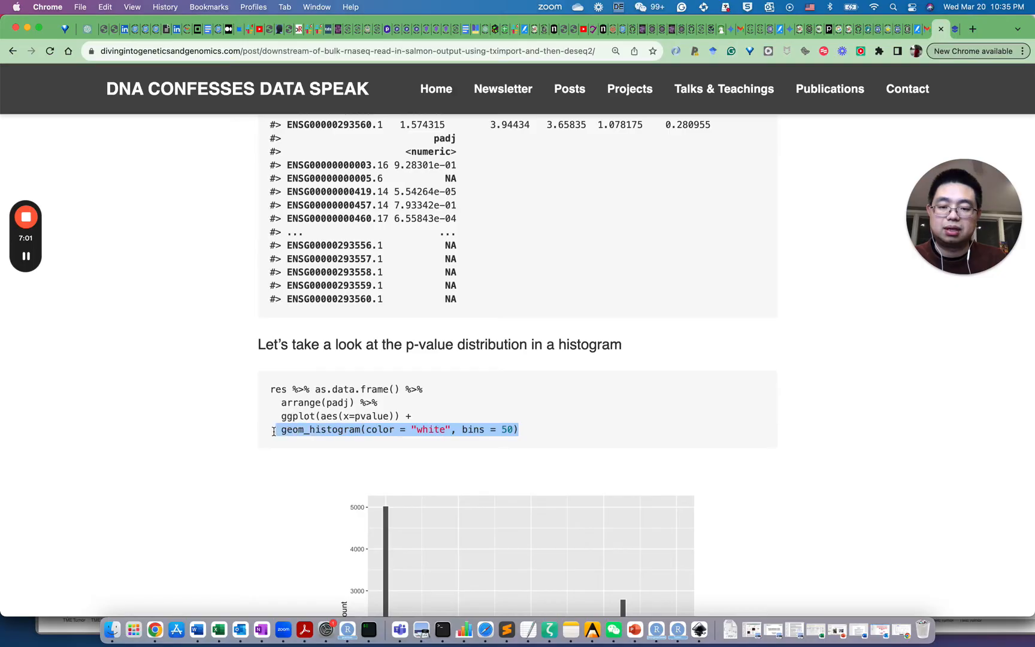
scroll(down, 3)
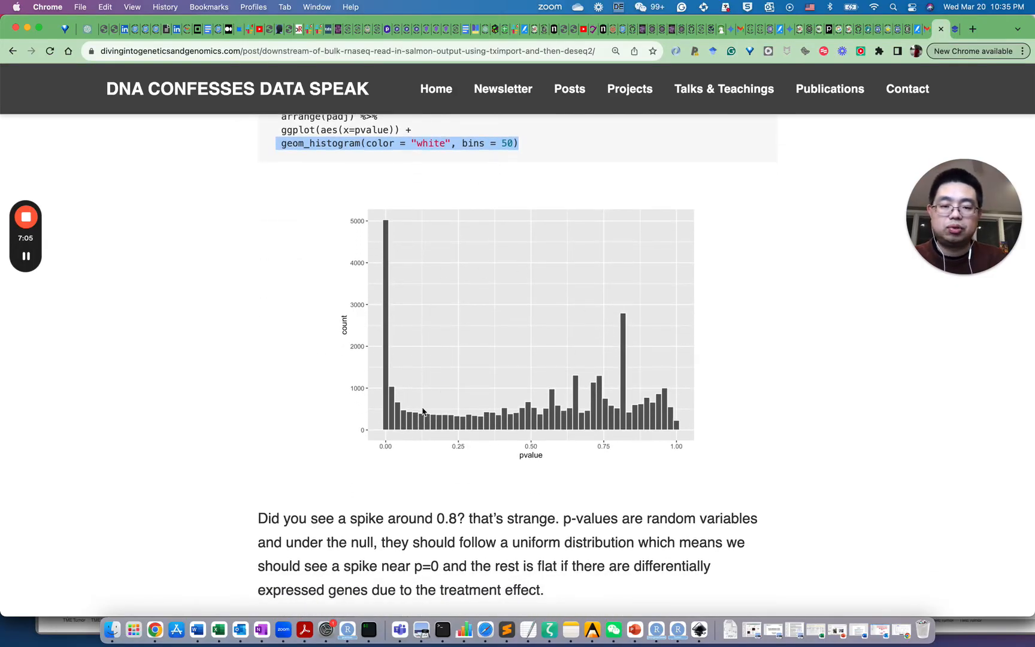
scroll(down, 3)
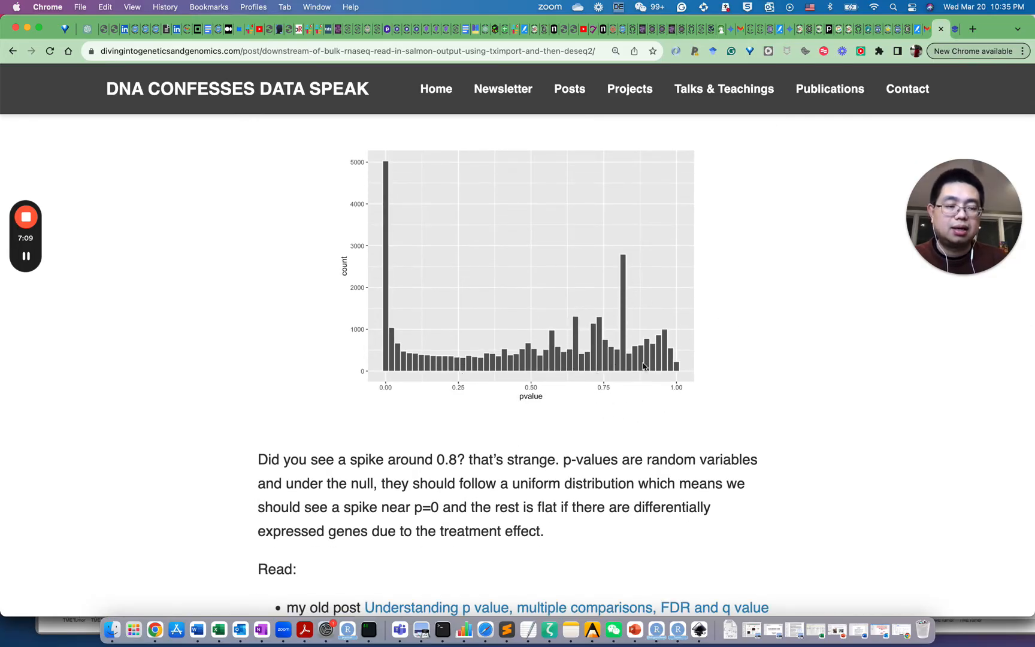
mouse_move(613, 321)
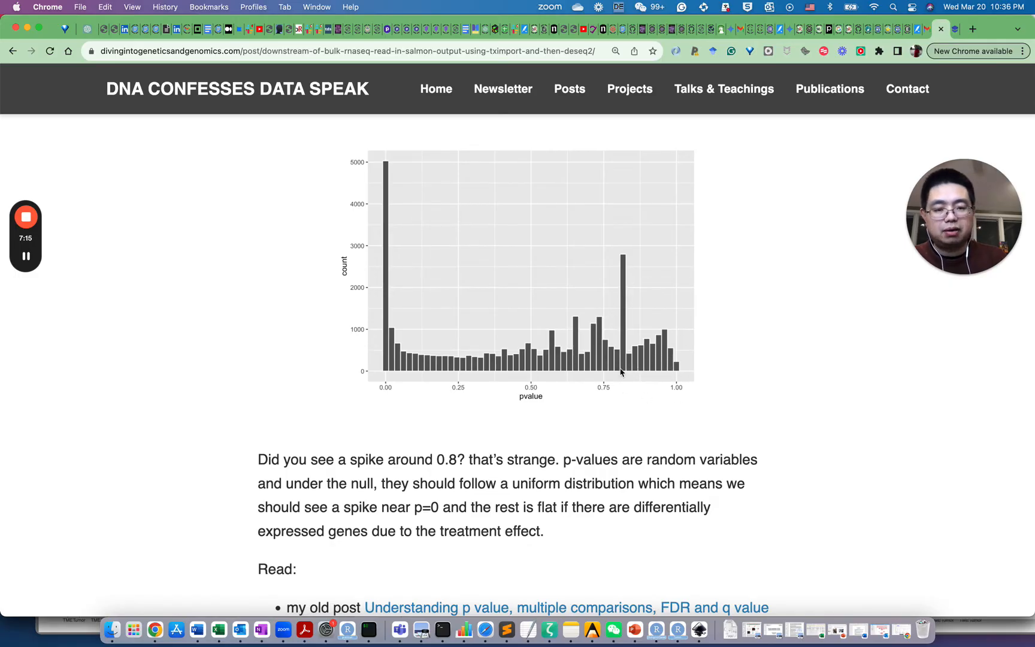
mouse_move(613, 389)
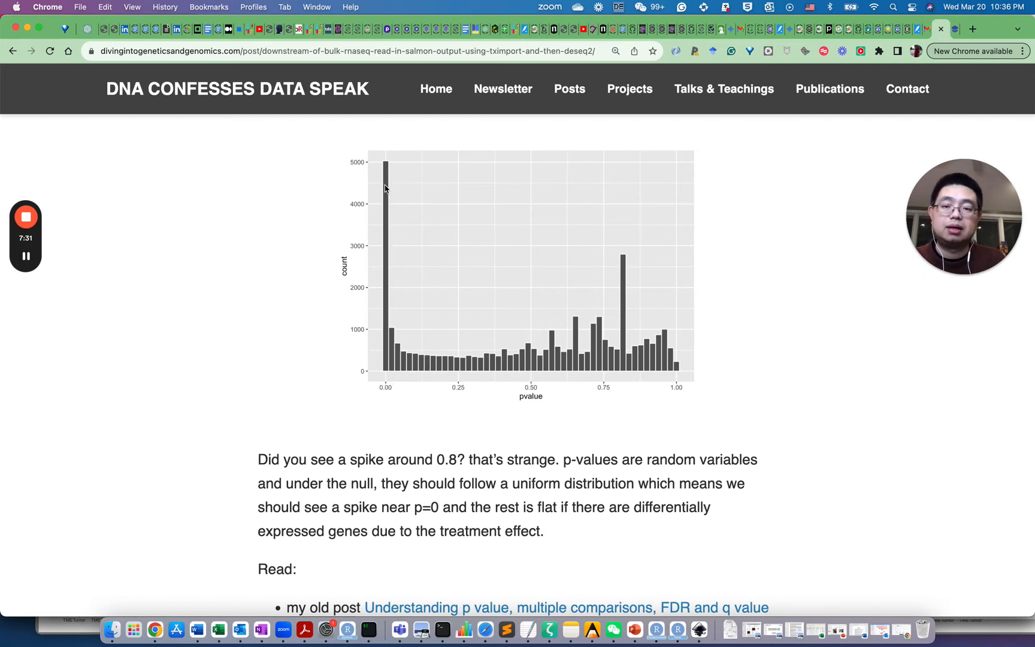
mouse_move(380, 346)
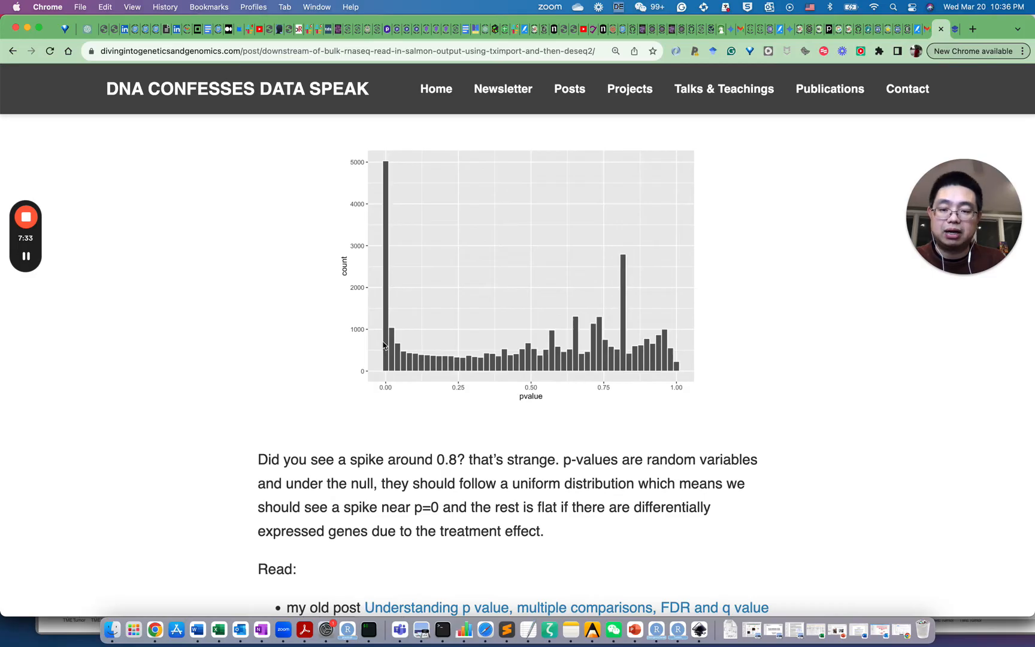
scroll(down, 3)
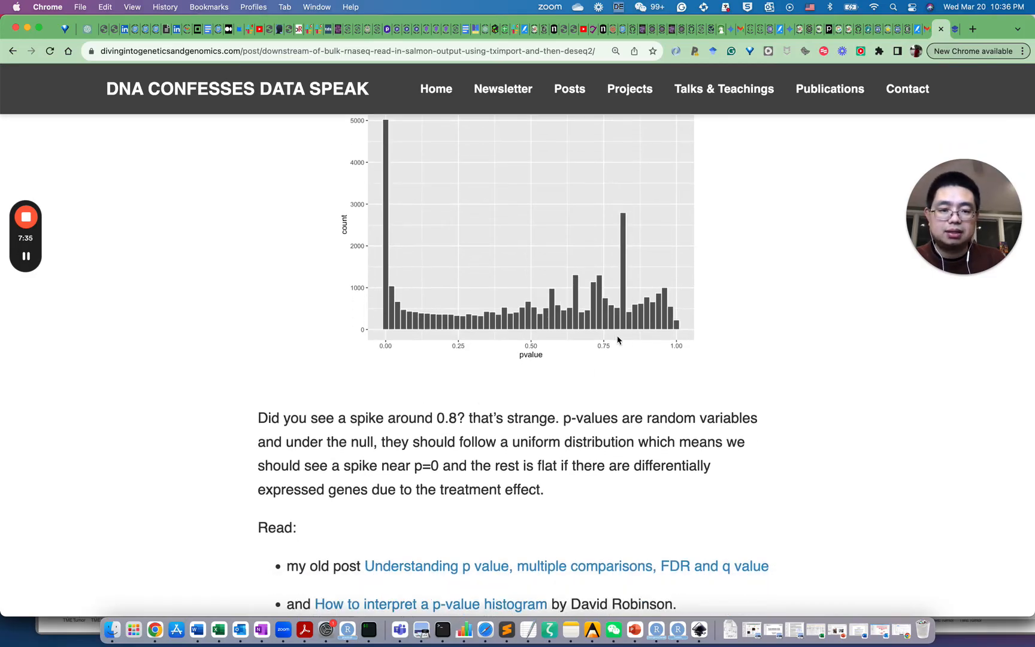
scroll(down, 3)
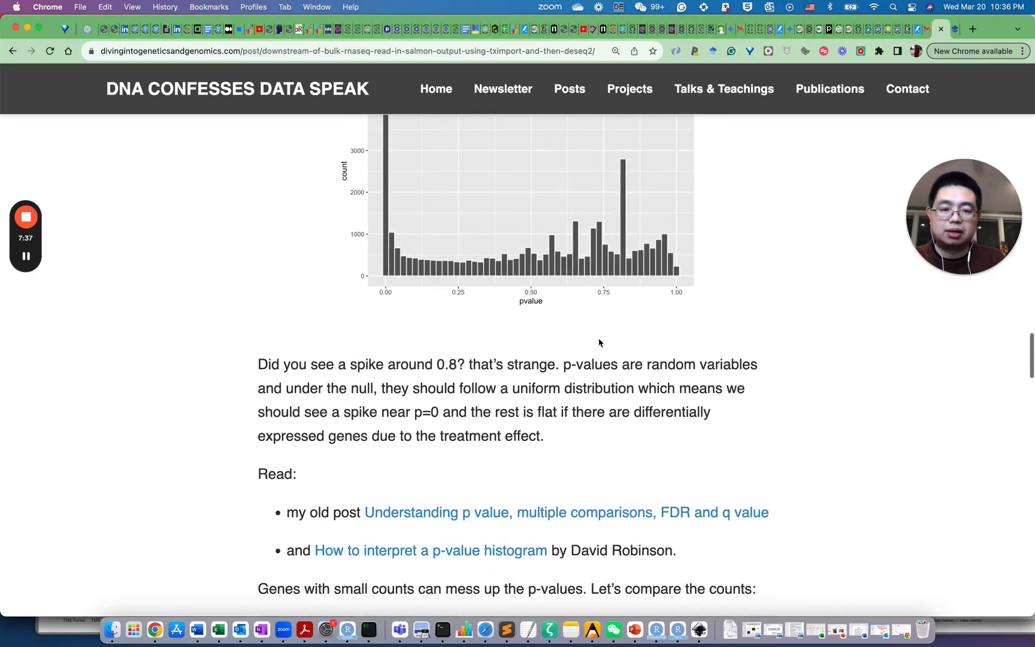
- Scroll past the p-value histogram to the boxplot code comparing log2 baseMean between p-value bins
scroll(down, 3)
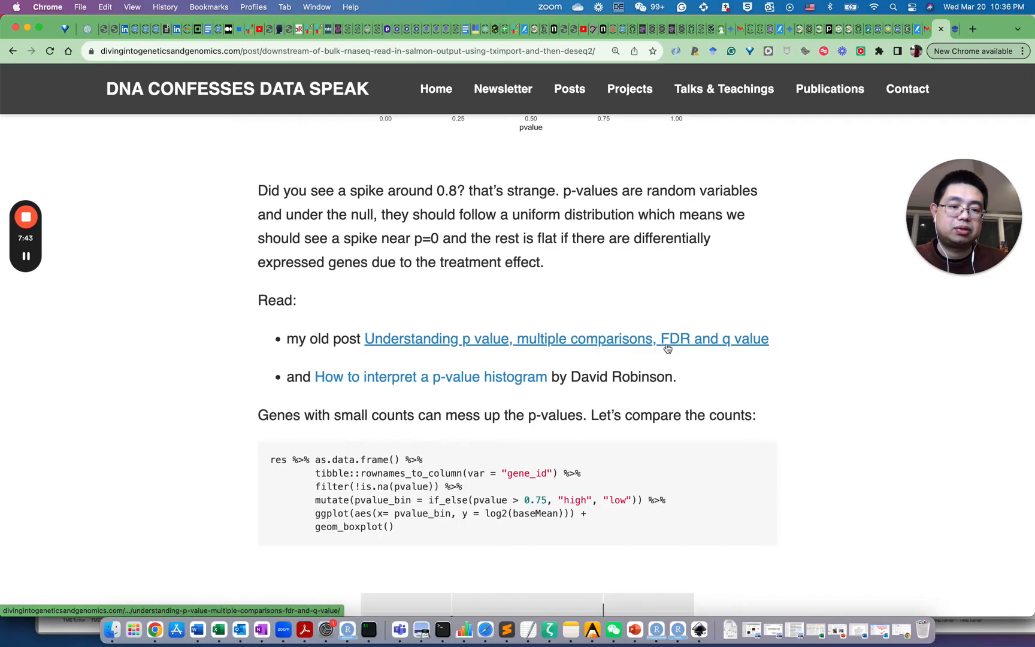
mouse_move(480, 383)
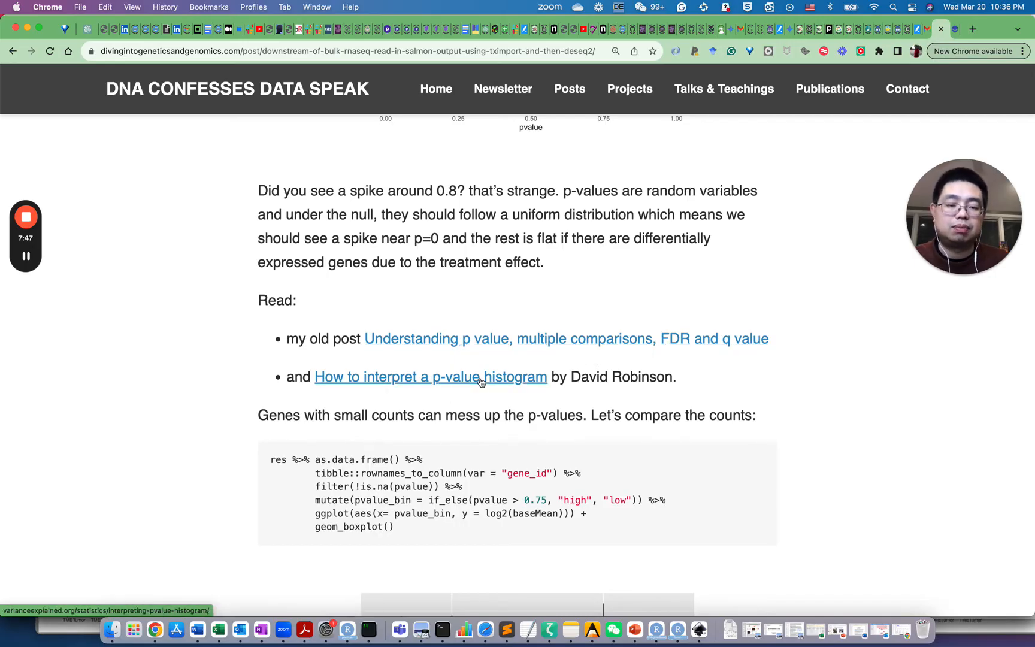
mouse_move(540, 386)
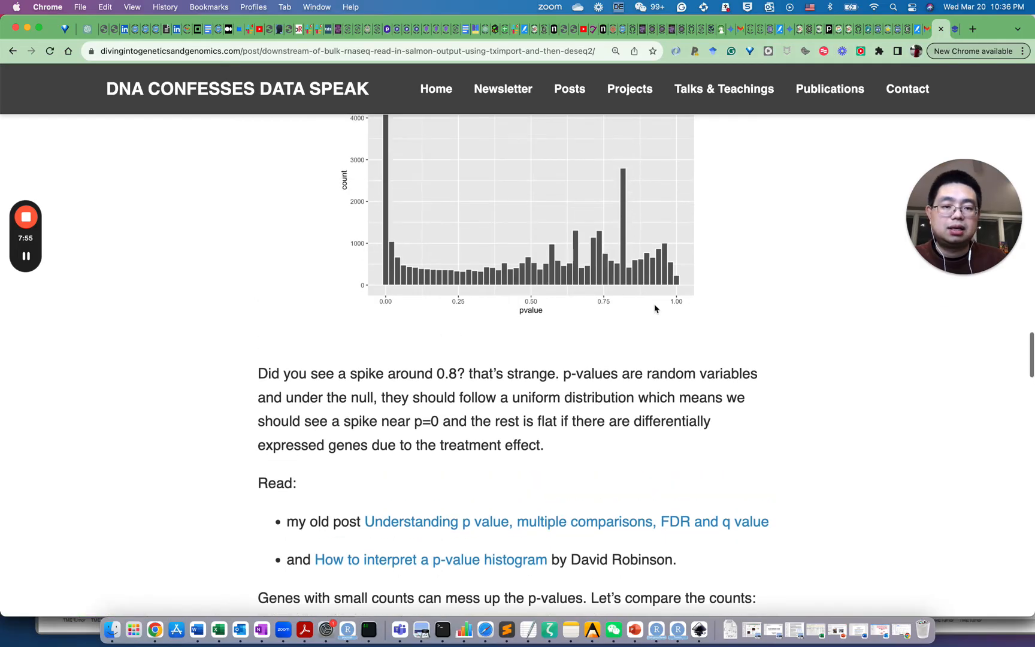
mouse_move(674, 276)
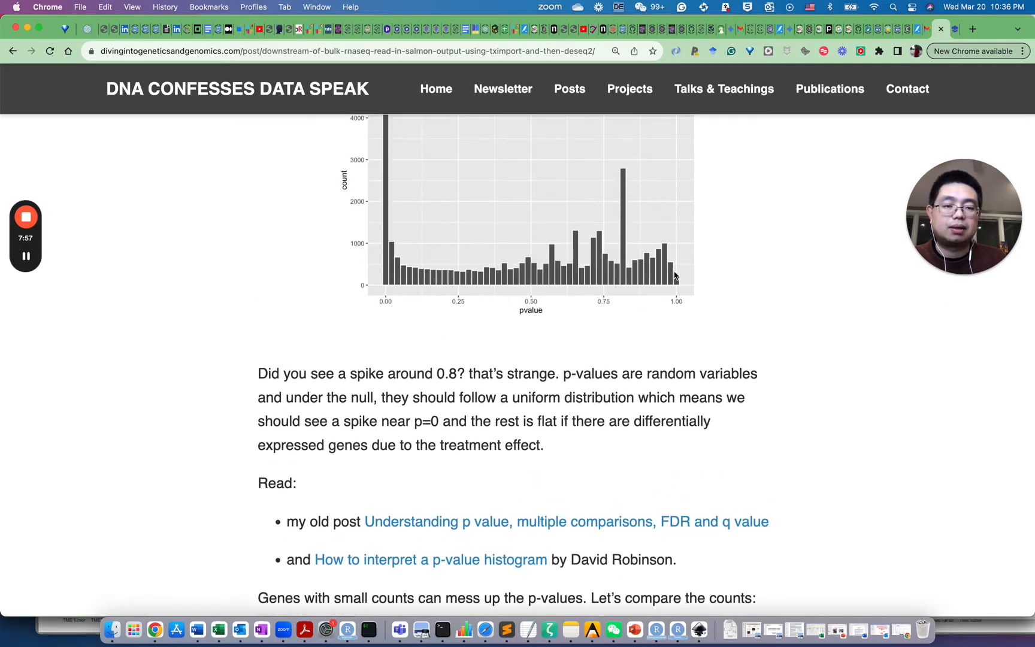
mouse_move(670, 240)
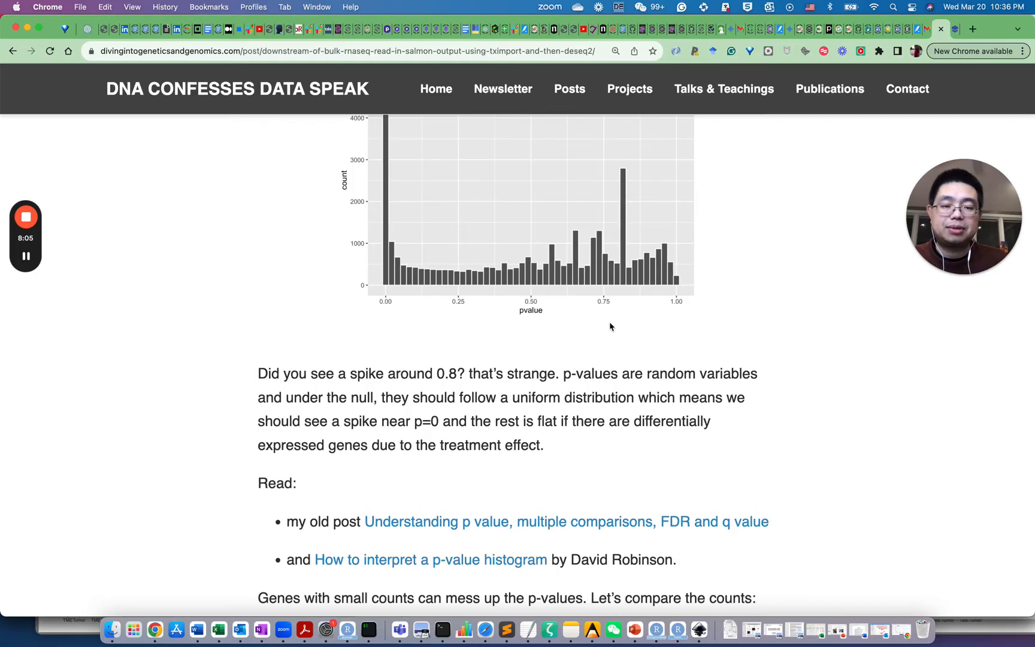
scroll(down, 3)
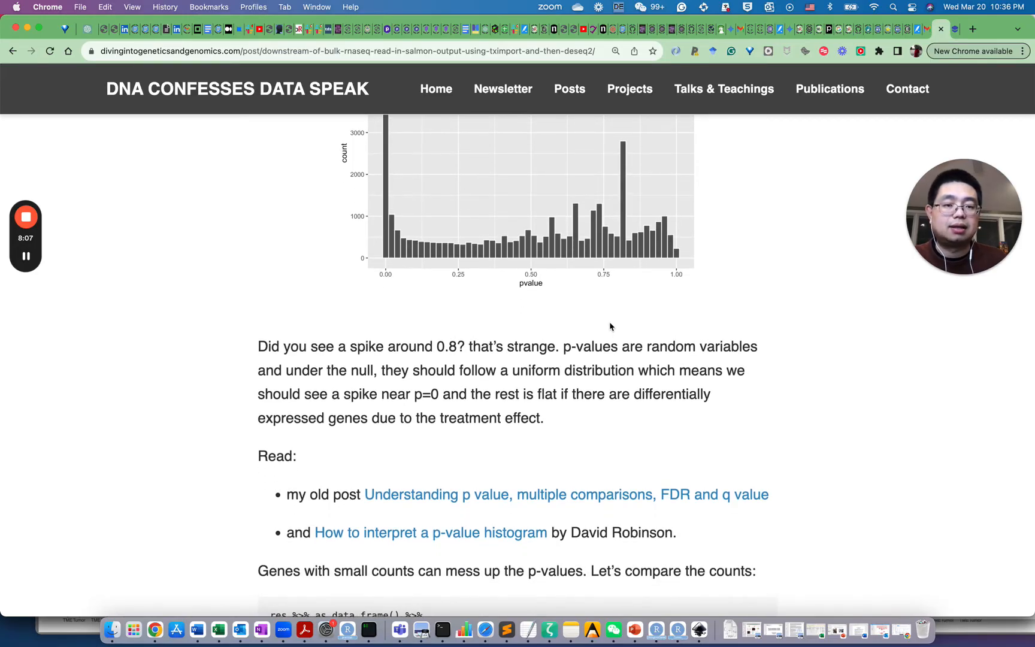
scroll(down, 3)
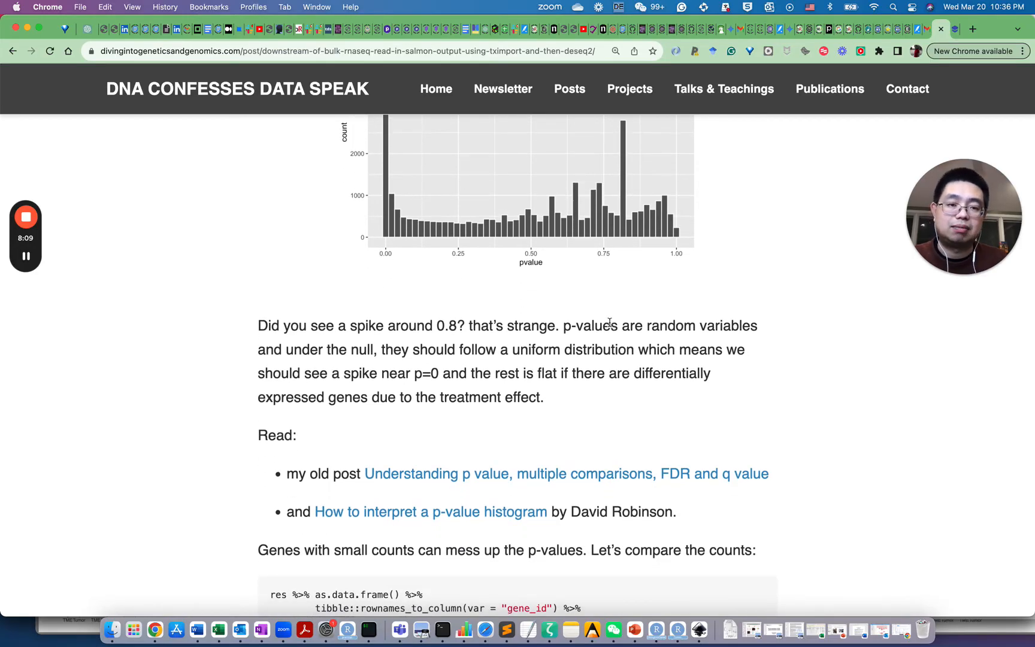
scroll(down, 3)
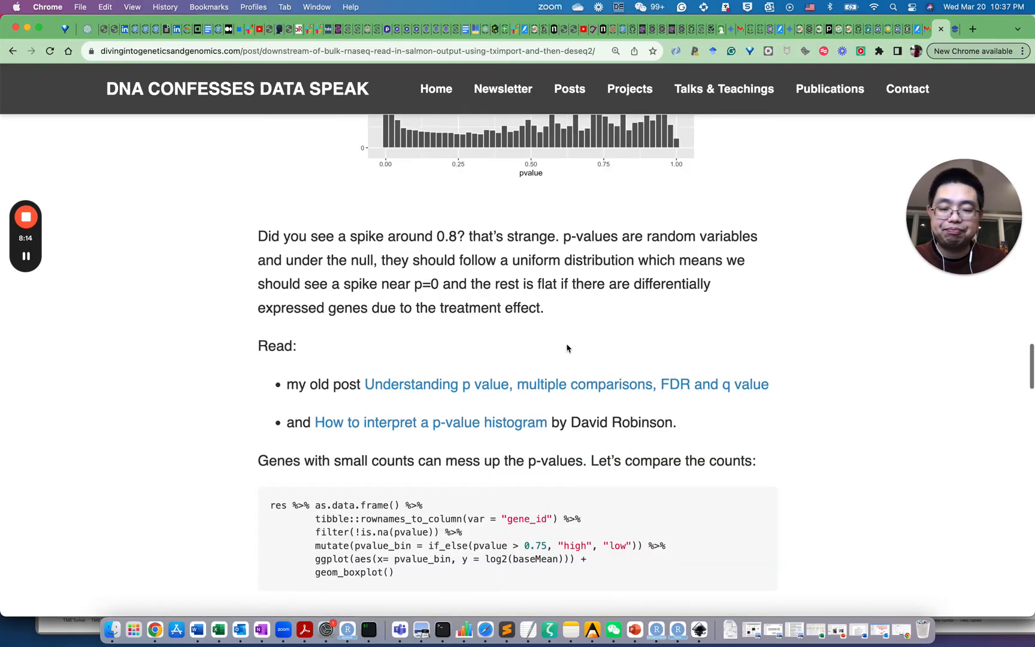
scroll(down, 3)
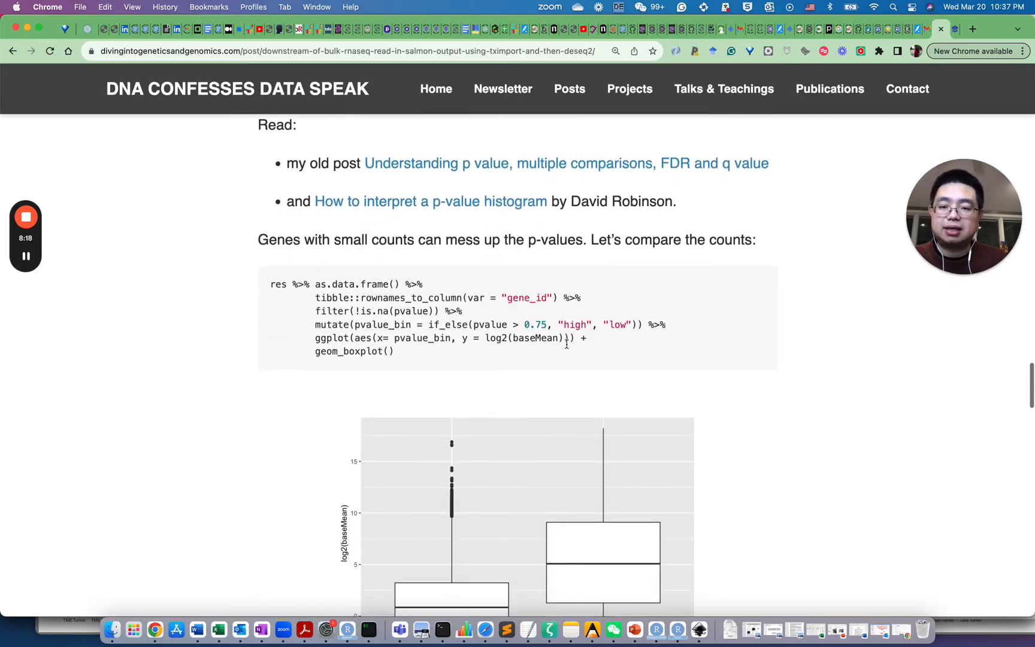
- View the boxplot, highlight part of its note, and scroll to the start of the low-count filtering code
scroll(down, 3)
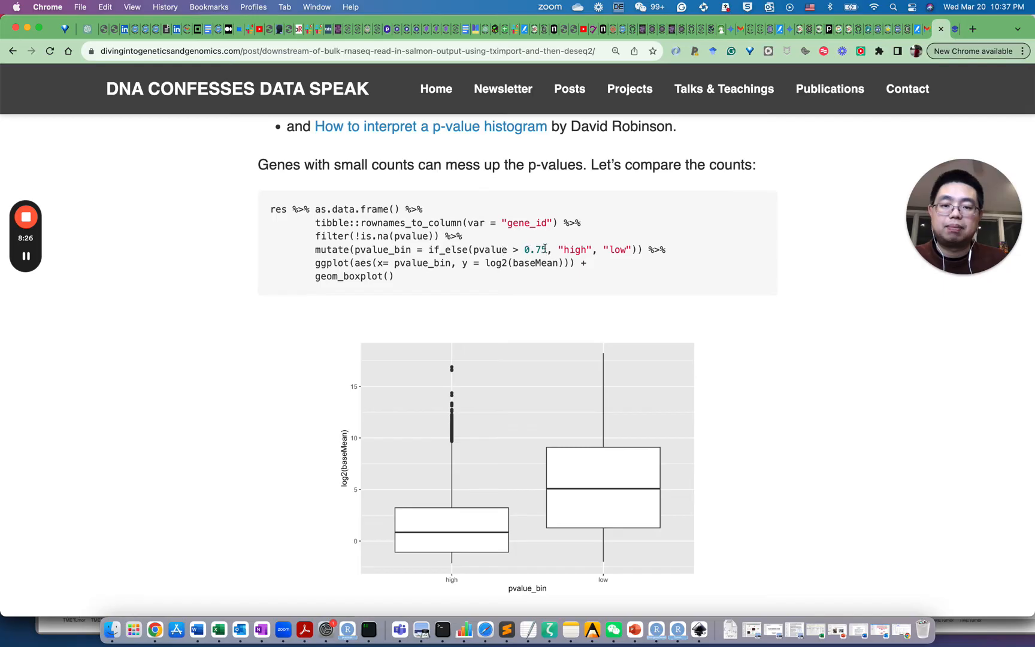
drag(473, 249, 547, 249)
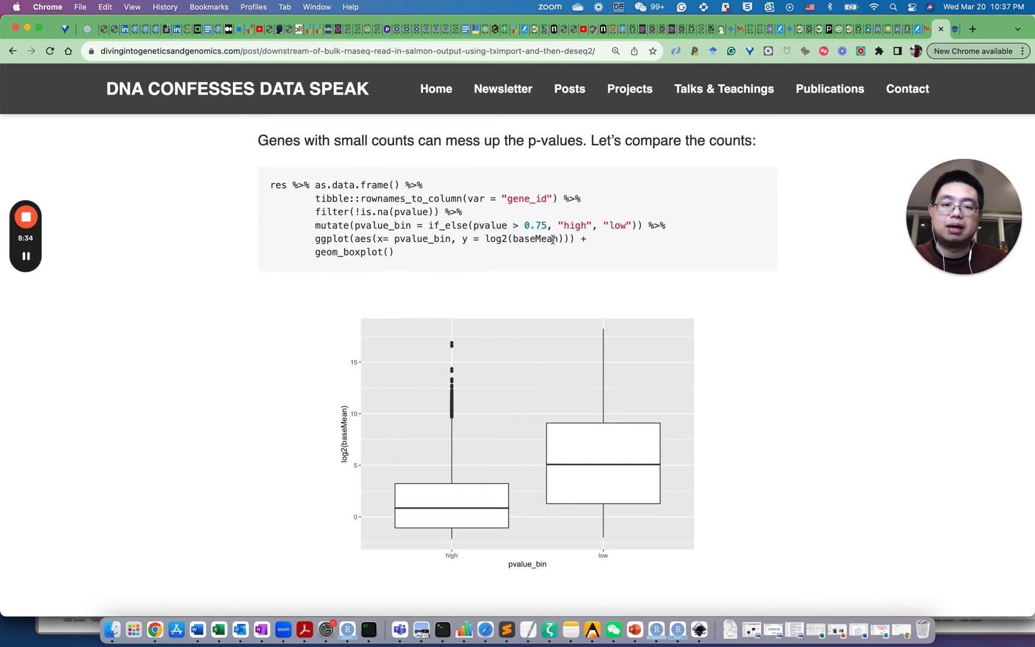
mouse_move(534, 269)
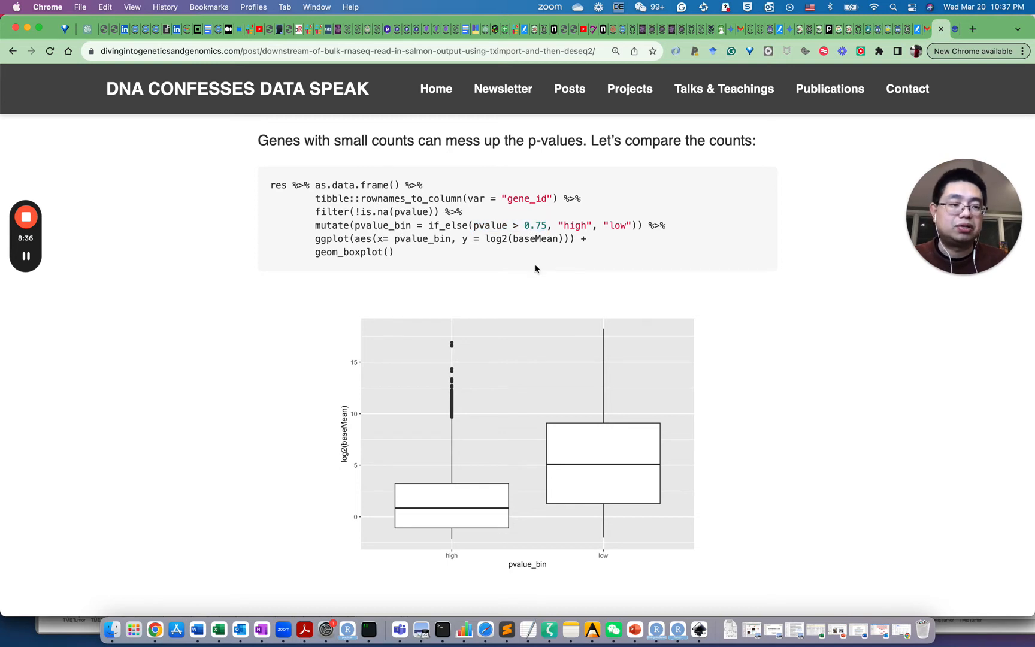
mouse_move(550, 279)
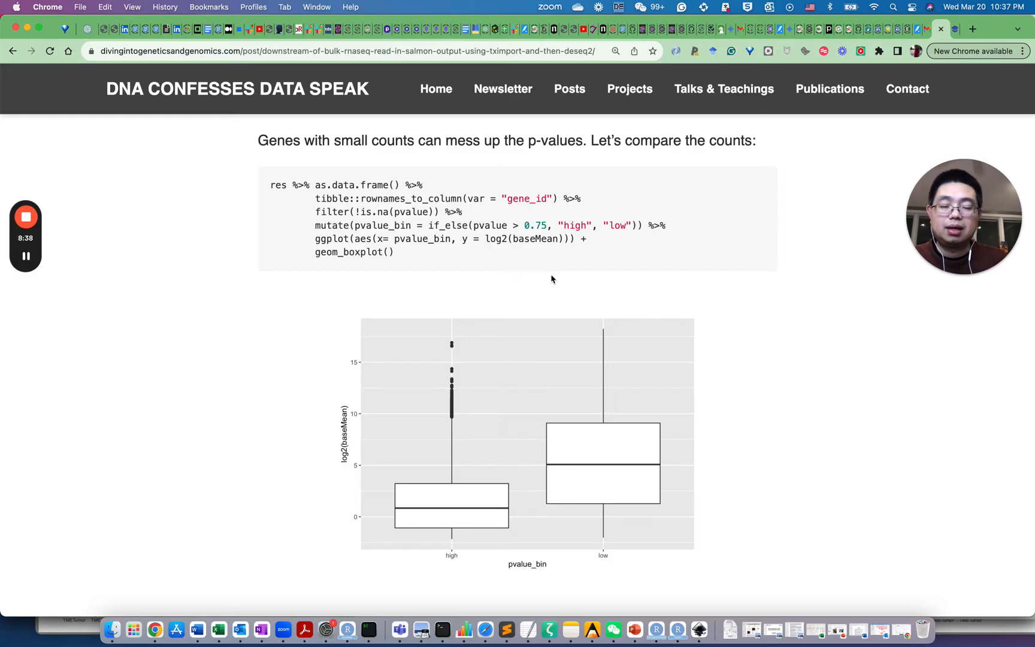
mouse_move(529, 294)
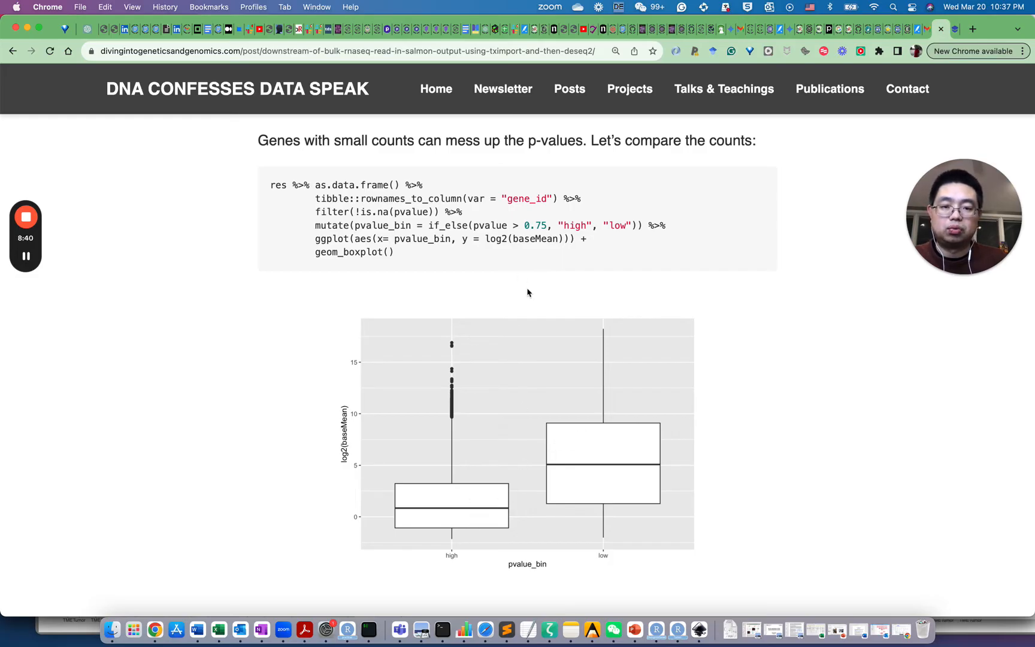
mouse_move(552, 296)
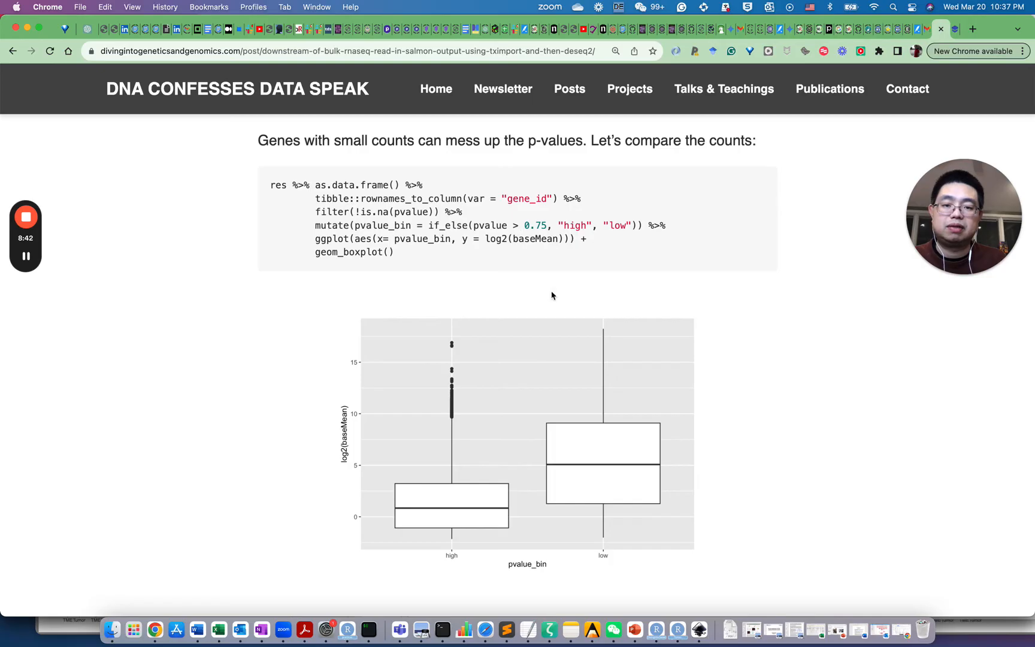
mouse_move(441, 511)
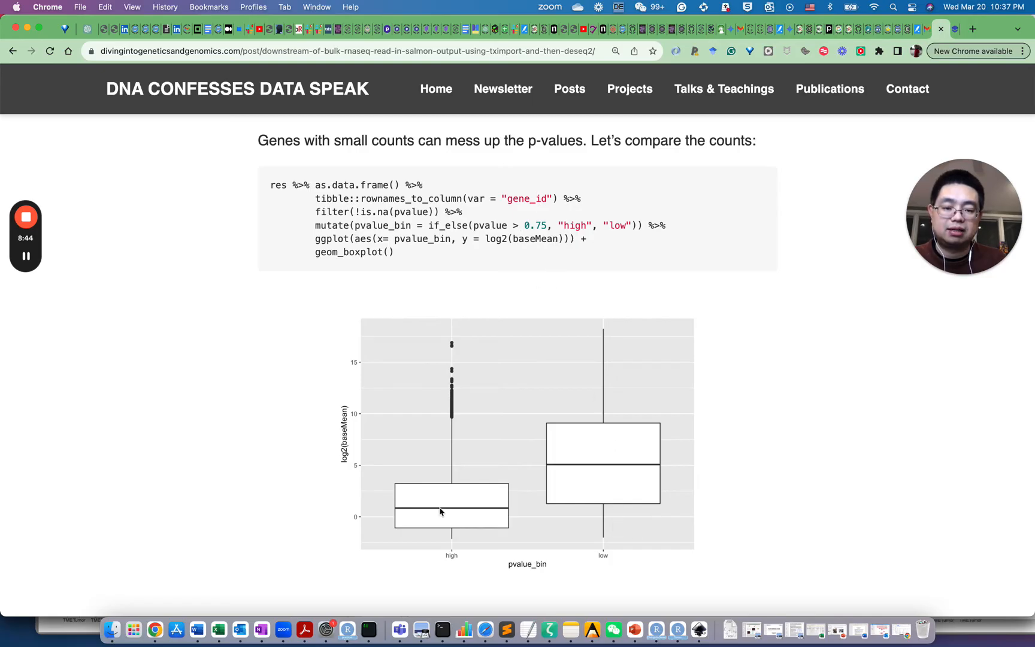
mouse_move(429, 315)
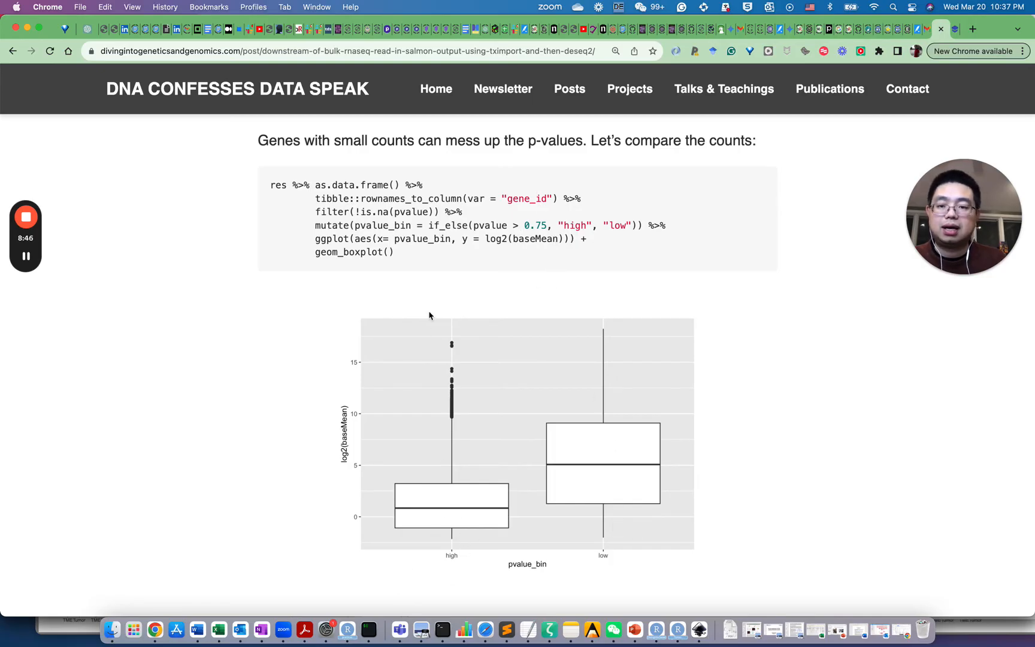
mouse_move(516, 497)
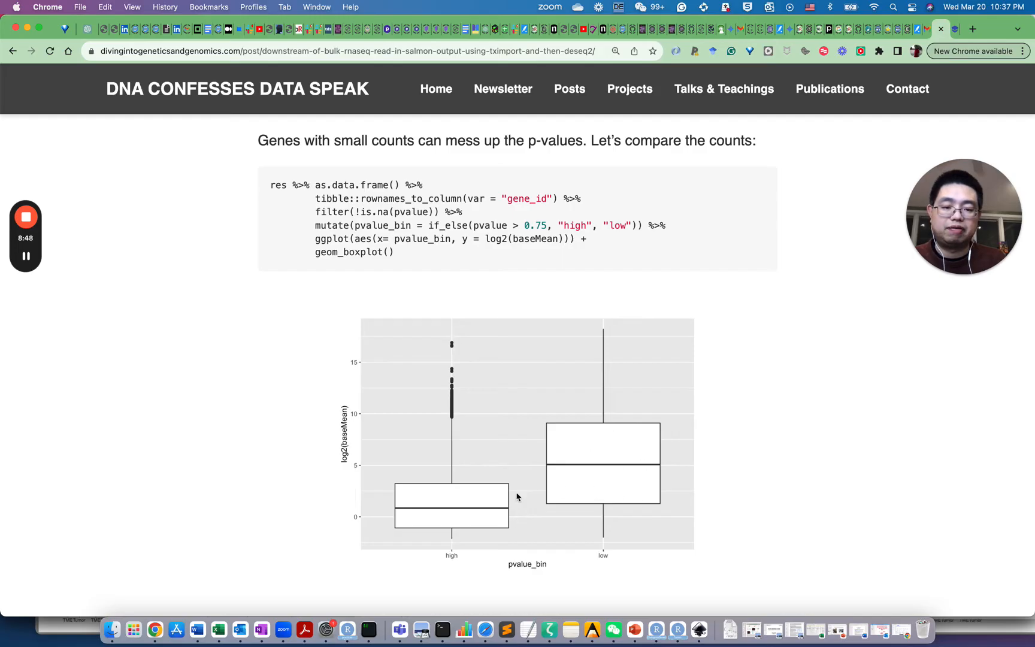
scroll(down, 3)
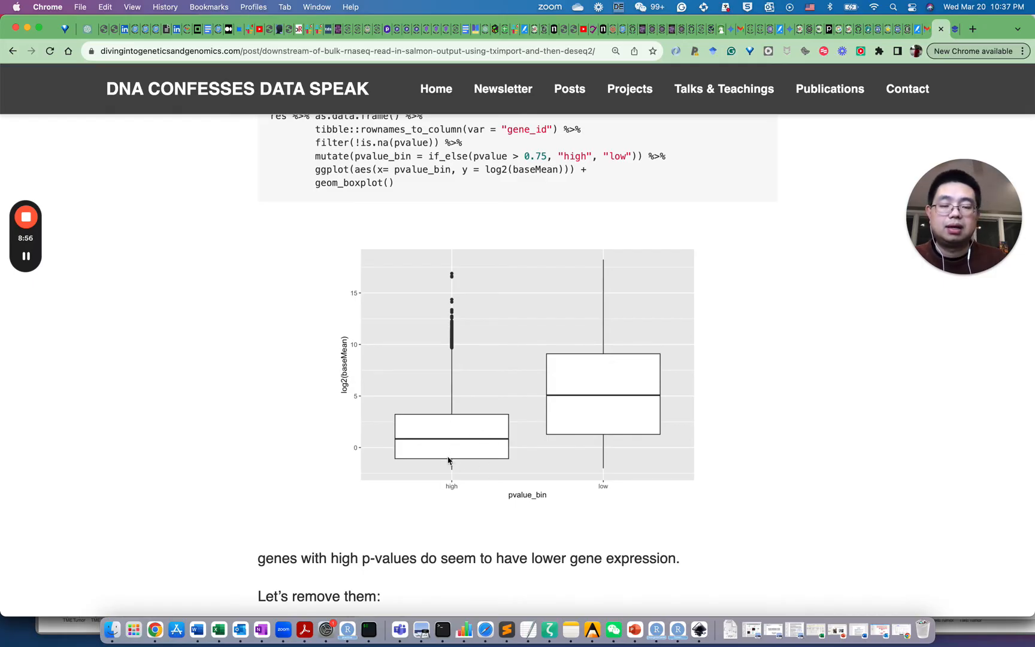
scroll(down, 3)
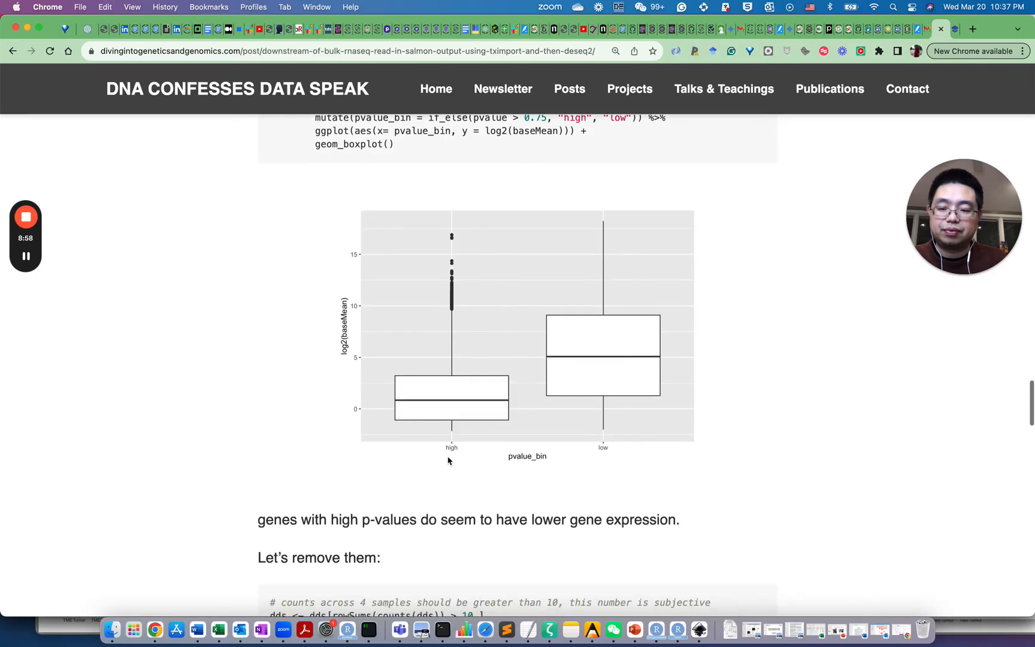
- Scroll through the low-count filtering and DESeq code, highlighting lines, down to the new p-value histogram
scroll(down, 3)
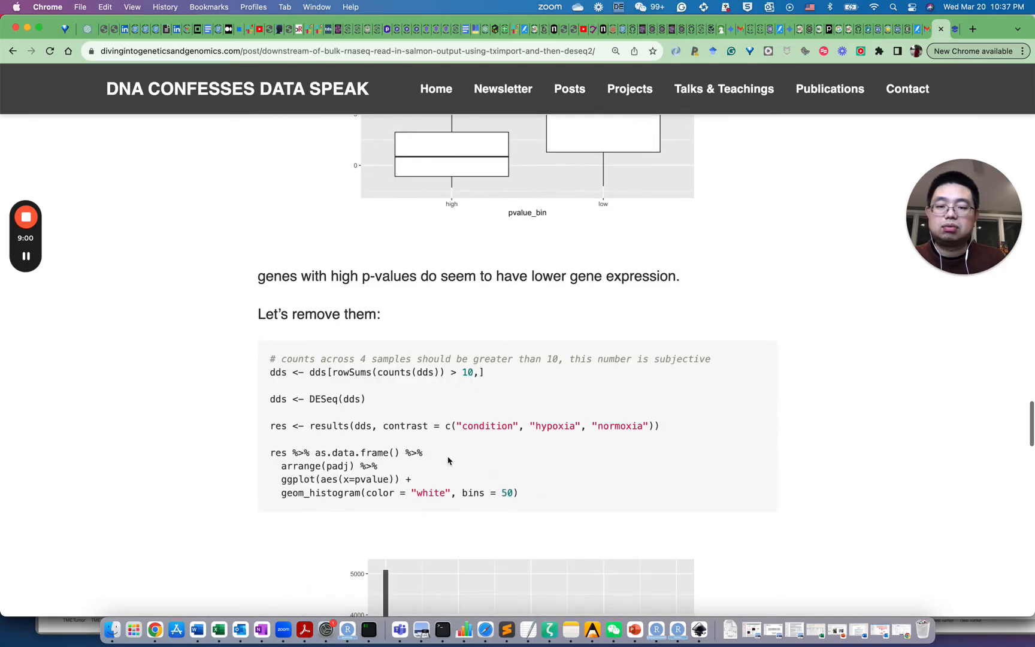
mouse_move(336, 441)
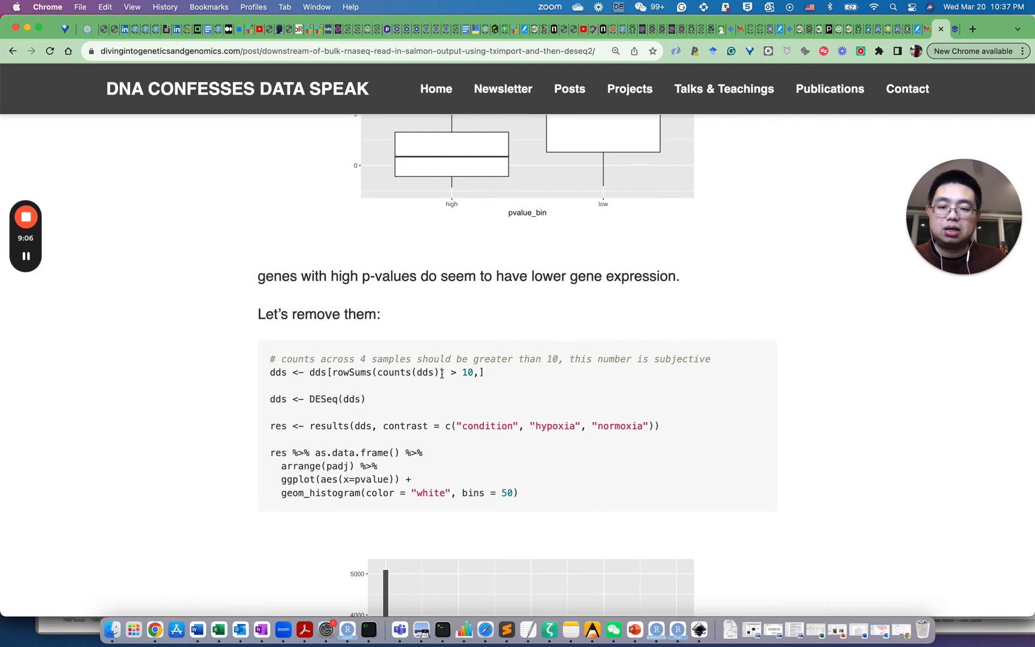
drag(332, 373, 443, 372)
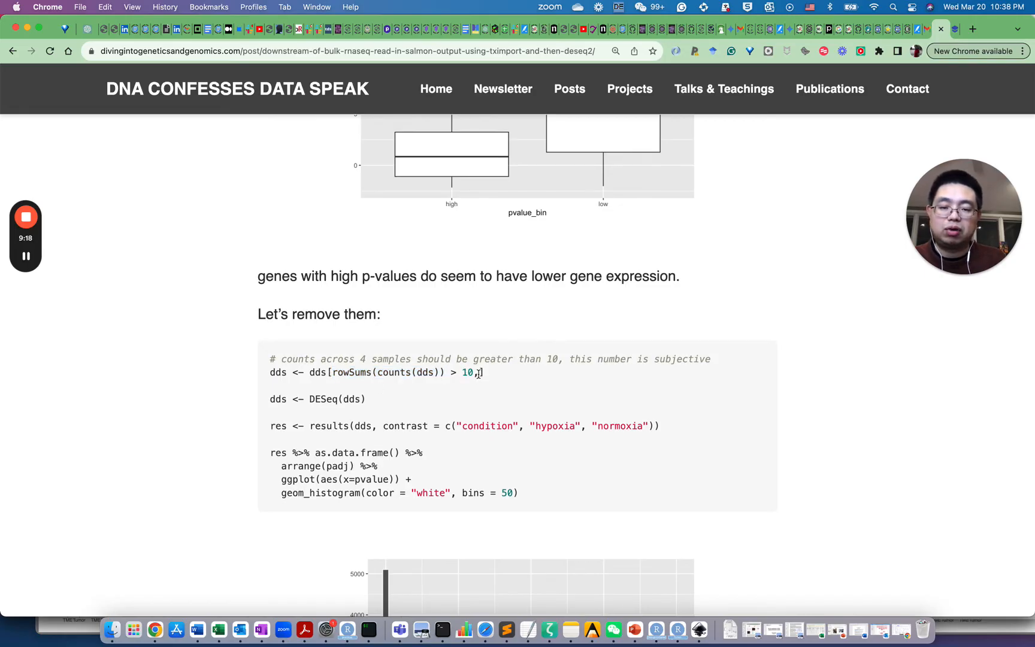
double_click(468, 371)
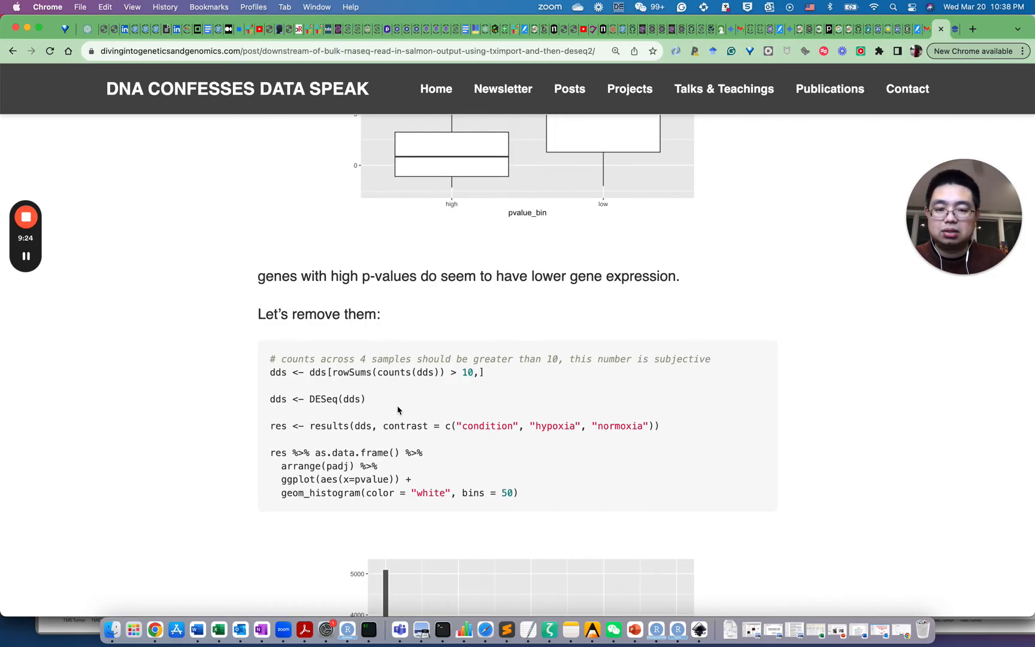
scroll(down, 3)
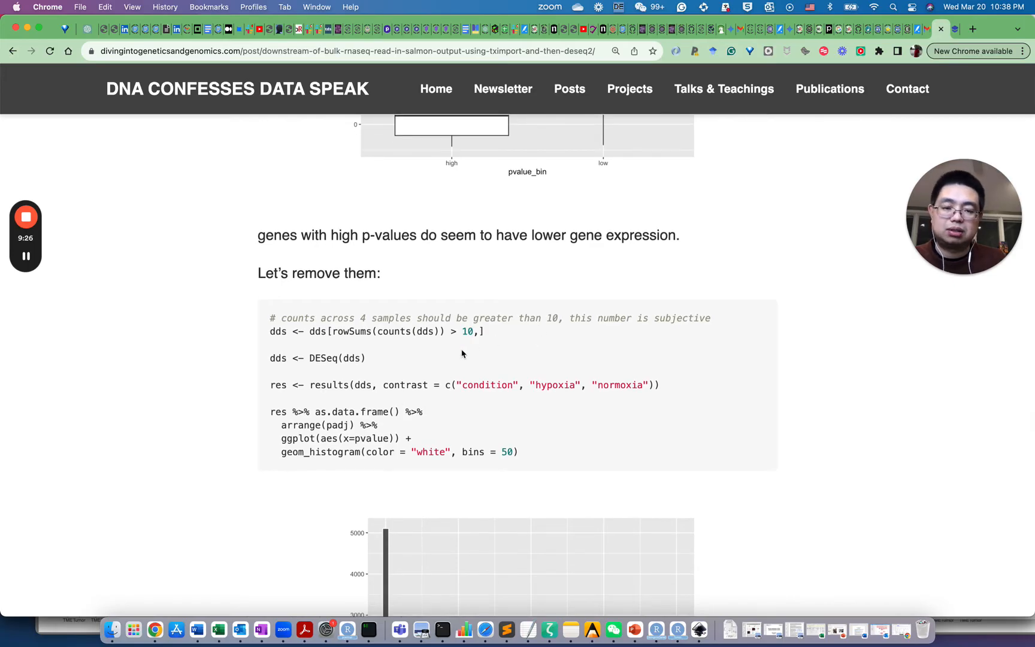
mouse_move(537, 318)
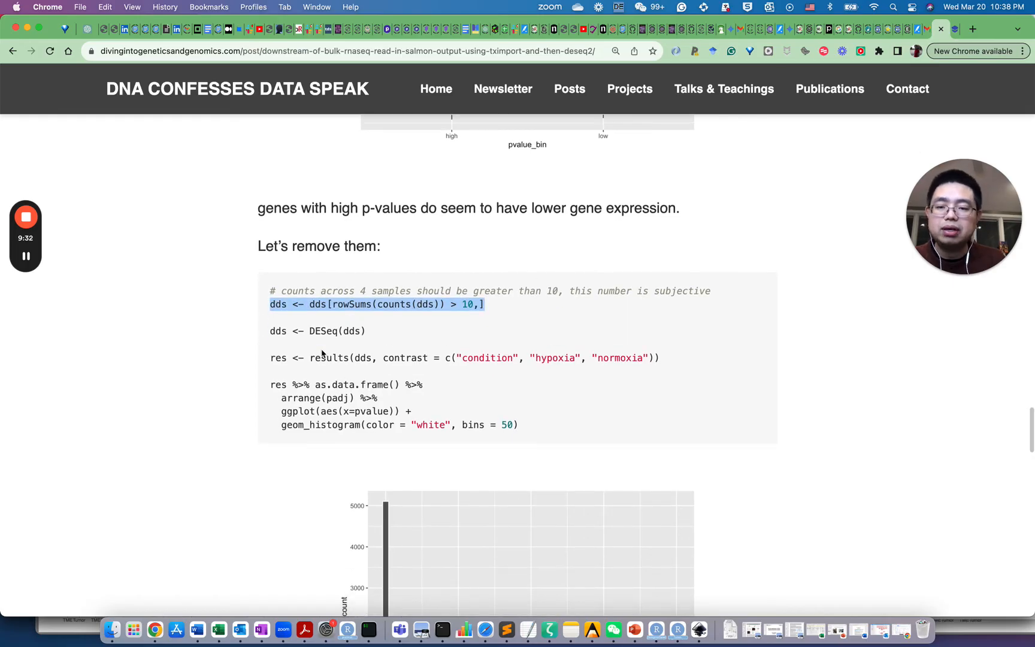
scroll(down, 3)
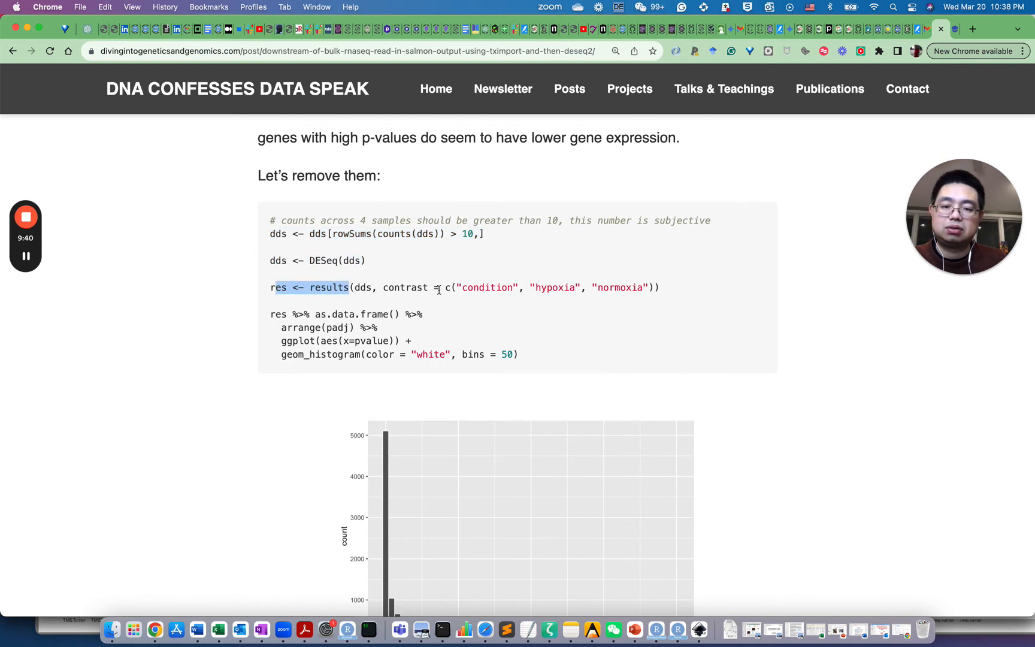
scroll(down, 3)
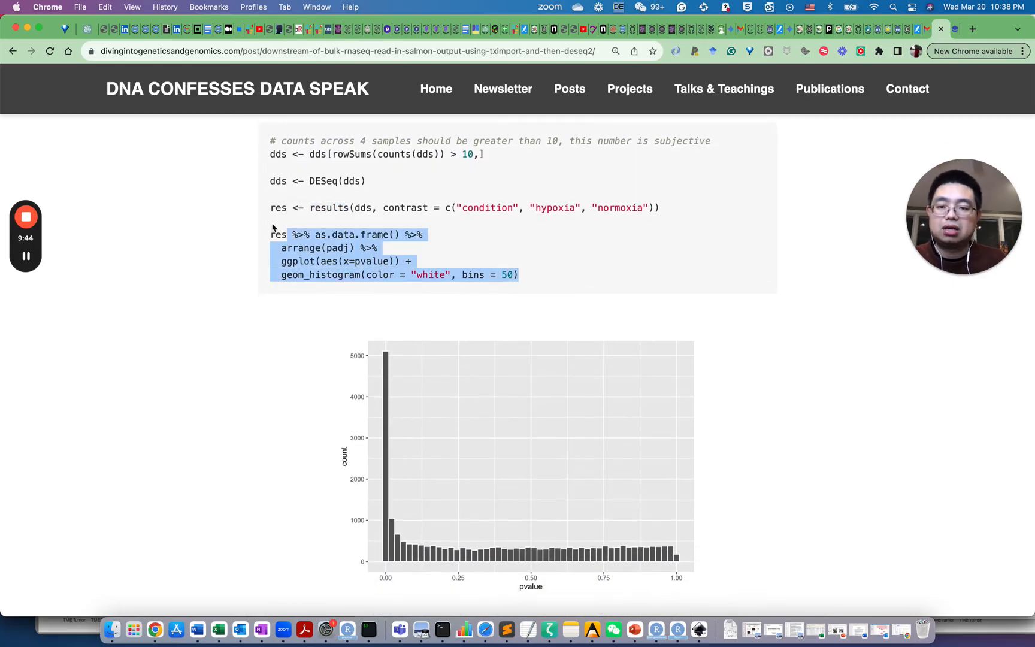
- Scroll the post to the 'Genes with small counts' boxplot code comparing high and low p-value bins
scroll(down, 3)
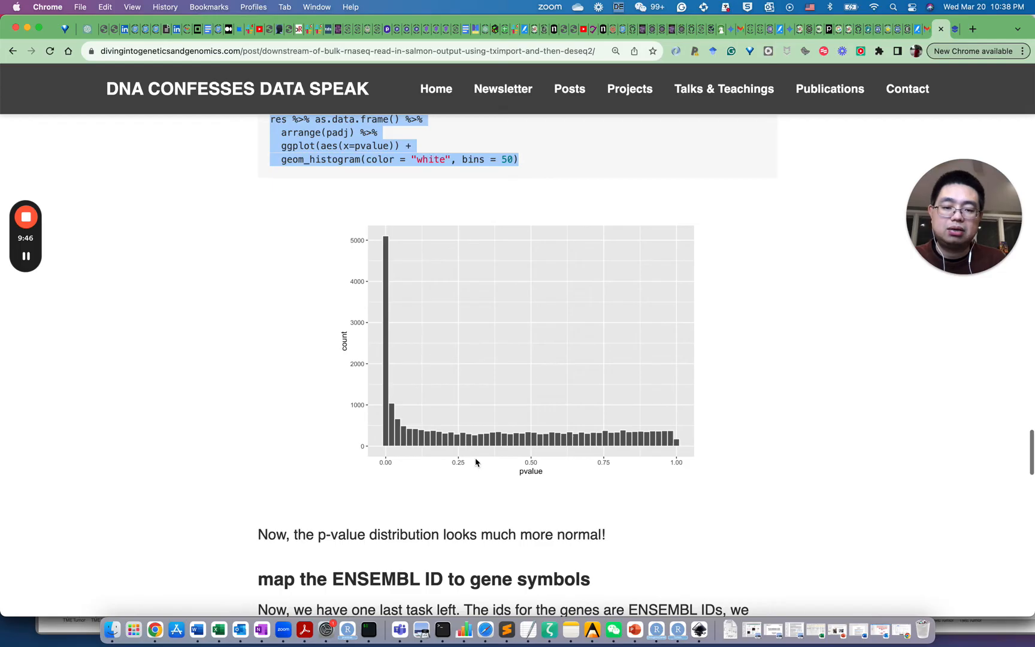
mouse_move(540, 347)
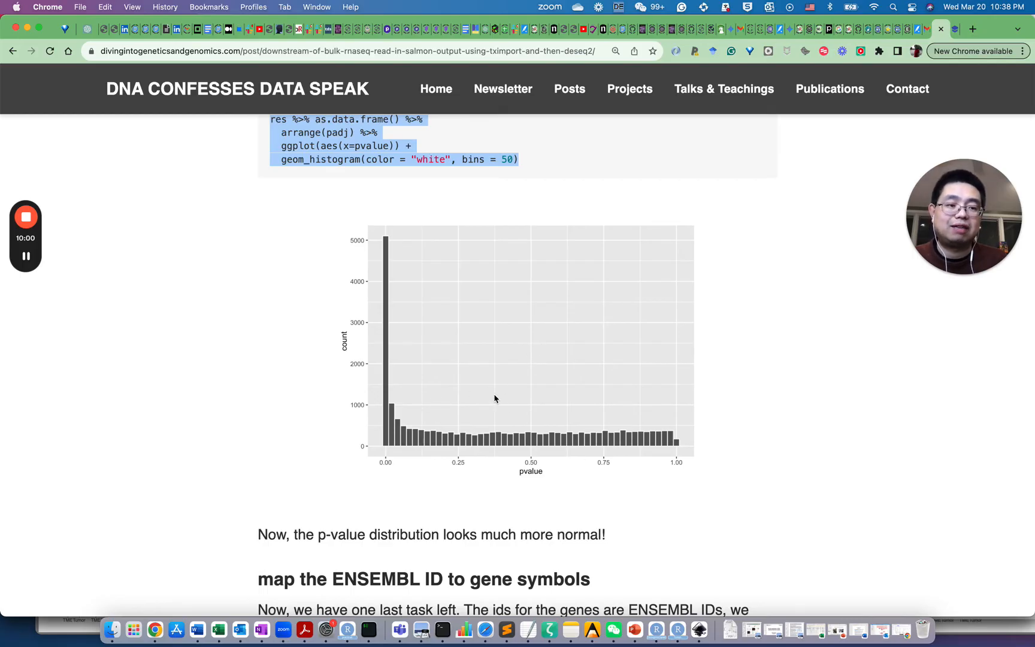
mouse_move(404, 400)
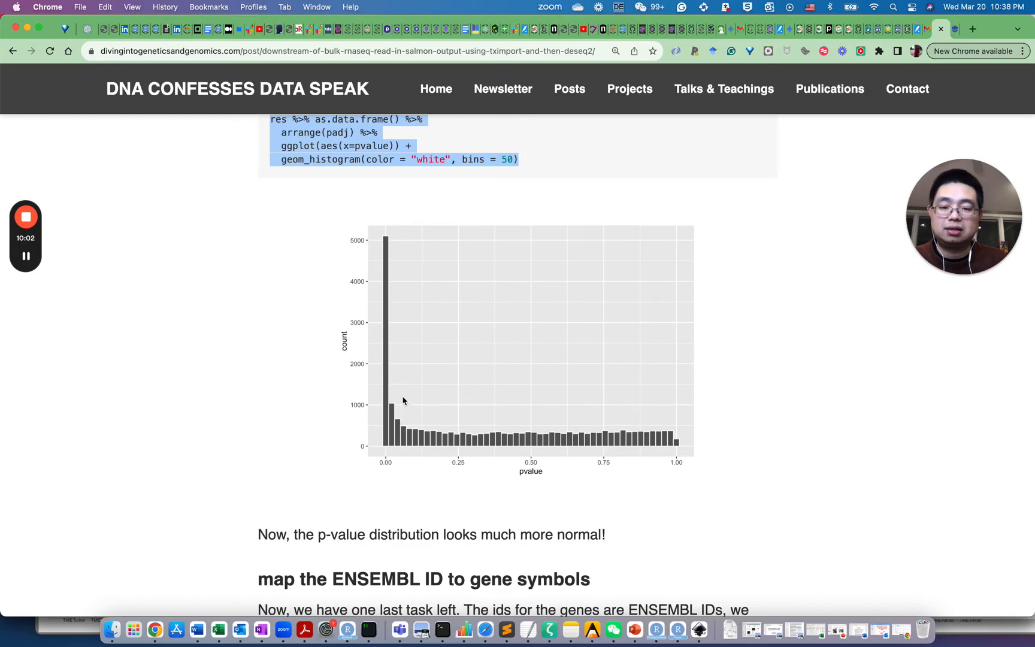
mouse_move(373, 445)
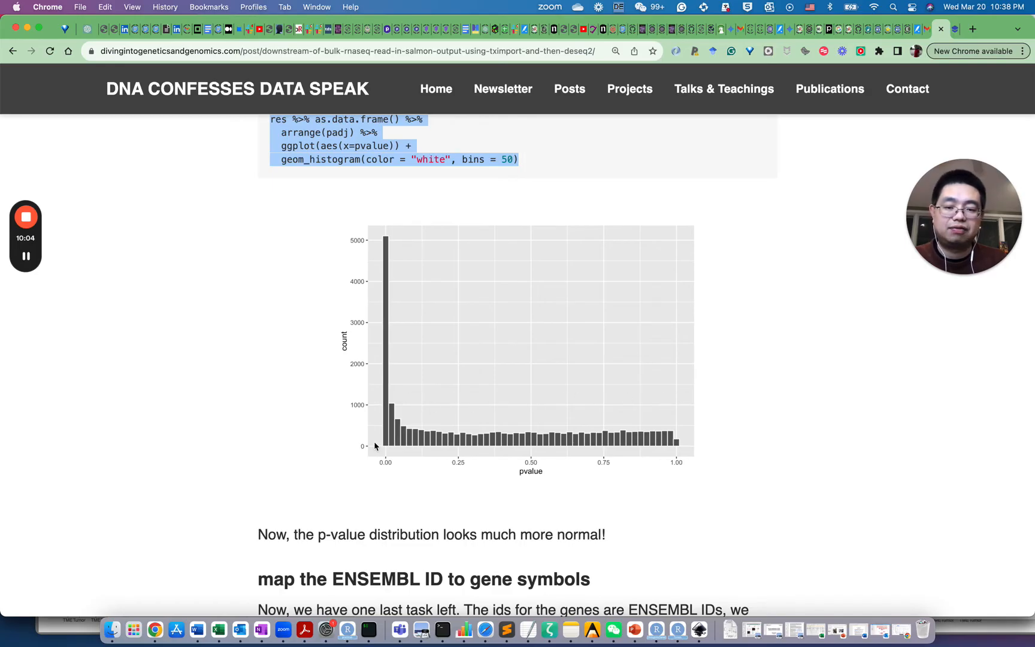
mouse_move(384, 423)
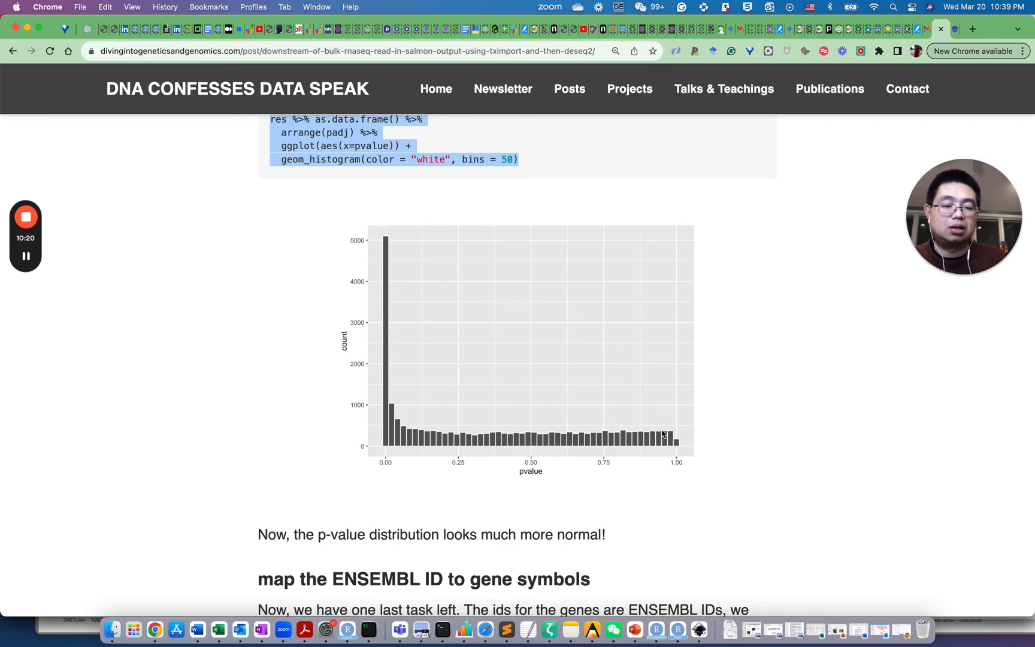
mouse_move(567, 428)
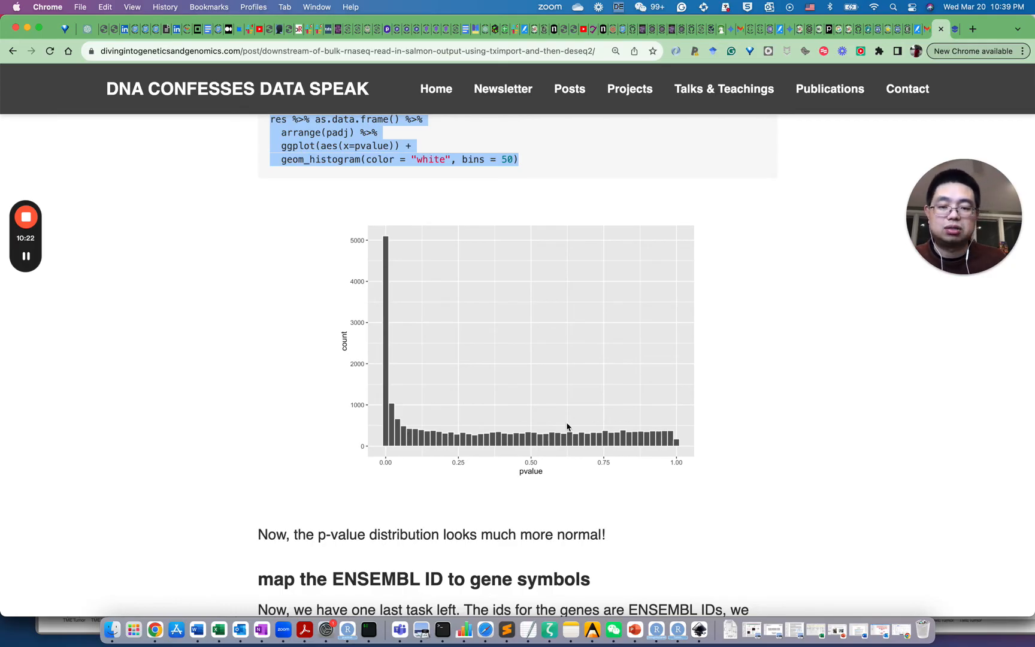
scroll(down, 3)
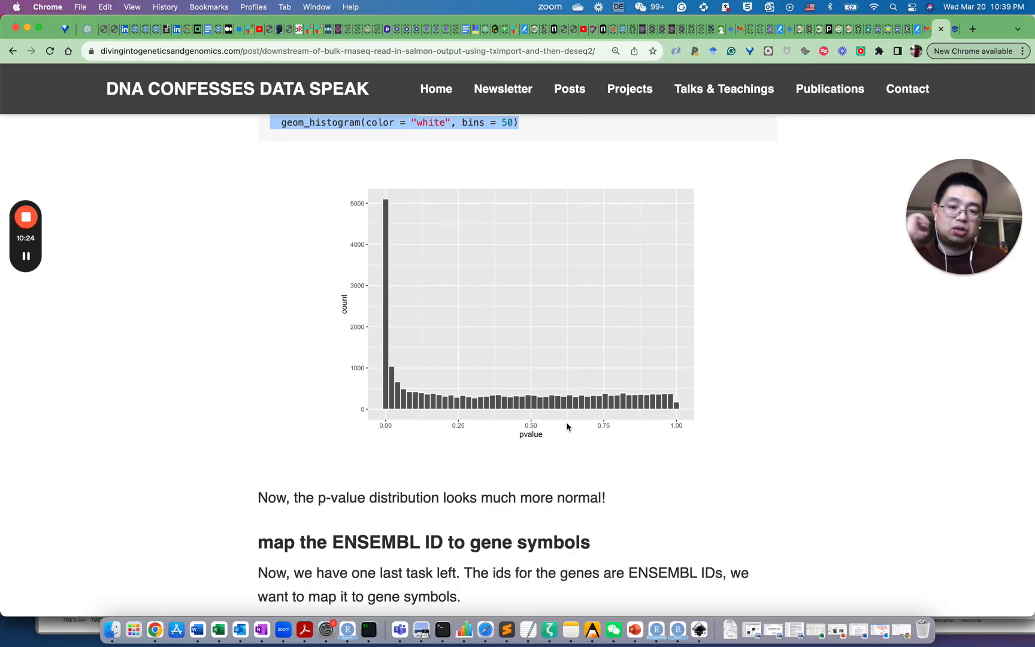
mouse_move(384, 354)
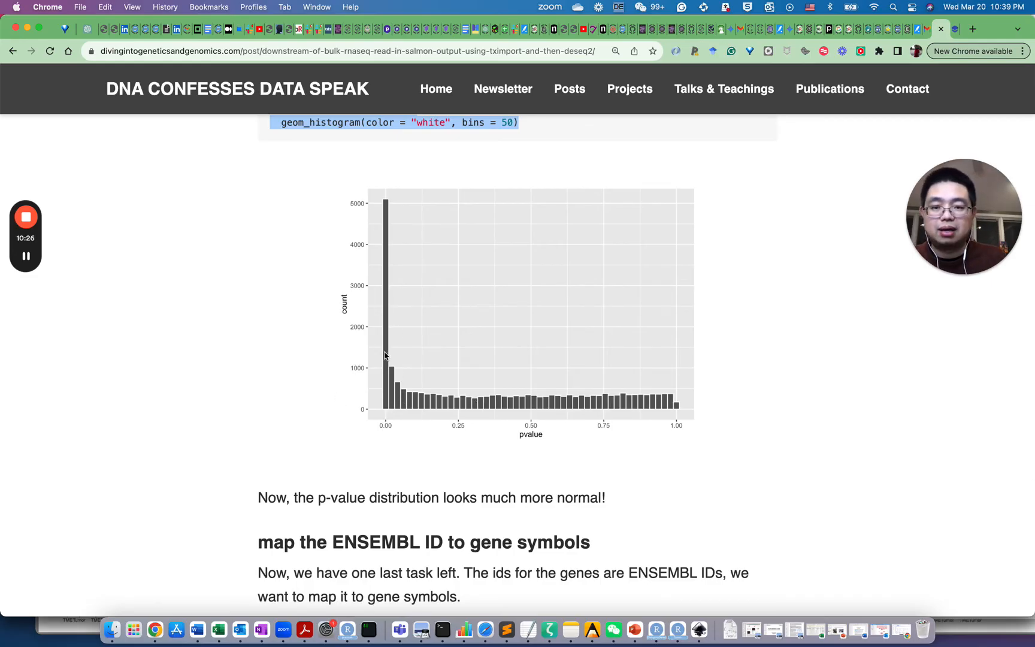
mouse_move(386, 306)
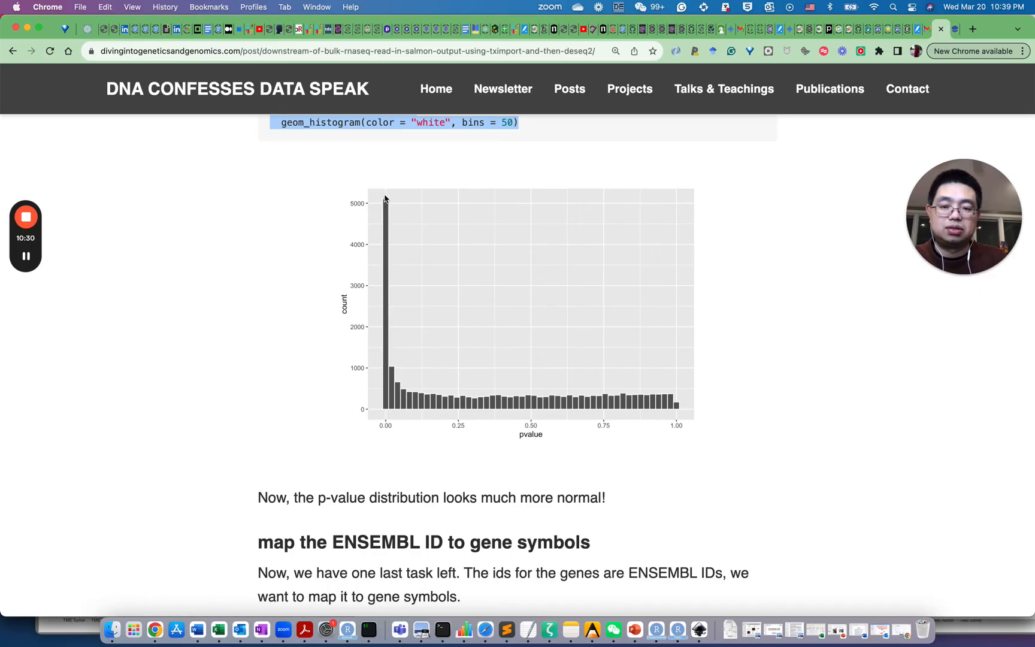
scroll(down, 3)
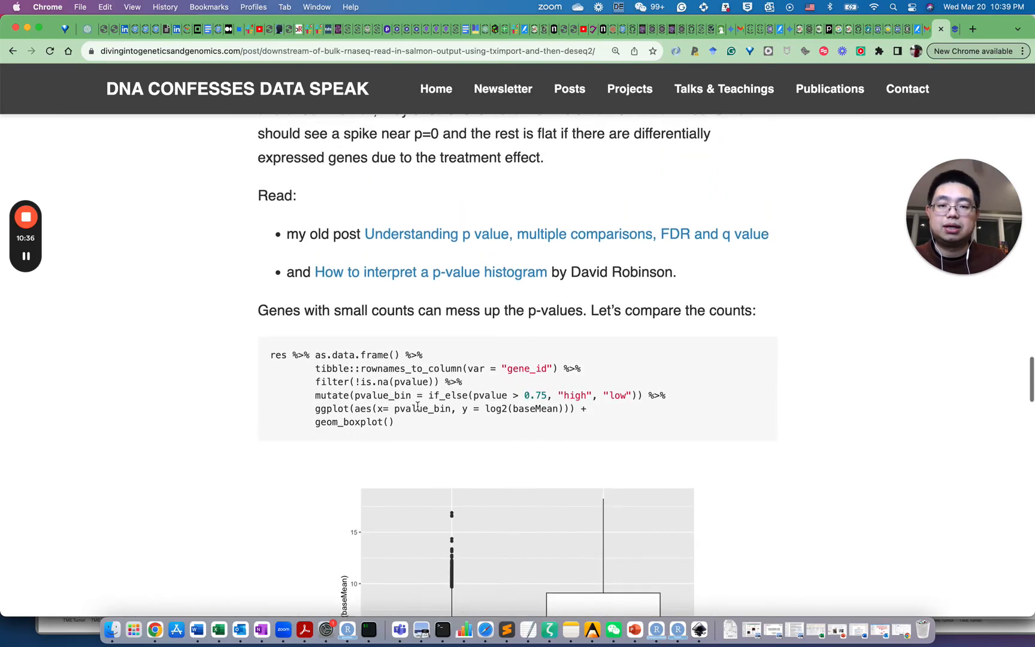
- Reach the ENSEMBL-to-symbol mapping section, highlighting clusterProfiler::bitr() and the gene_name_map object
scroll(down, 3)
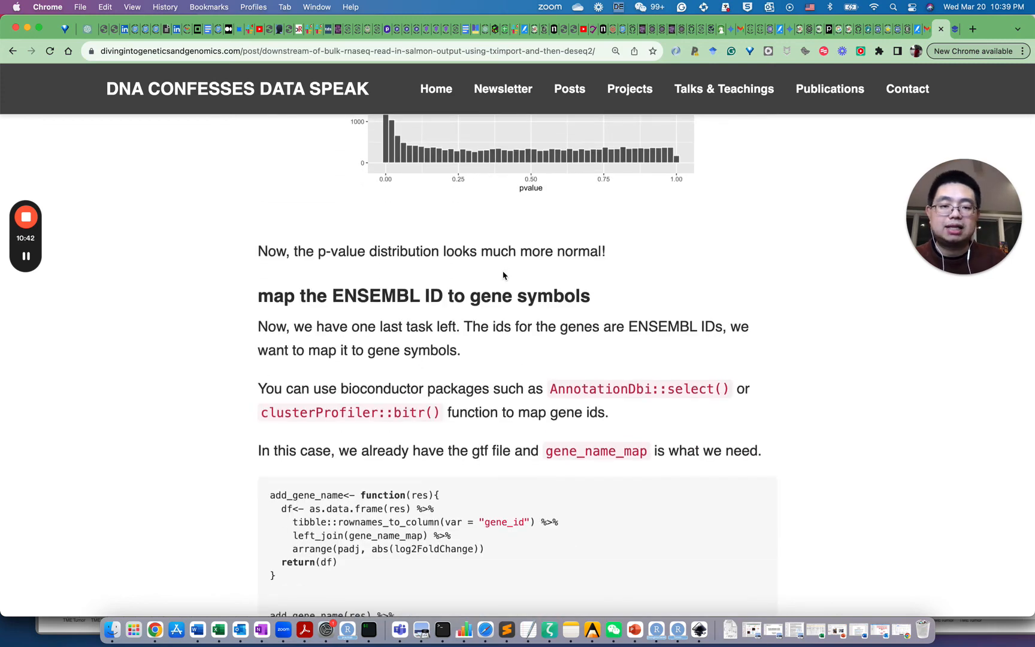
mouse_move(434, 367)
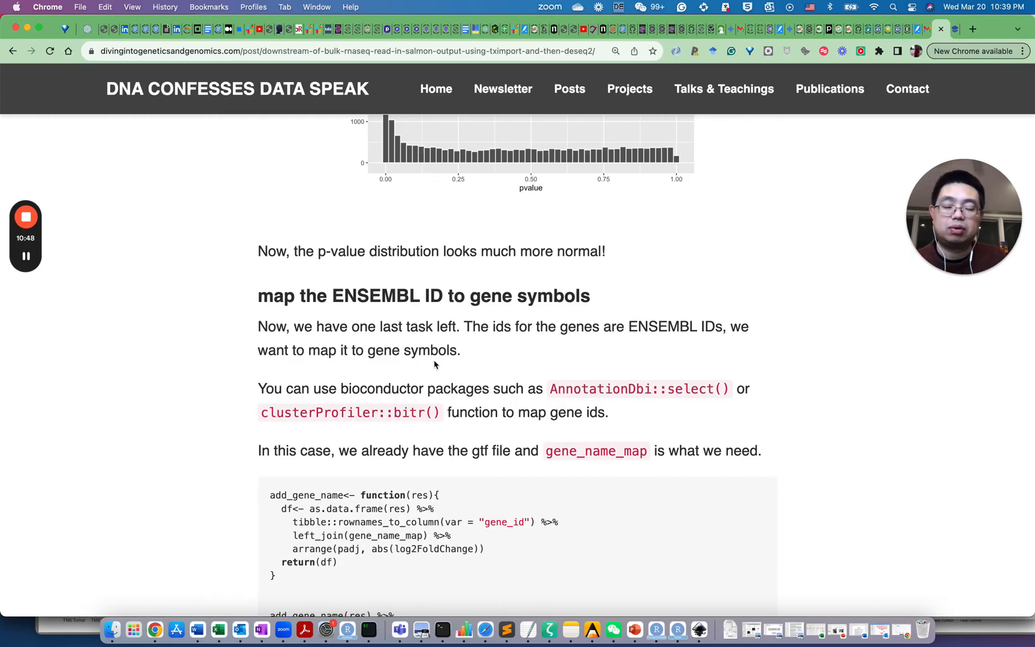
scroll(down, 3)
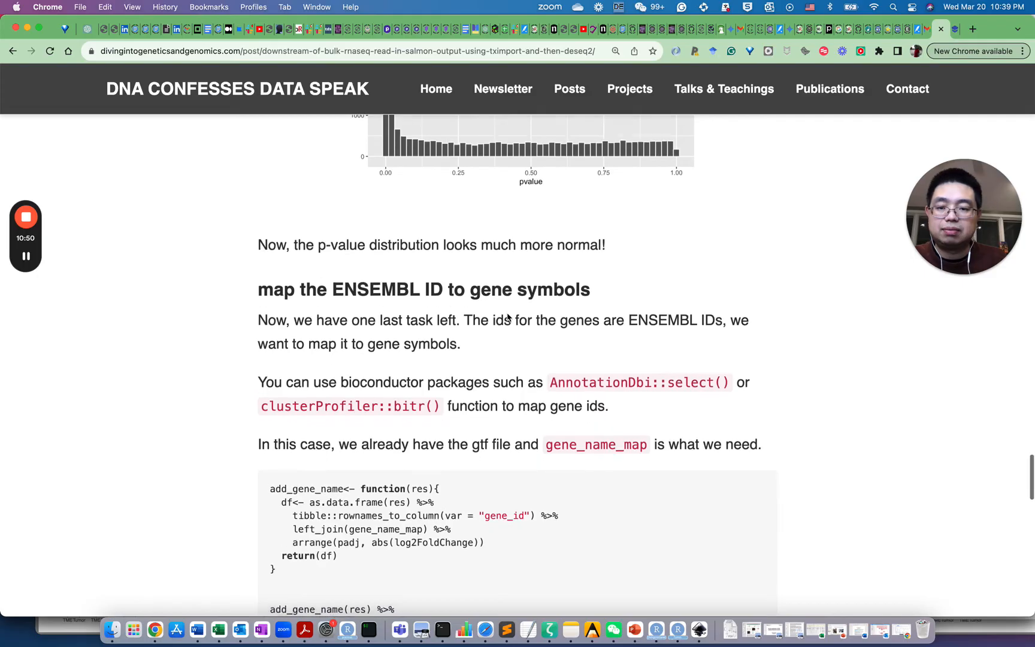
scroll(down, 3)
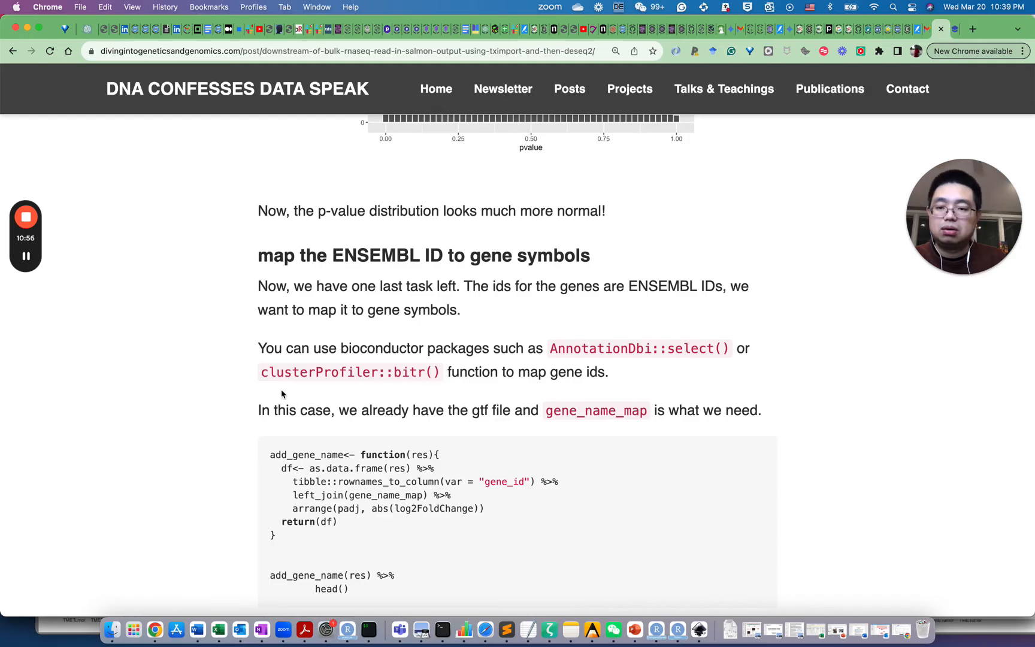
drag(260, 371, 400, 371)
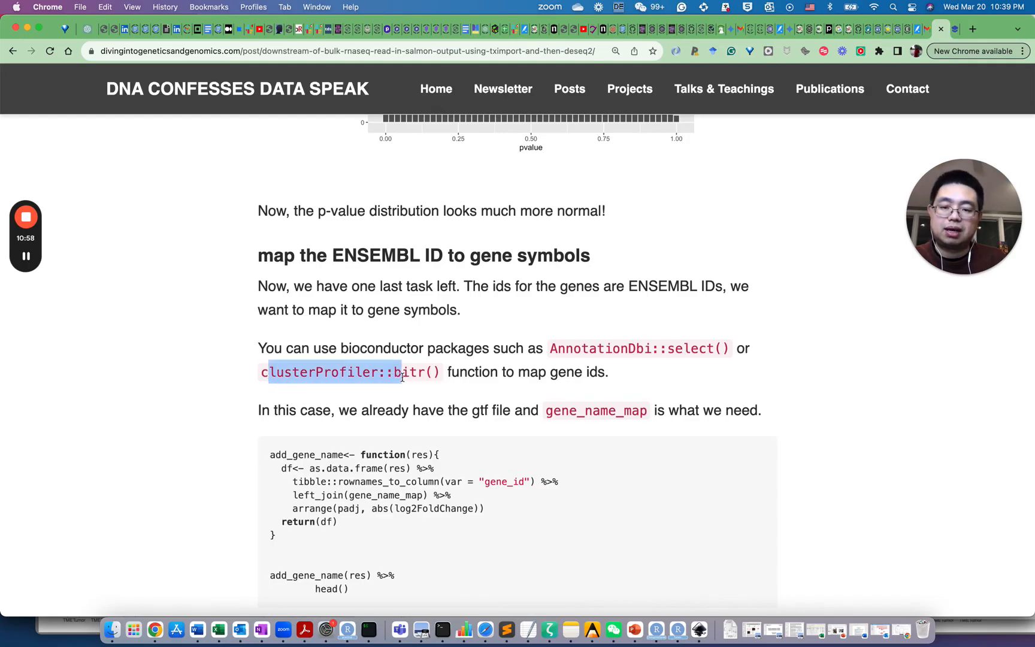
scroll(down, 3)
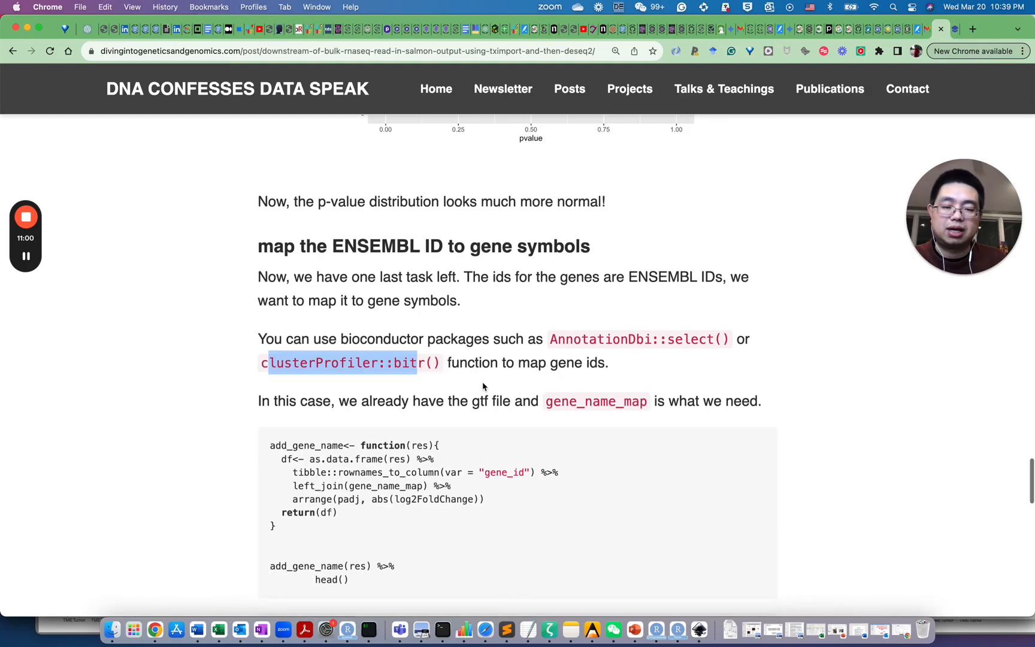
scroll(down, 3)
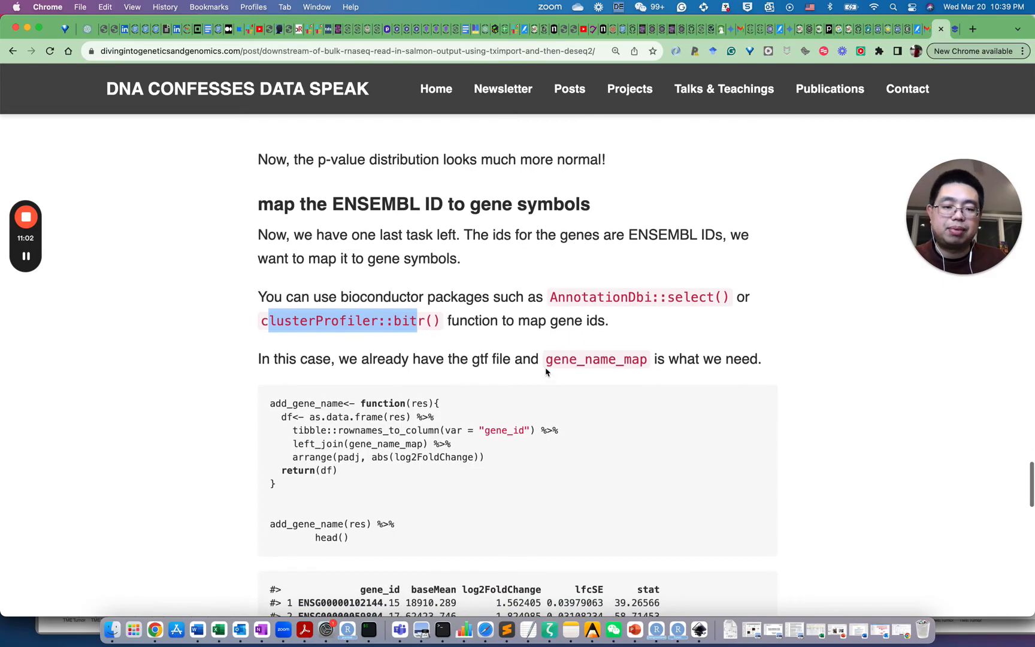
double_click(594, 359)
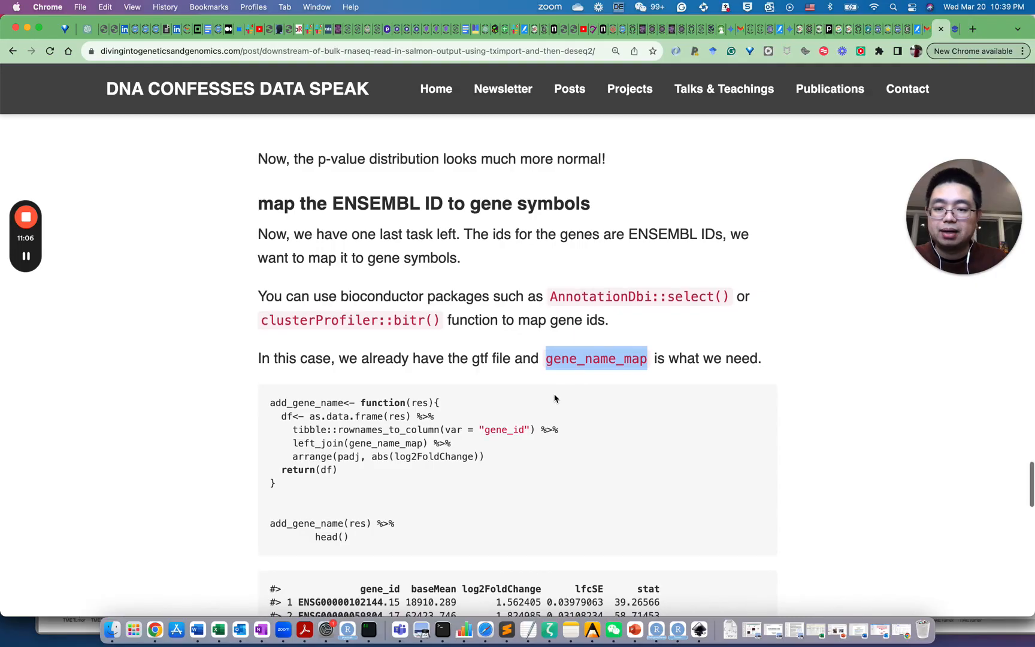
- Highlight the res data-frame and gene_name_map join lines, then reach the output table with PGK1 and SLC2A3
scroll(down, 3)
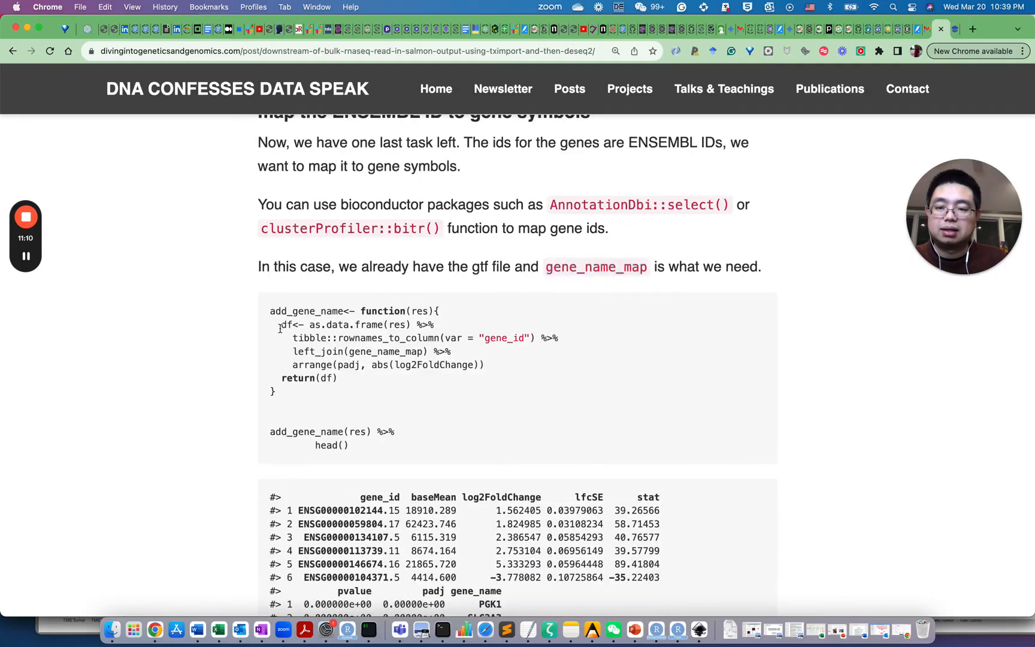
drag(280, 324, 414, 325)
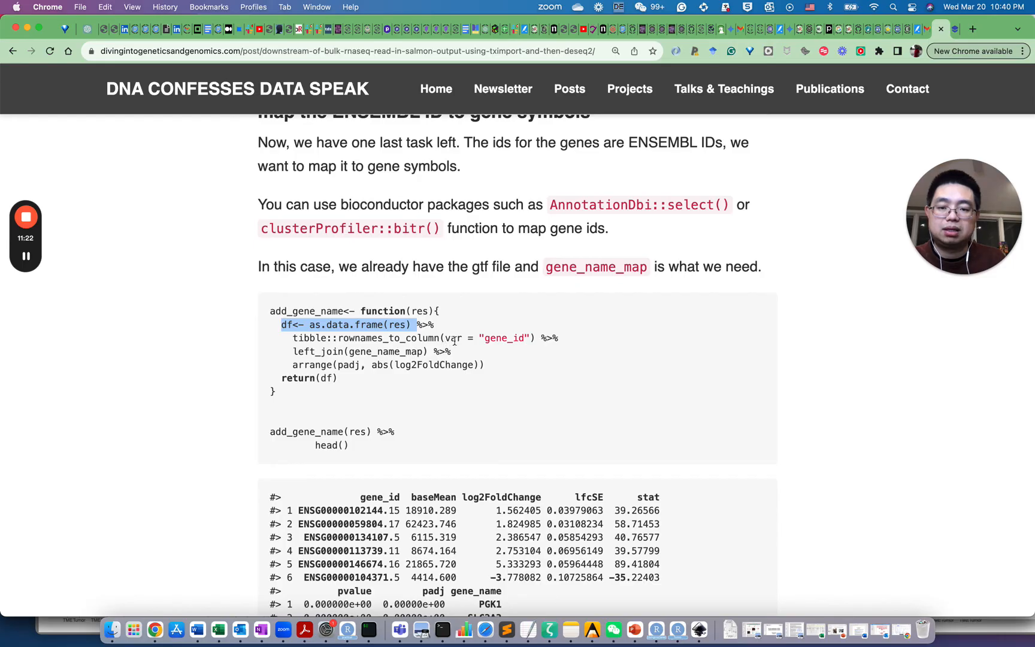
mouse_move(489, 367)
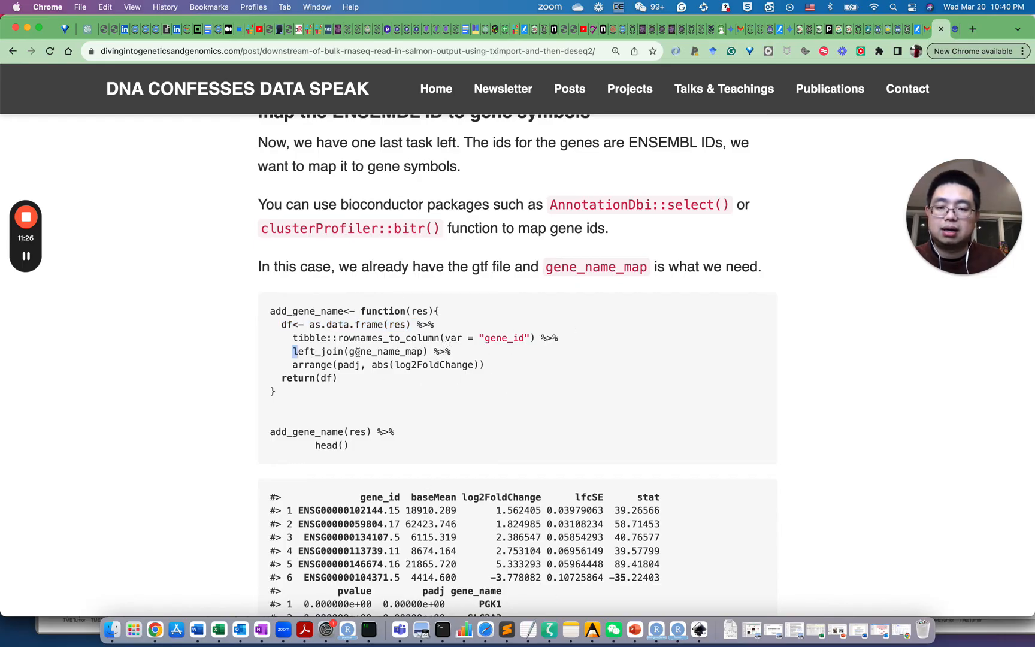
drag(293, 351, 428, 351)
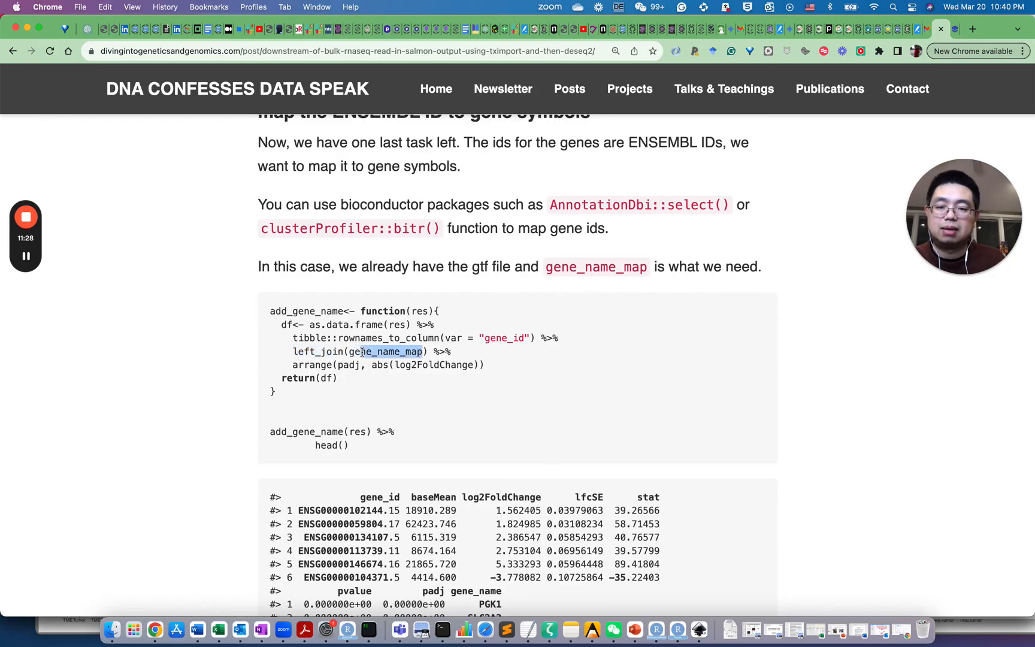
scroll(down, 3)
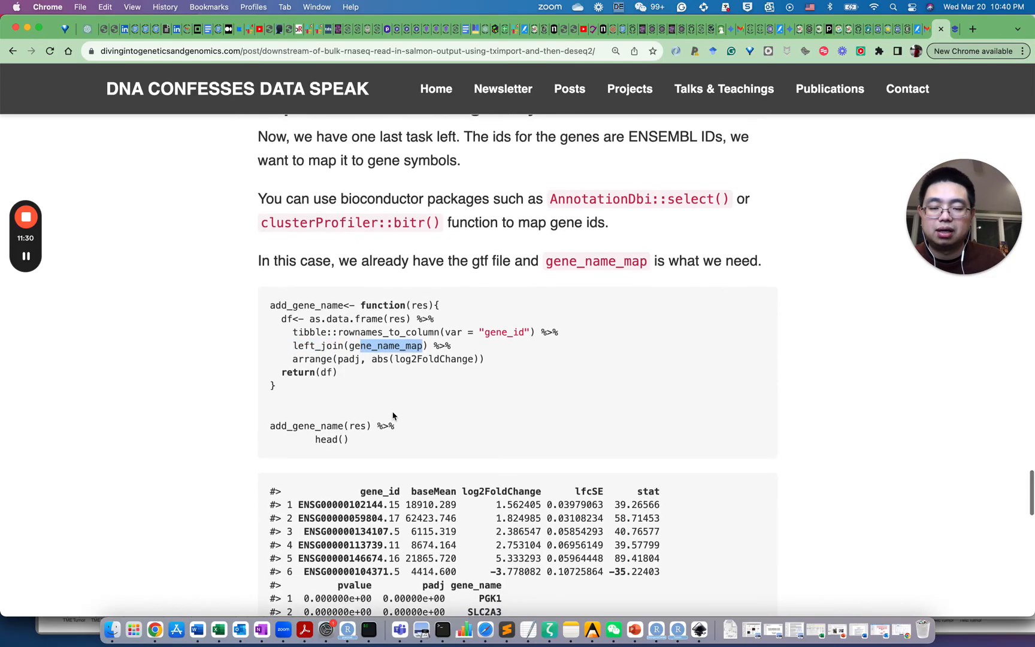
scroll(down, 3)
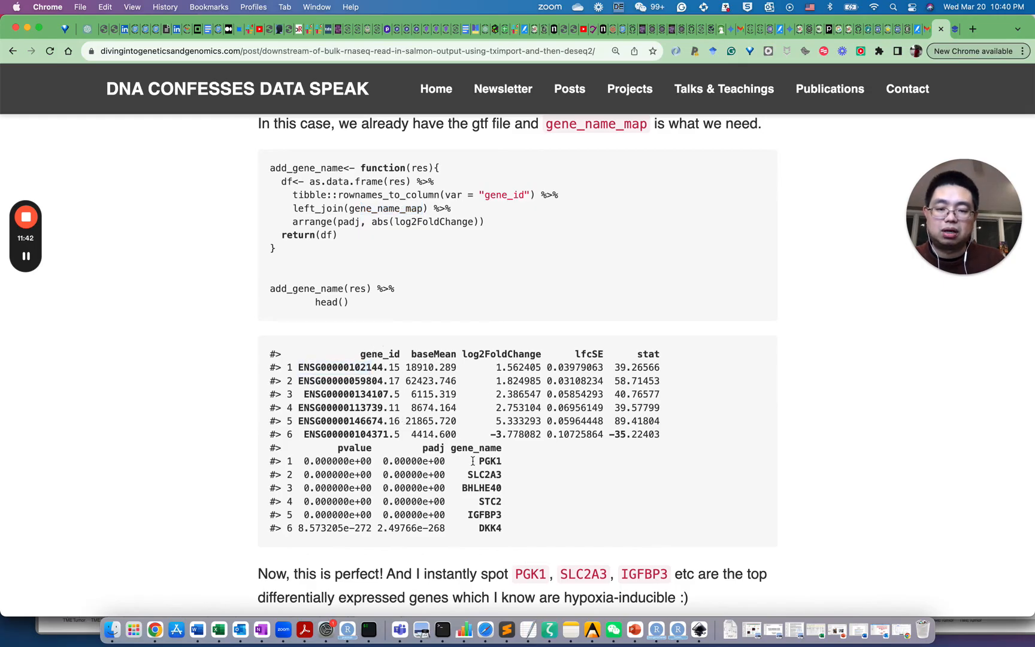
double_click(489, 461)
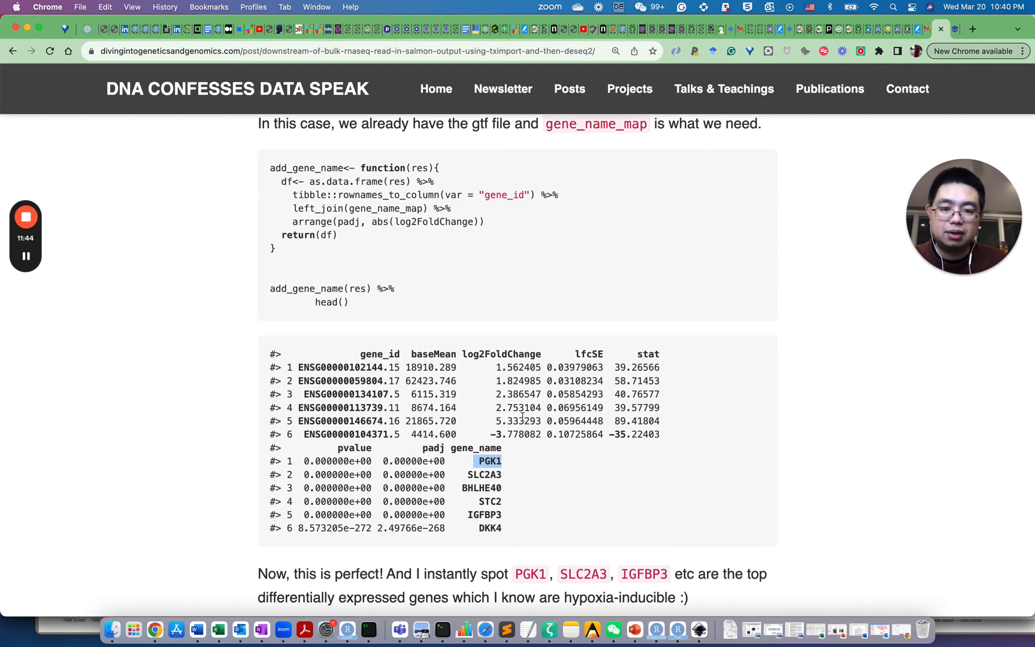
scroll(down, 3)
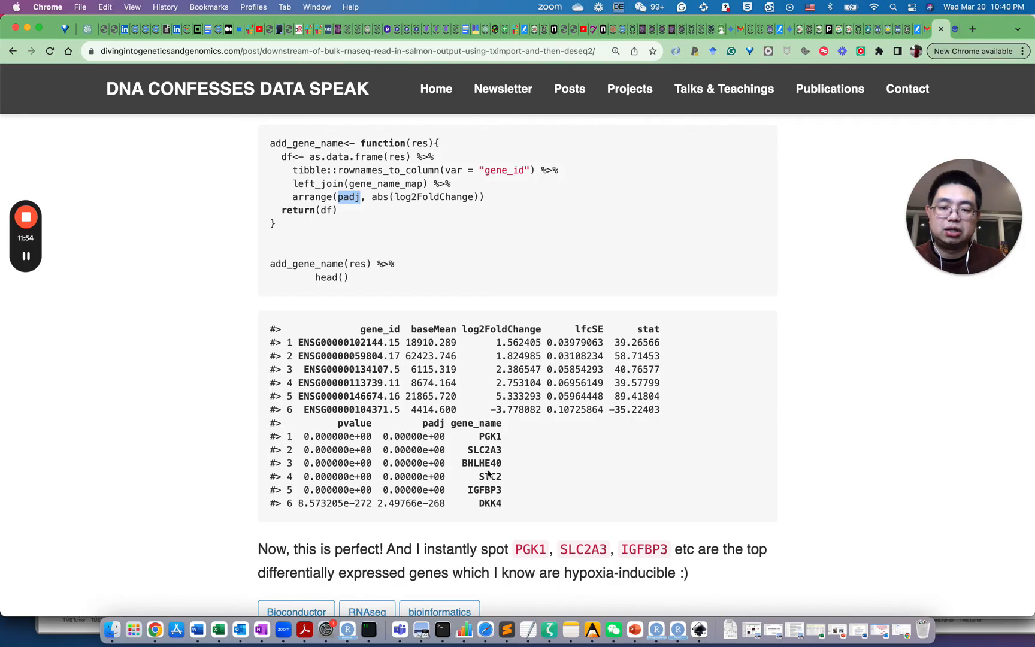
double_click(487, 436)
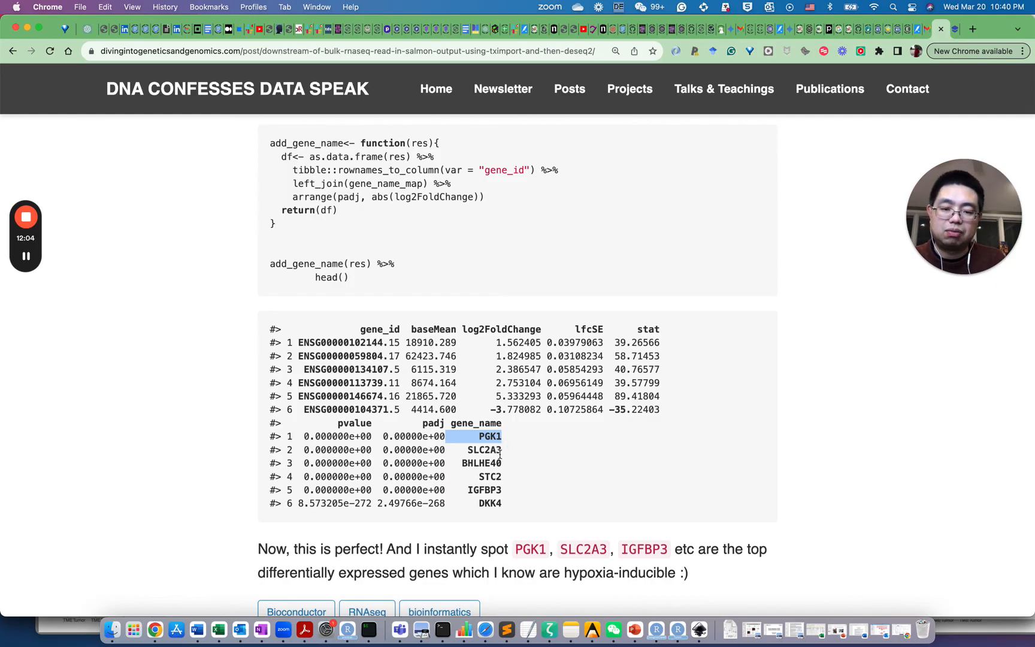
mouse_move(506, 488)
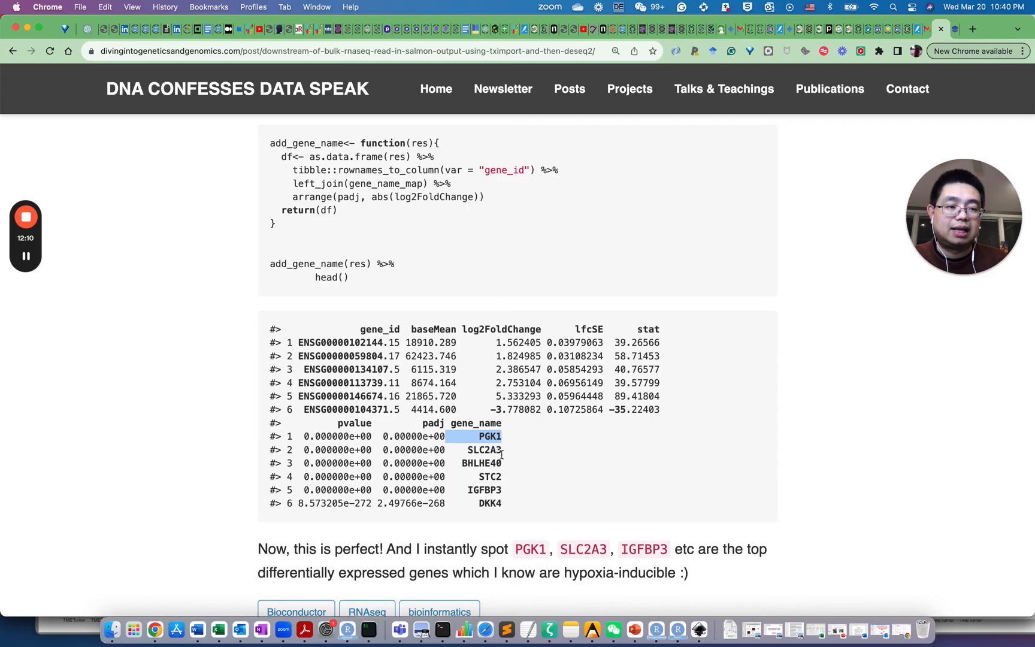
scroll(down, 3)
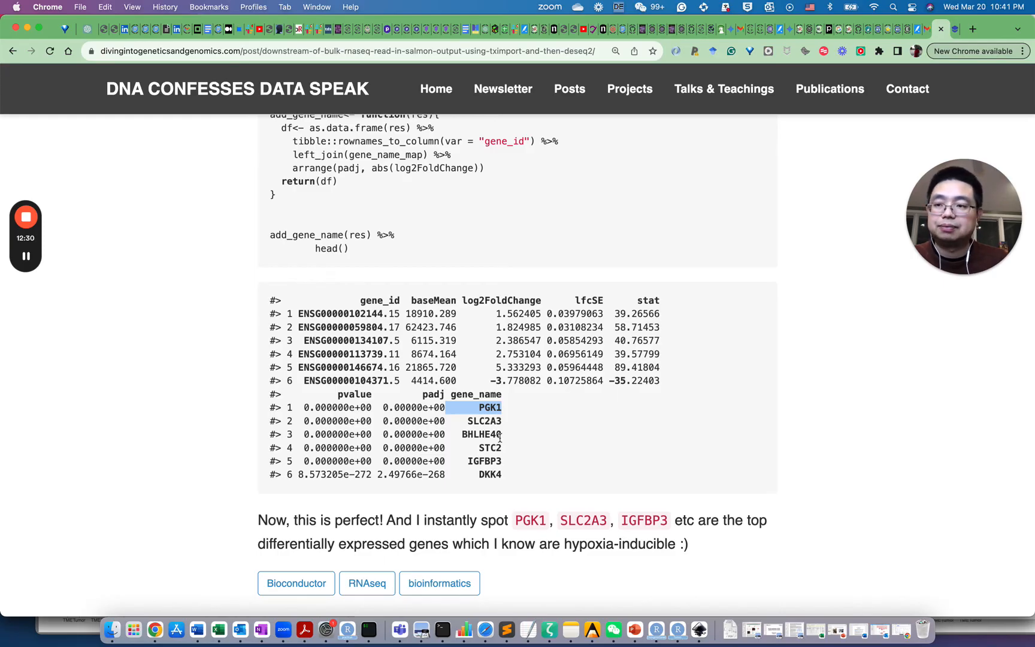
scroll(down, 3)
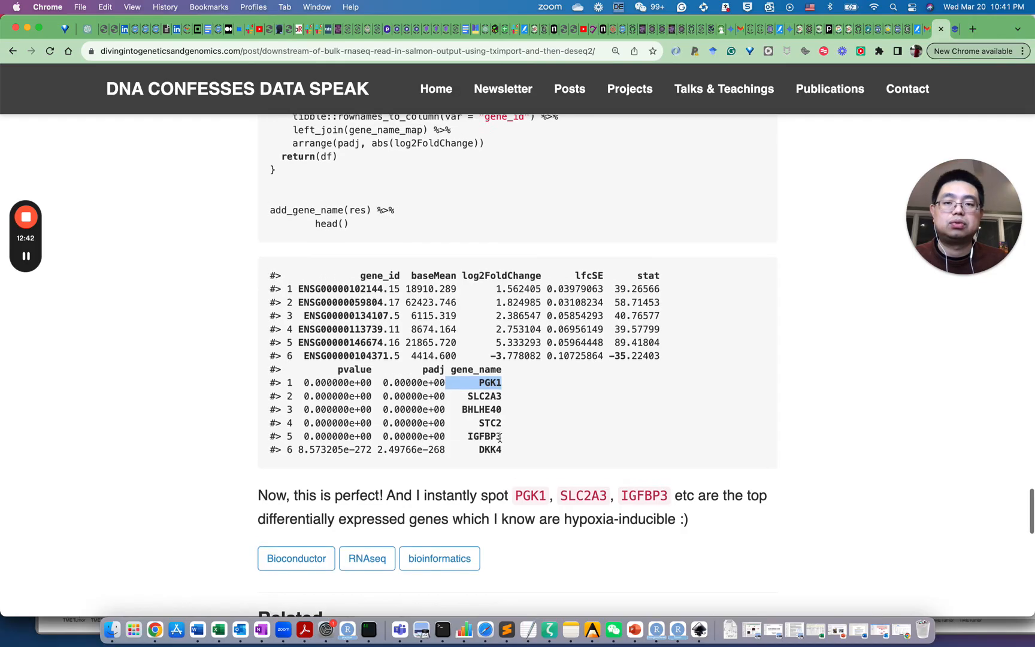
scroll(up, 3)
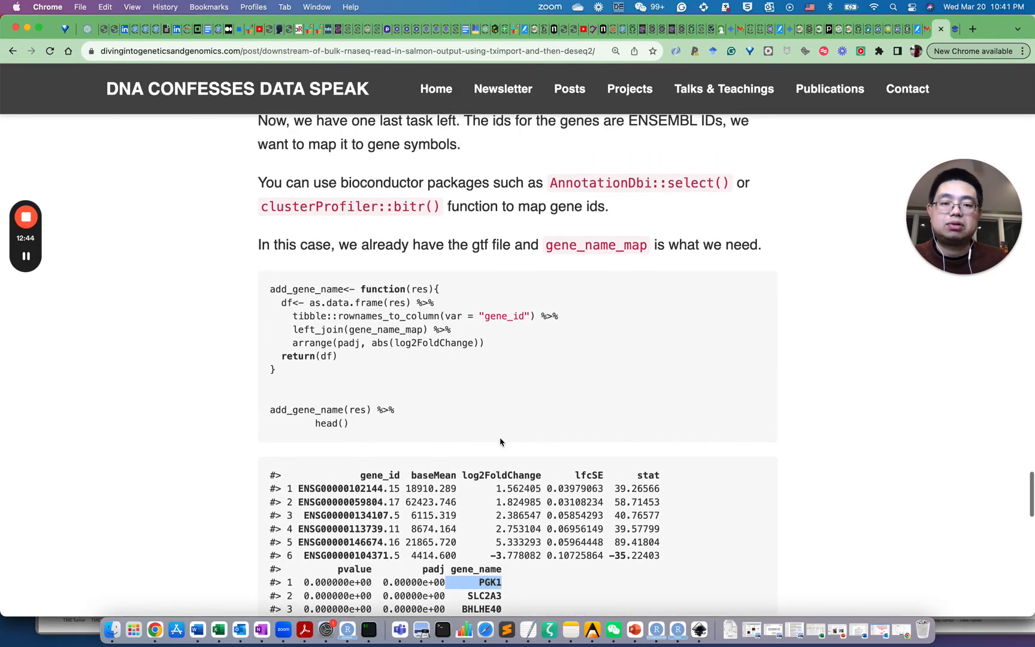
scroll(up, 3)
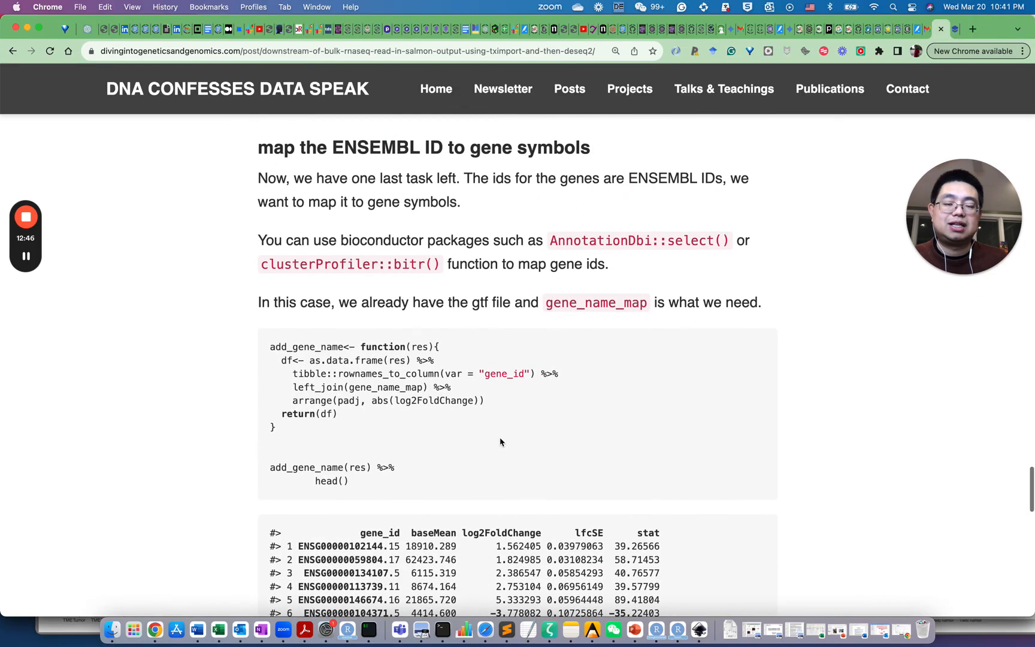
scroll(down, 3)
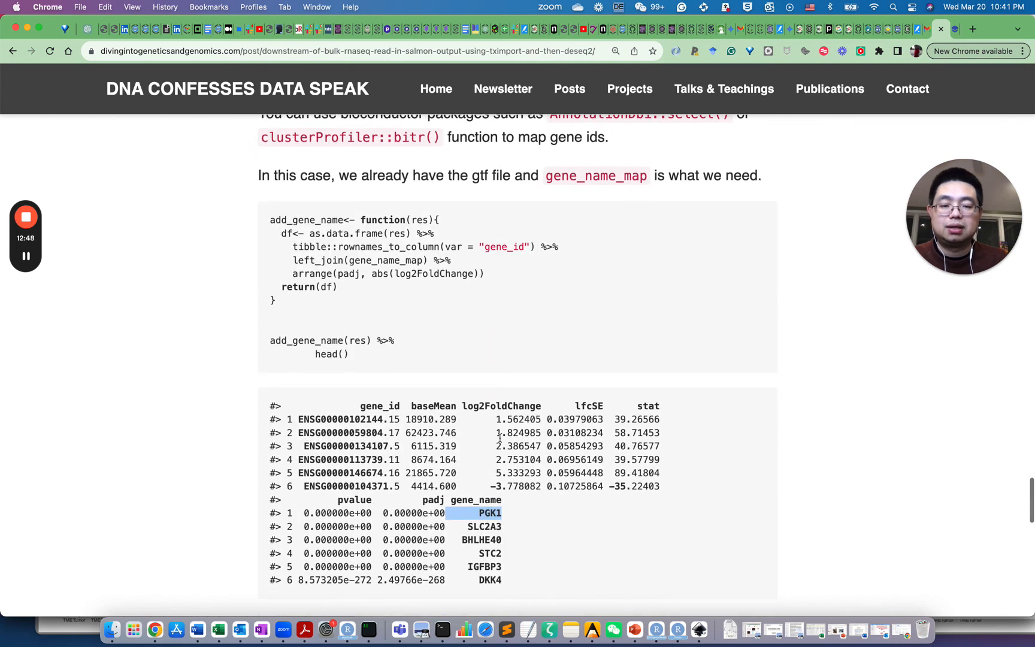